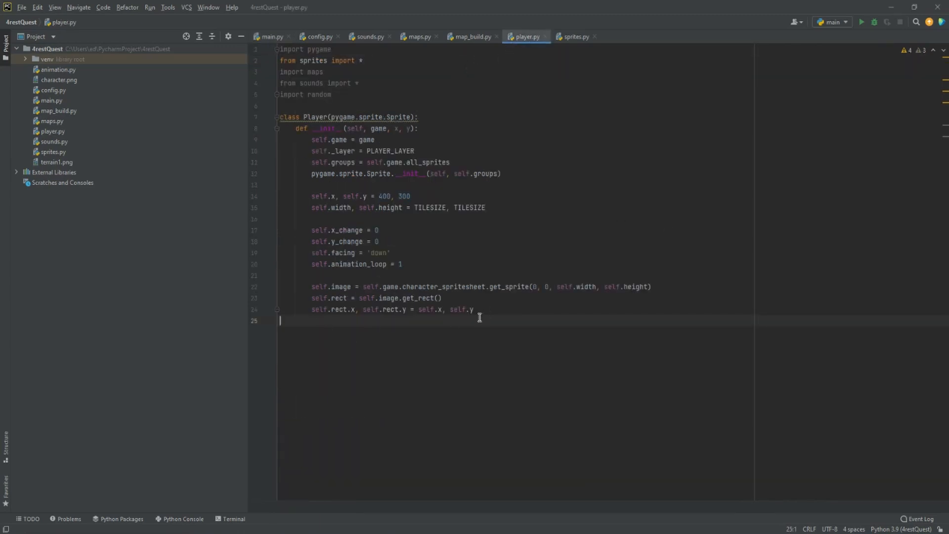
- Define a movement method that reads the pressed keys with pygame.key.get_pressed()
key("enter")
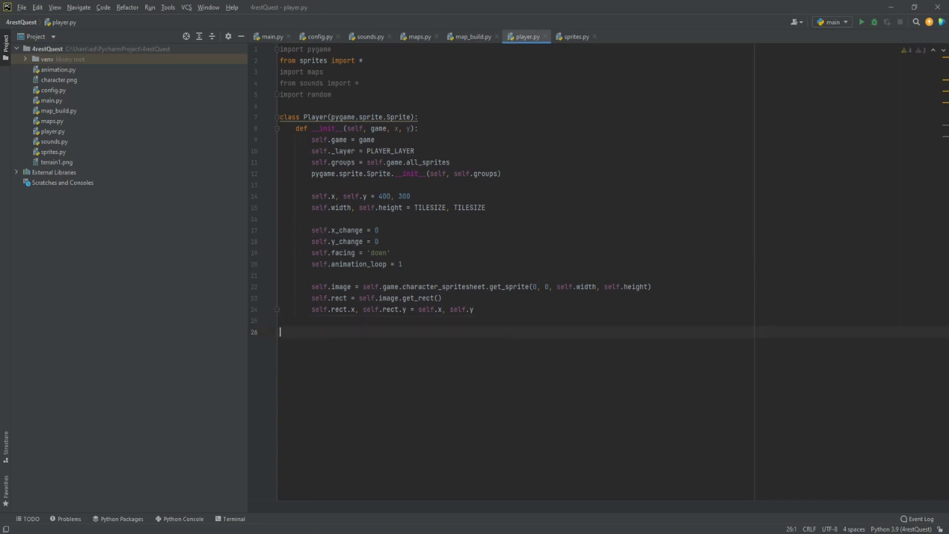
type("def")
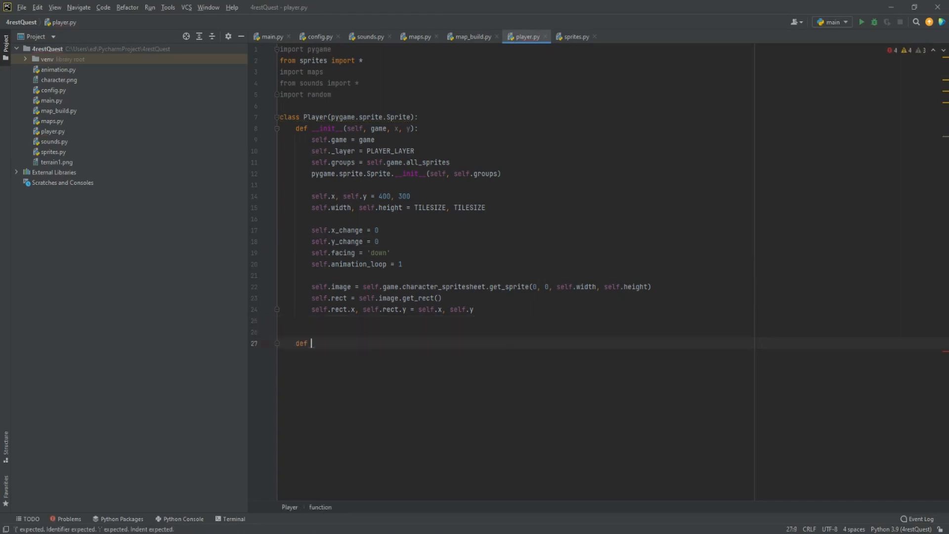
type("movement(self):")
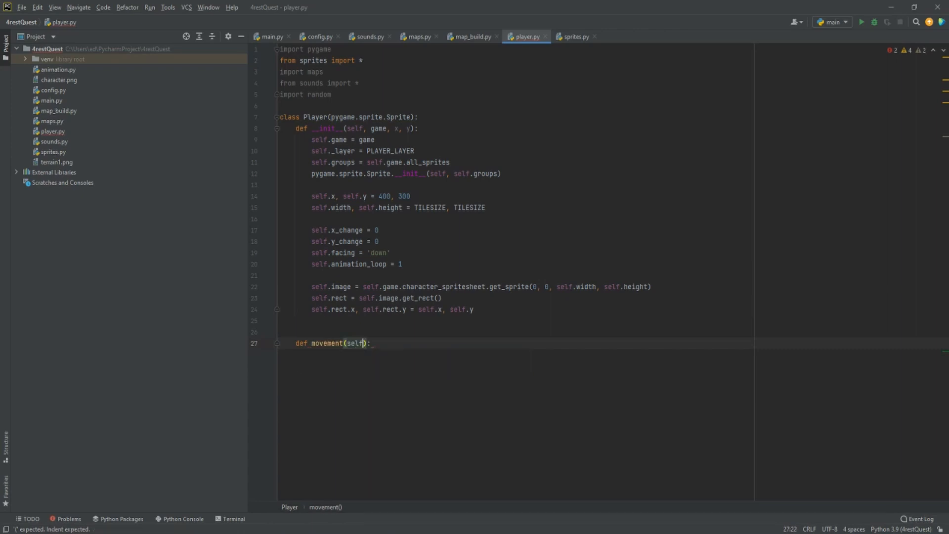
key("enter")
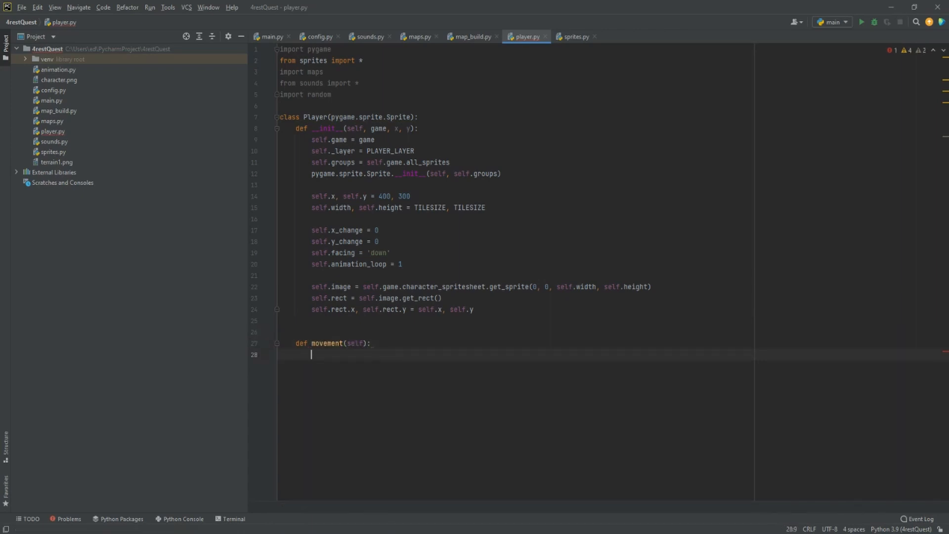
type("keys =")
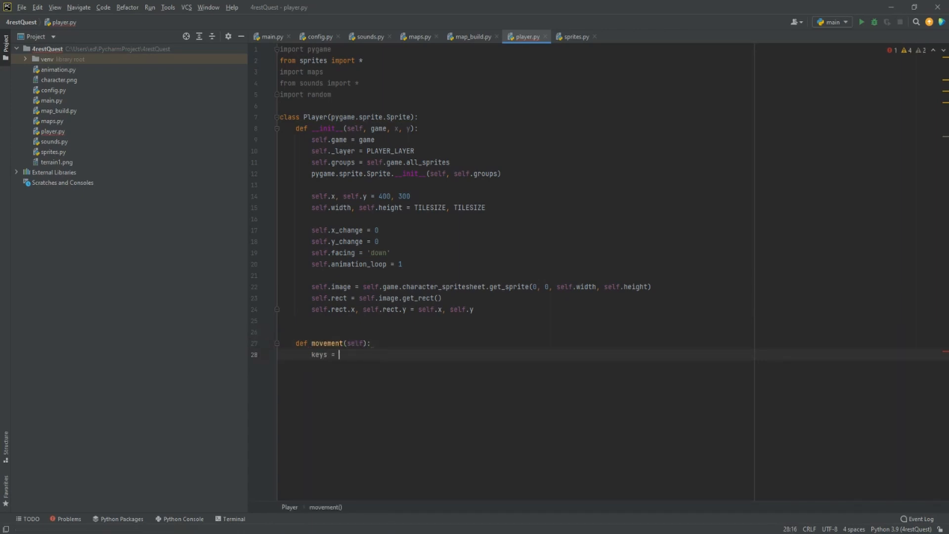
type("pygame./")
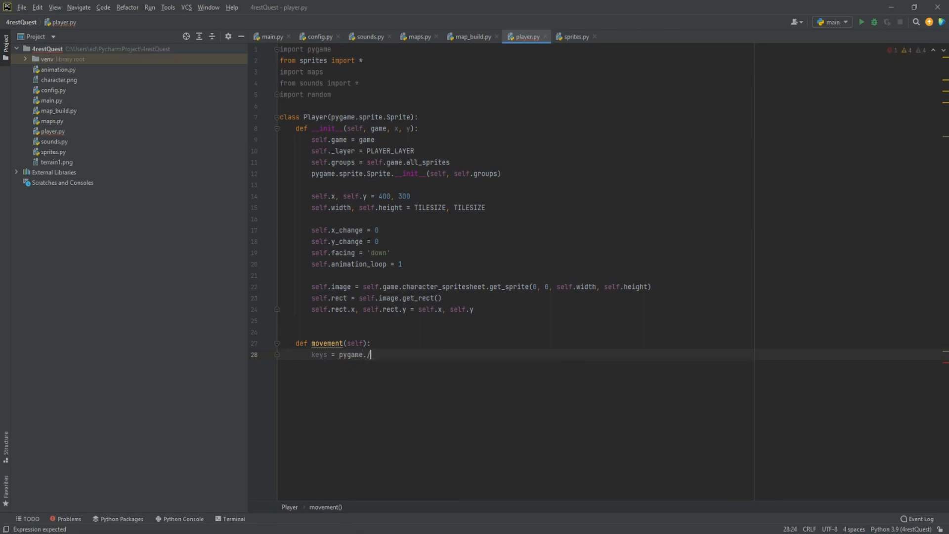
type("key.get_pressed()")
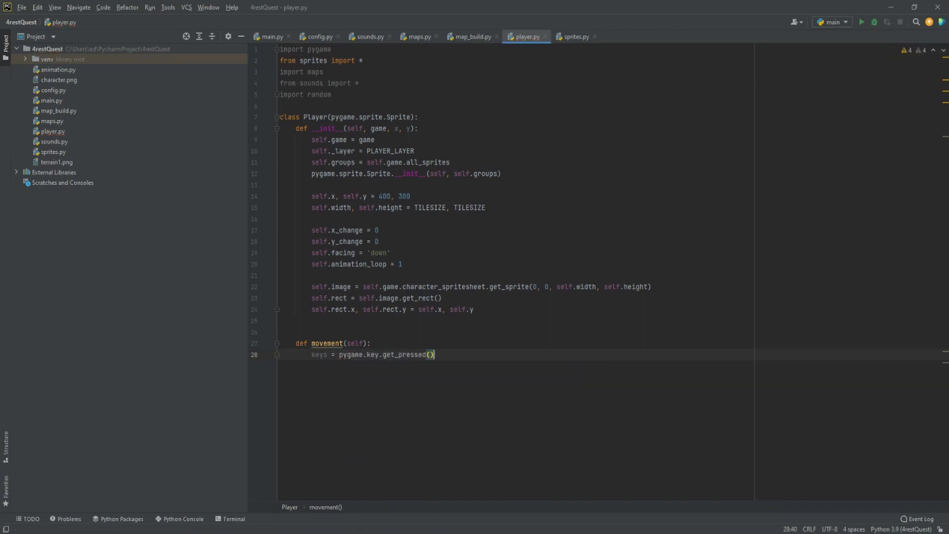
- While K_LEFT is held, shift every sprite in all_sprites right by the player constant
type("if keys")
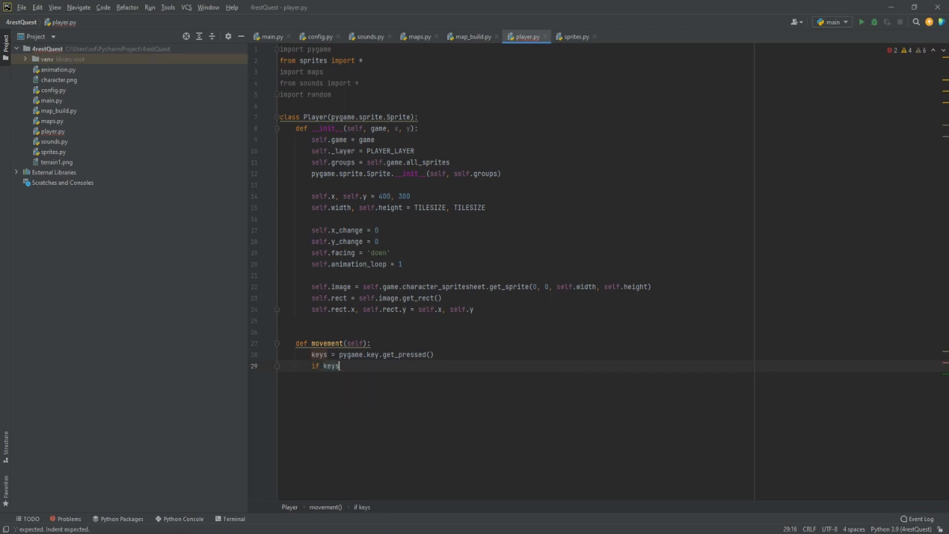
type("[pygame.K")
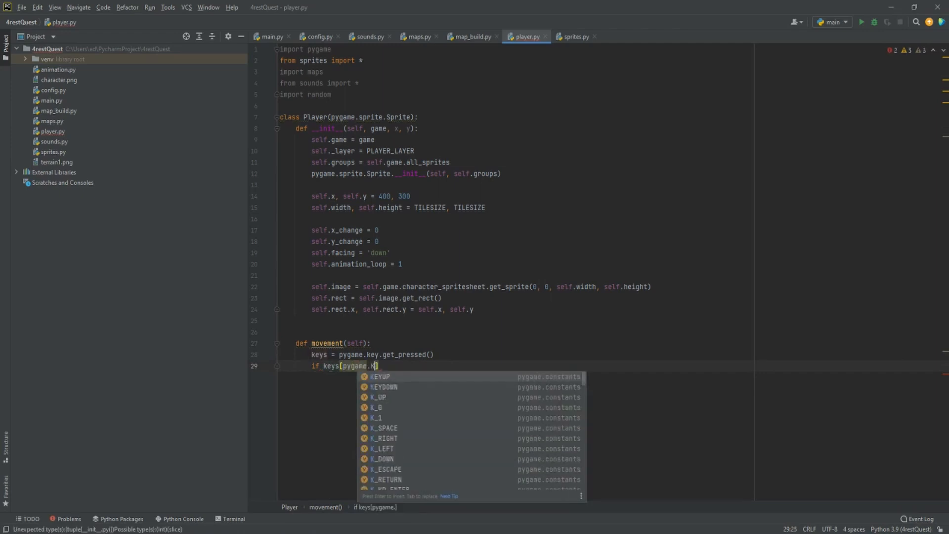
type("_LEFT]:")
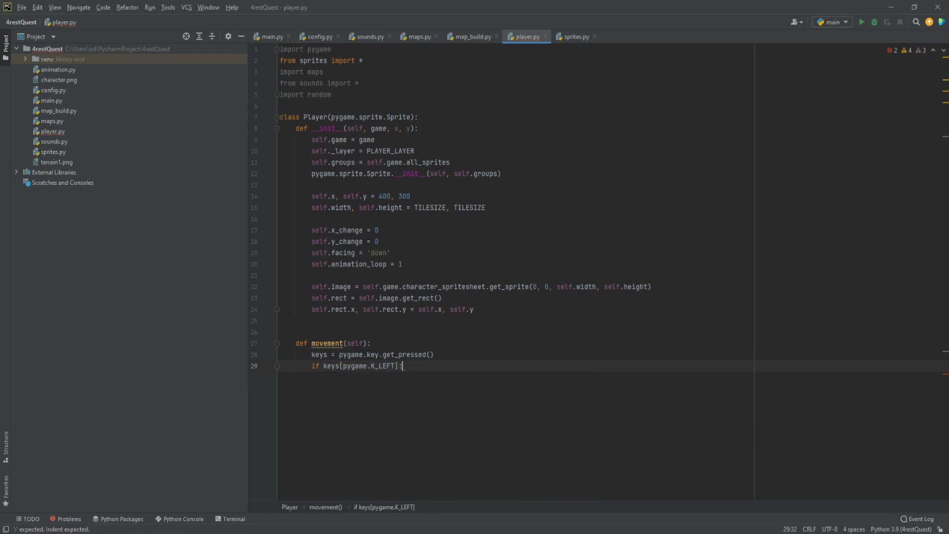
type("for sprite")
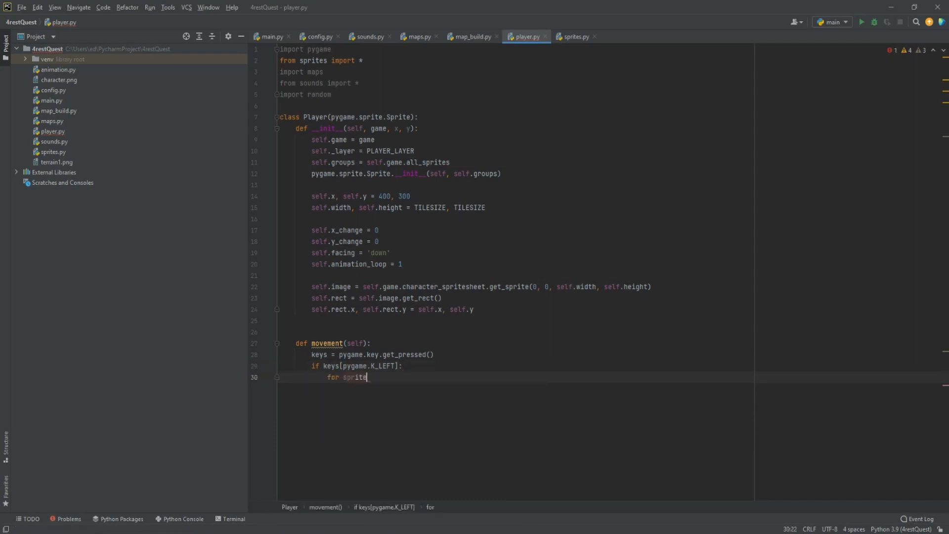
type("in self.game.")
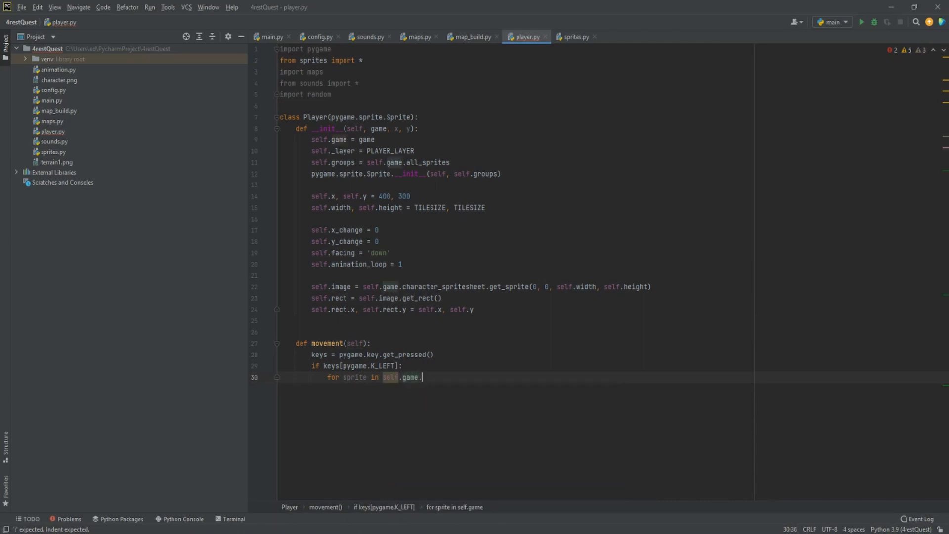
type("all_sprites:")
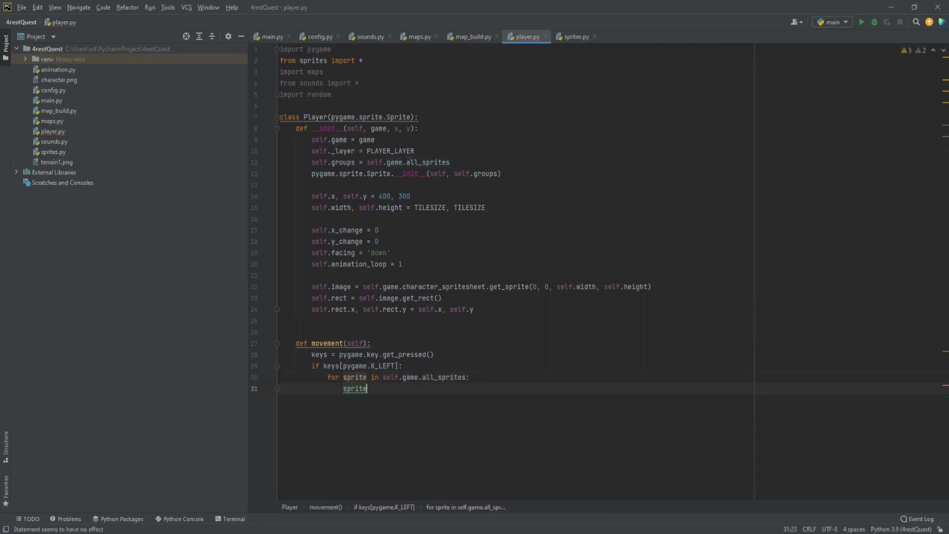
type(".rec")
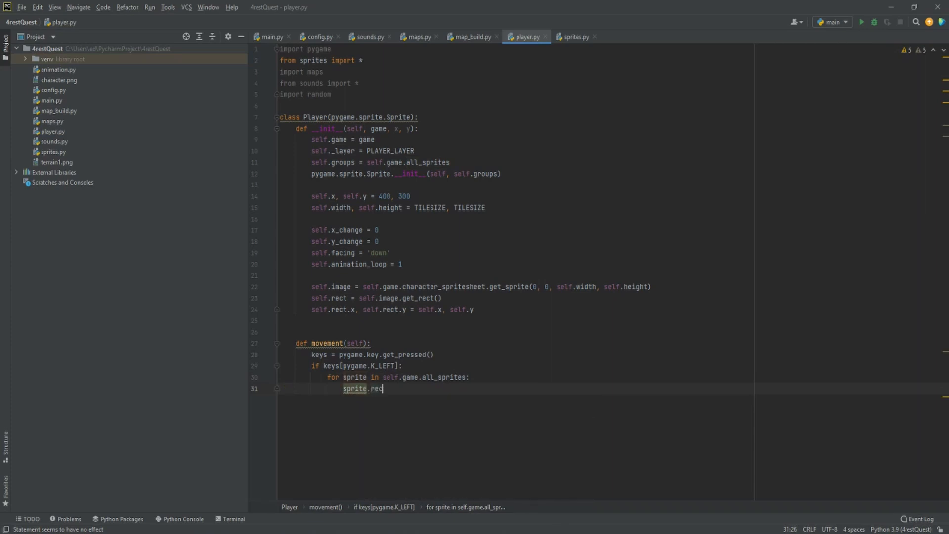
type("t.x")
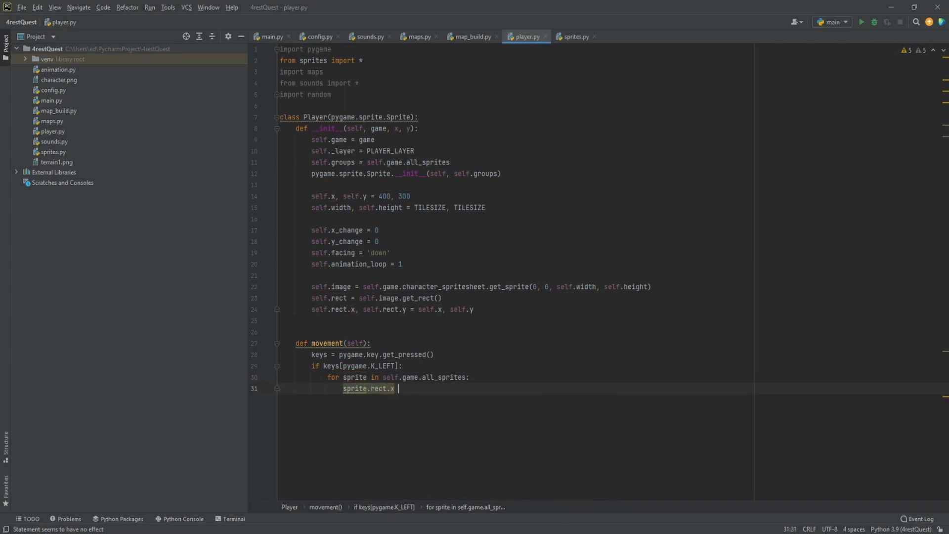
type("+=")
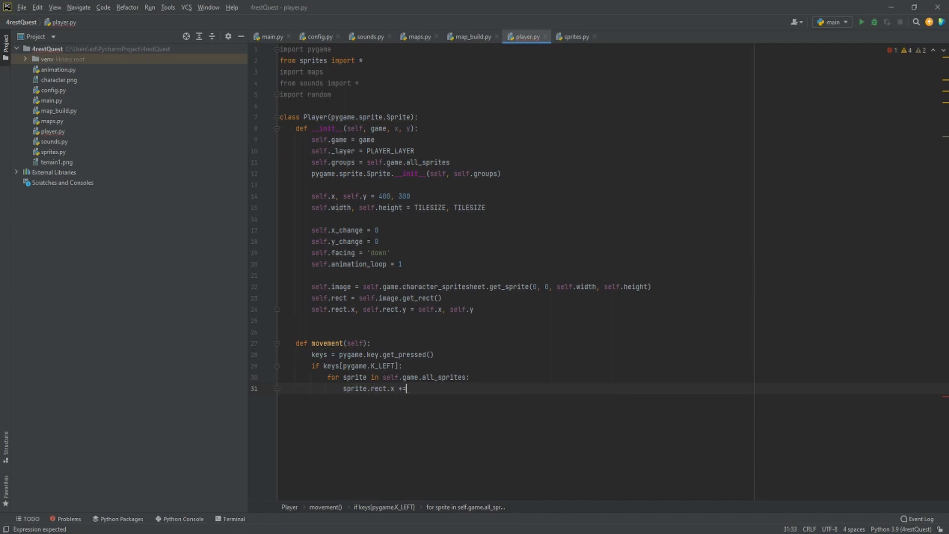
type("PLAYER_LAYE")
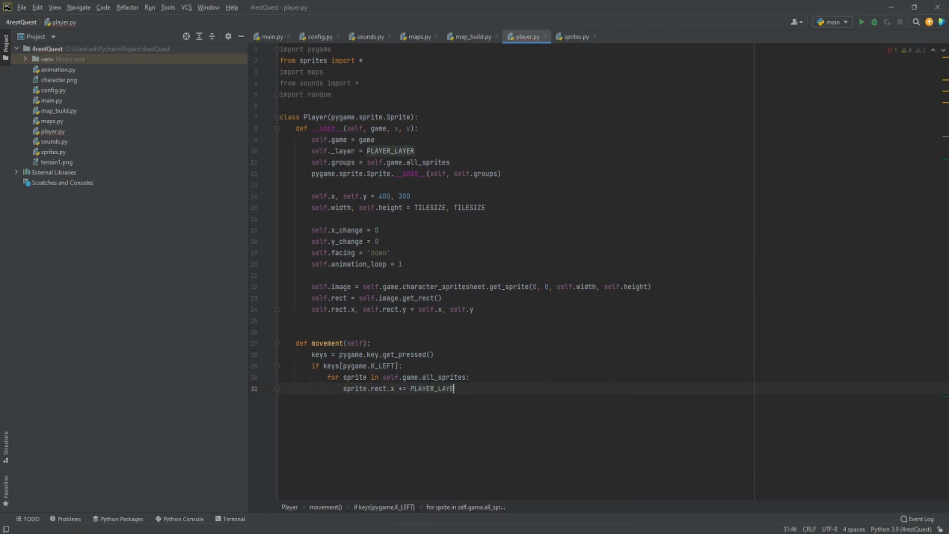
- Also lower x_change by PLAYER_SPEED and set facing to 'left'
type("se")
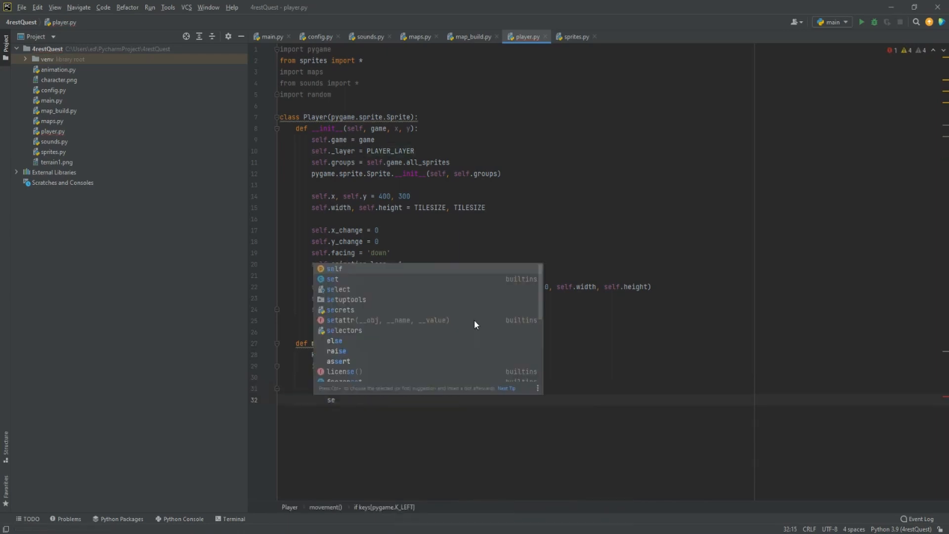
type("lf.x_change")
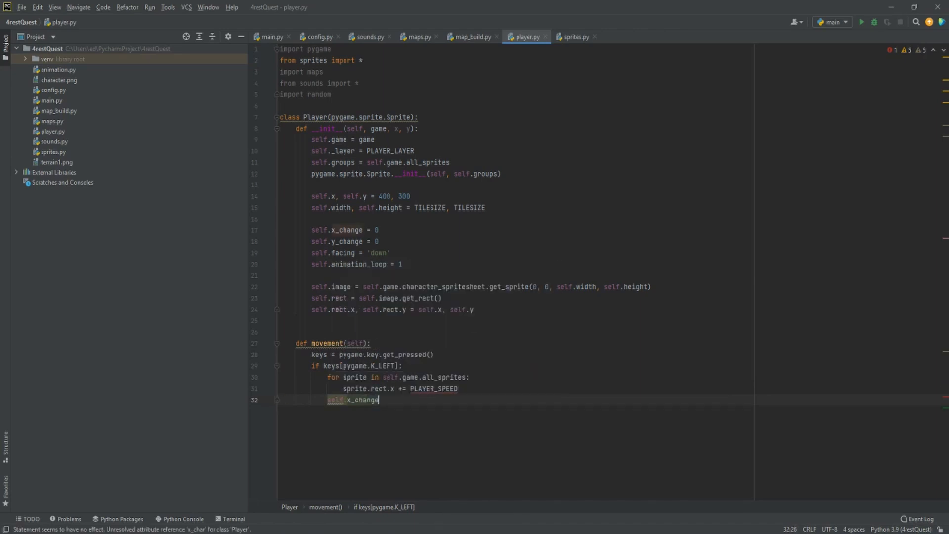
type("-=")
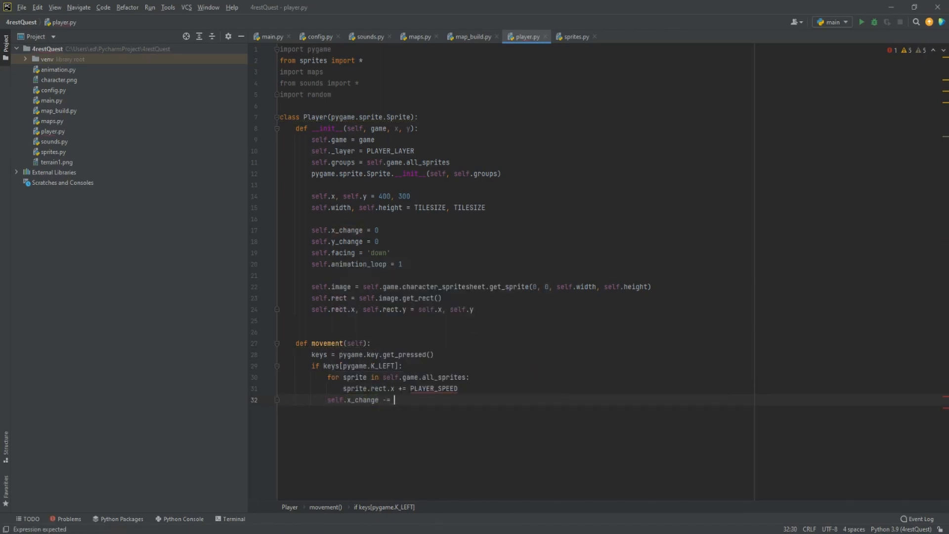
type("PL")
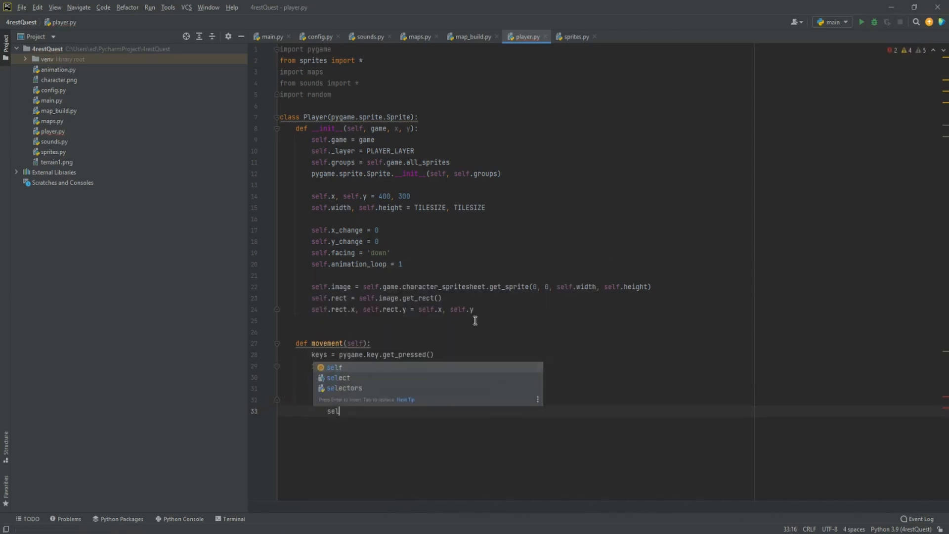
type("self.fa")
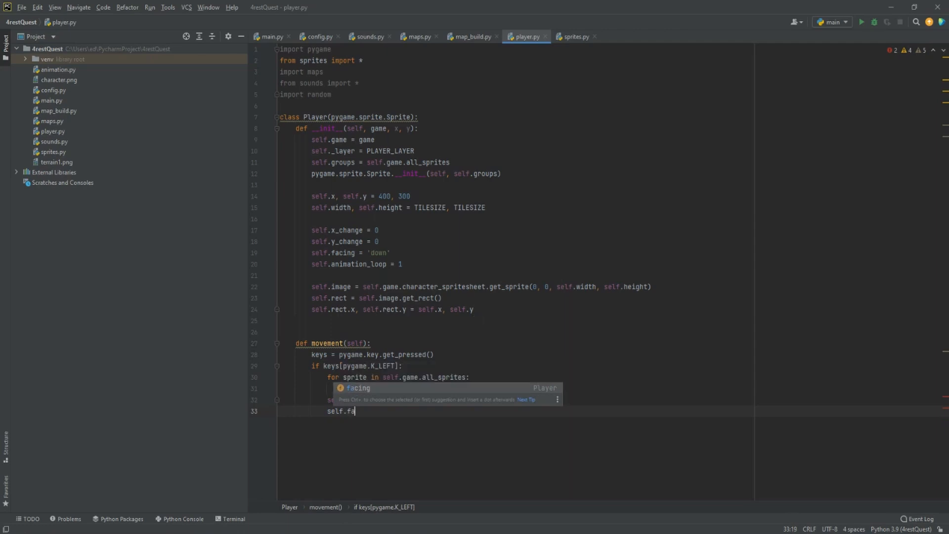
type("cing =")
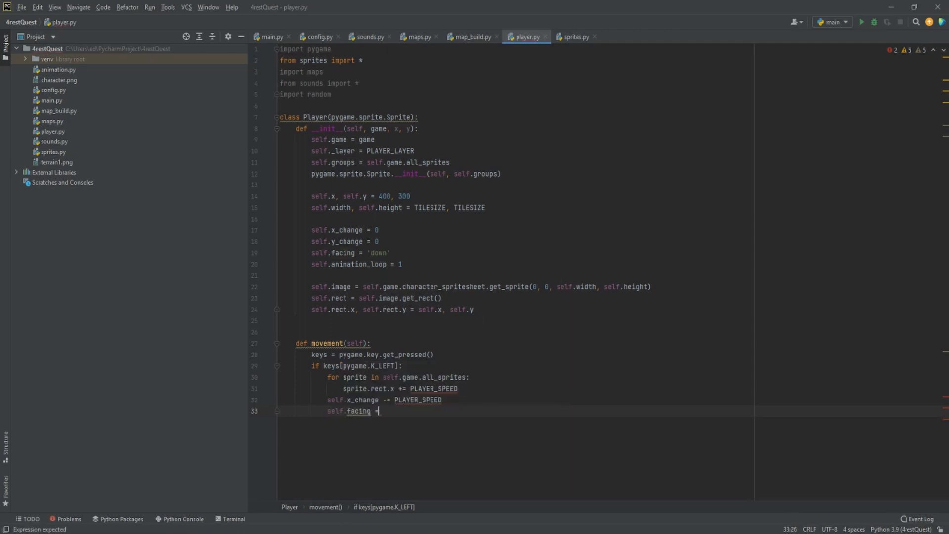
type("'left'")
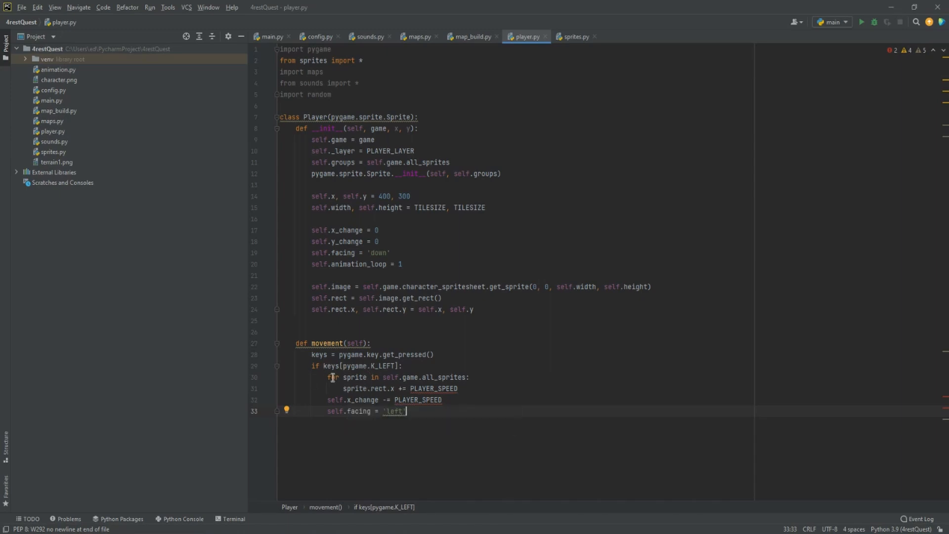
mouse_move(354, 377)
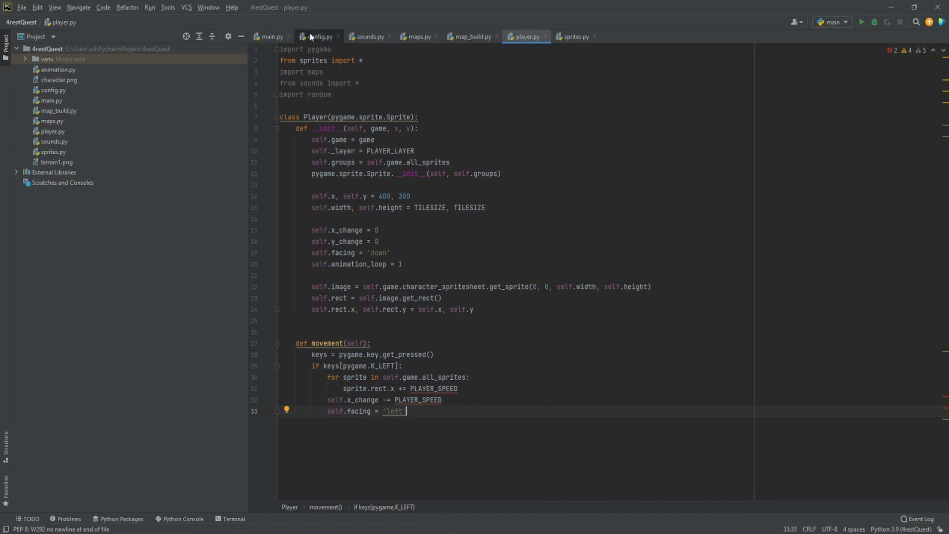
- Add PLAYER_SPEED = 3 to config.py
left_click(319, 37)
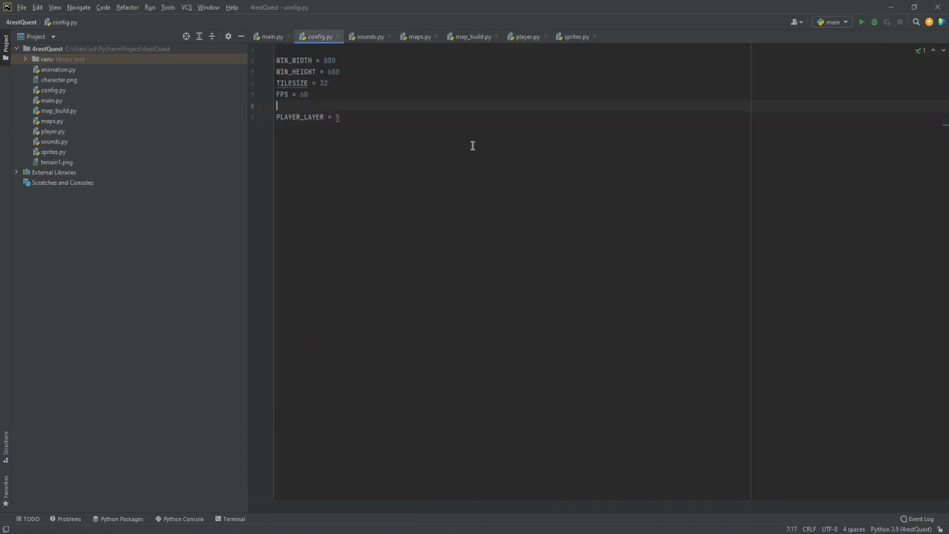
type("PLAYER")
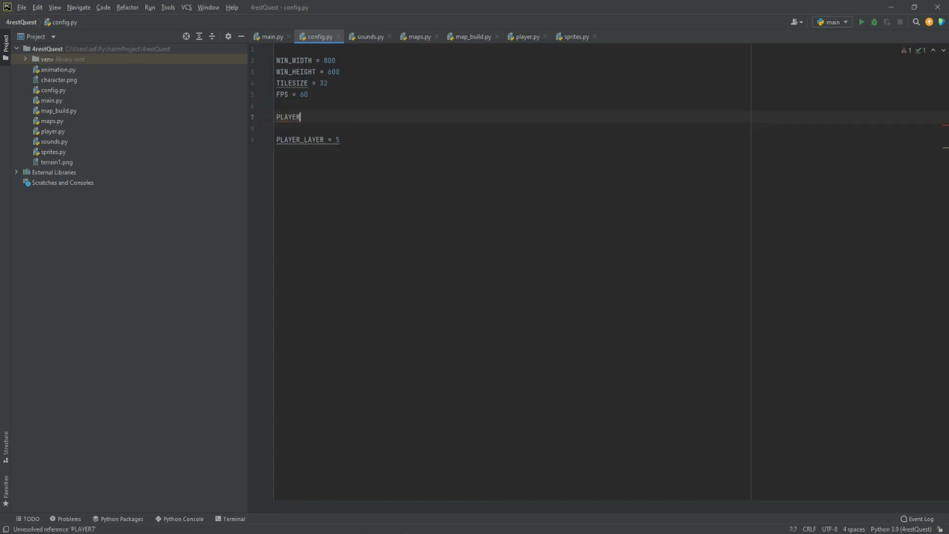
type("_SPEED")
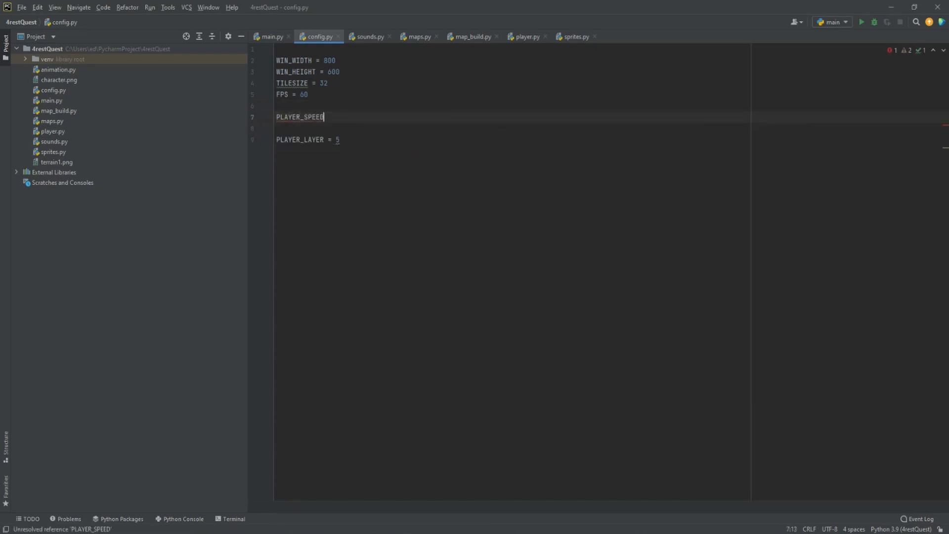
type("= 3")
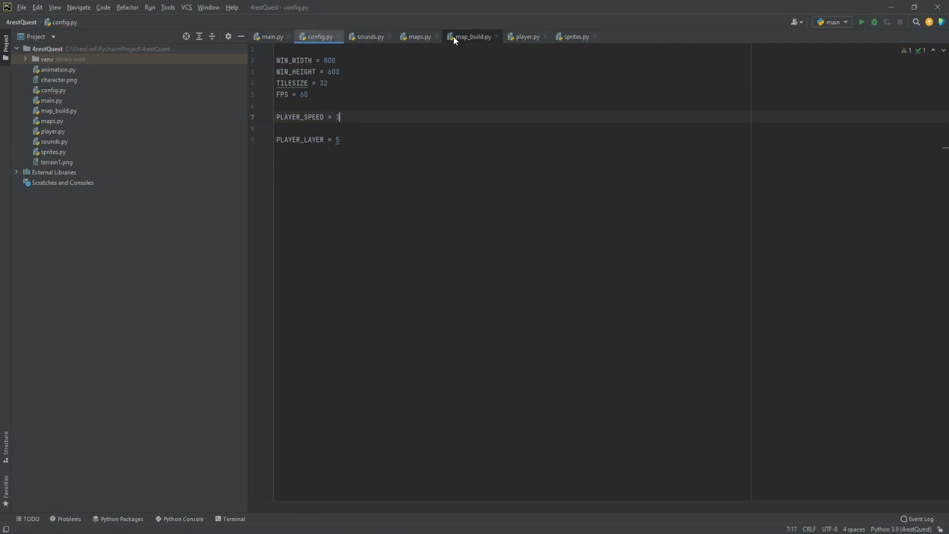
- Back in player.py, duplicate the left block and edit it for K_RIGHT, K_UP and K_DOWN
left_click(524, 37)
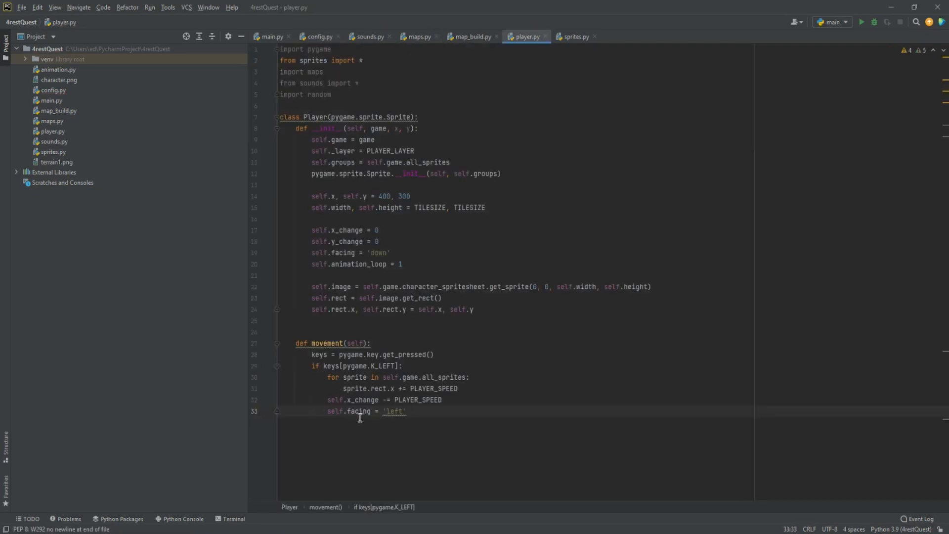
mouse_move(396, 413)
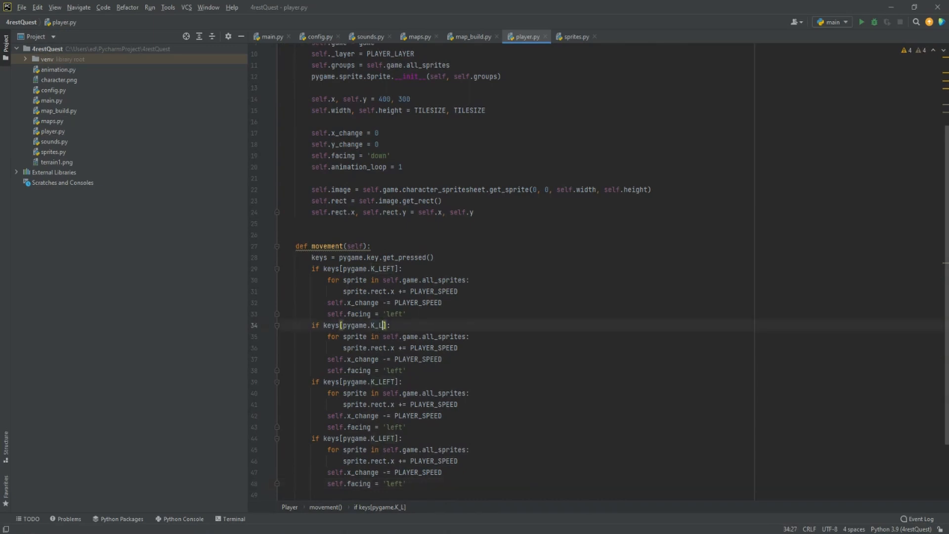
type("RIGHT")
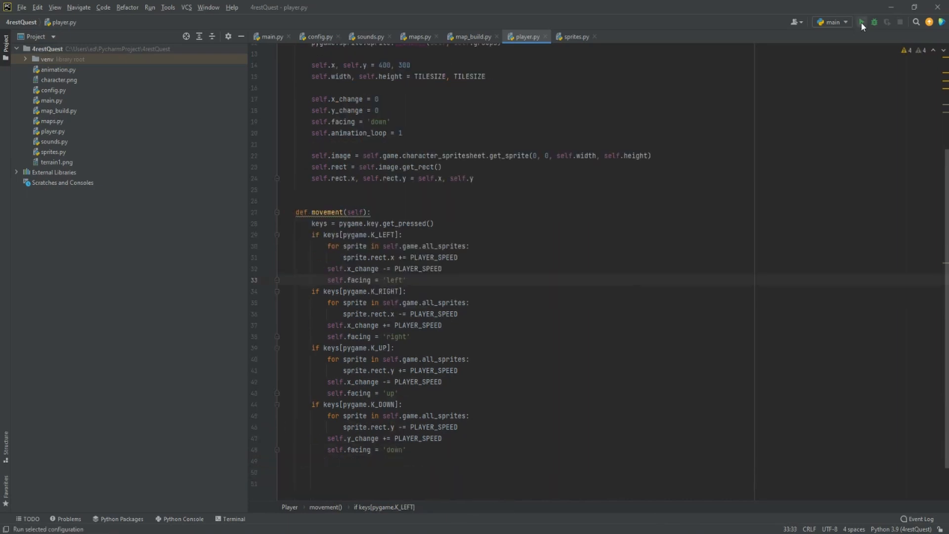
- Run the game to test, then start an update method below movement()
left_click(862, 23)
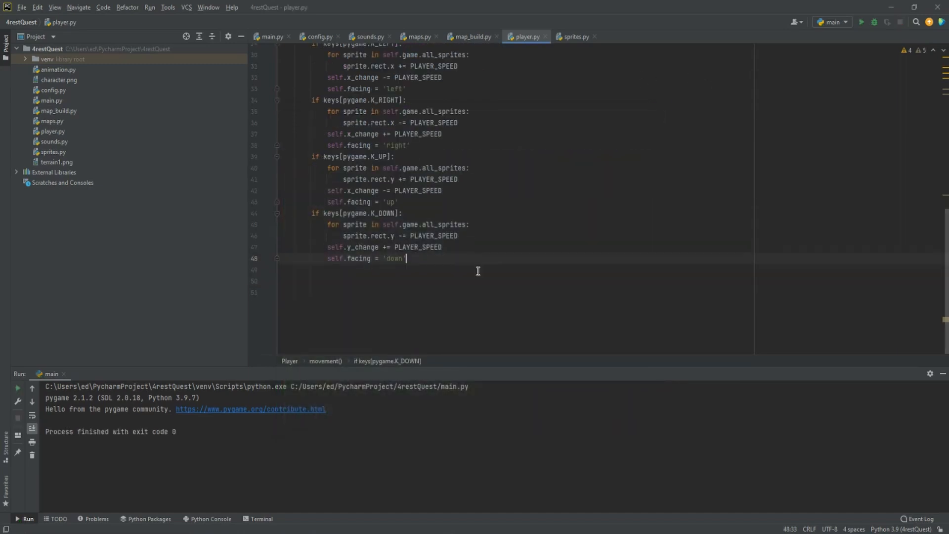
key("enter")
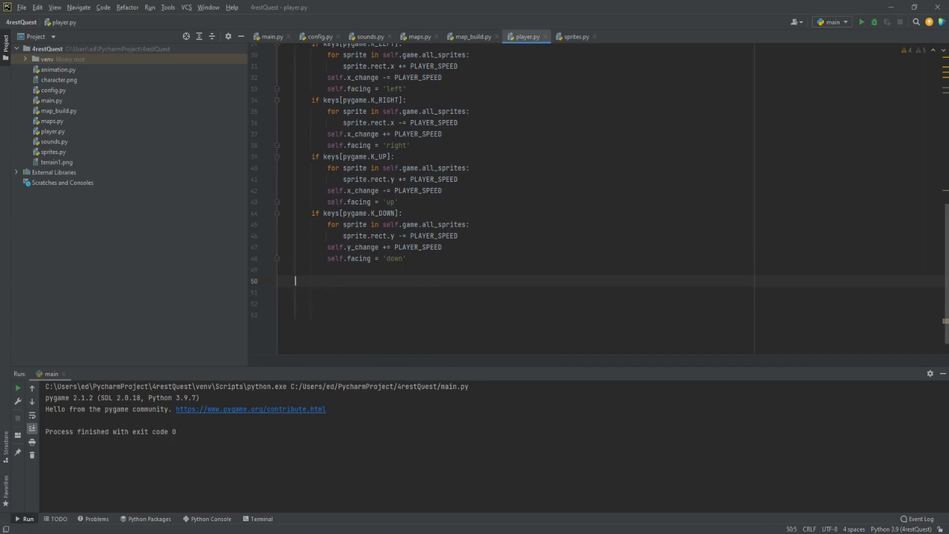
type("def")
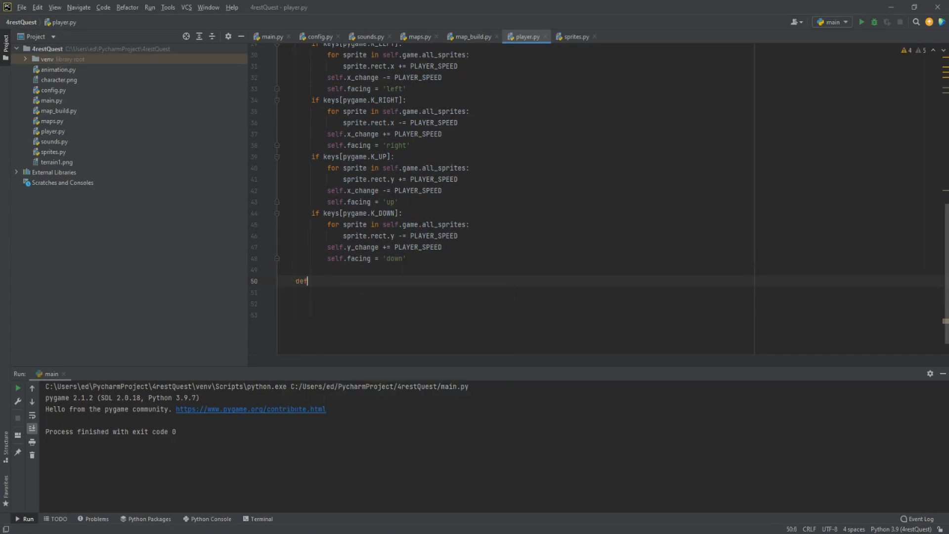
type("update(self):")
left_click(521, 291)
type("self.movement()")
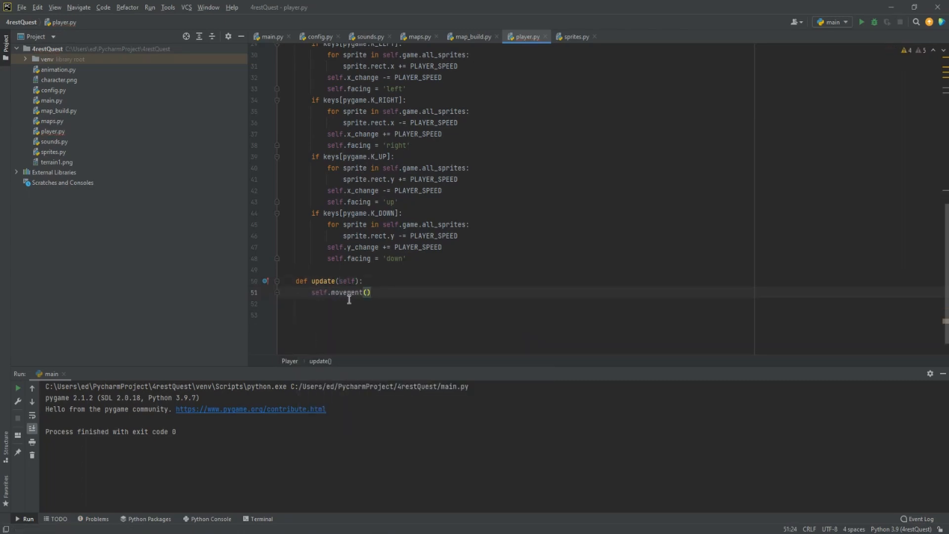
mouse_move(321, 296)
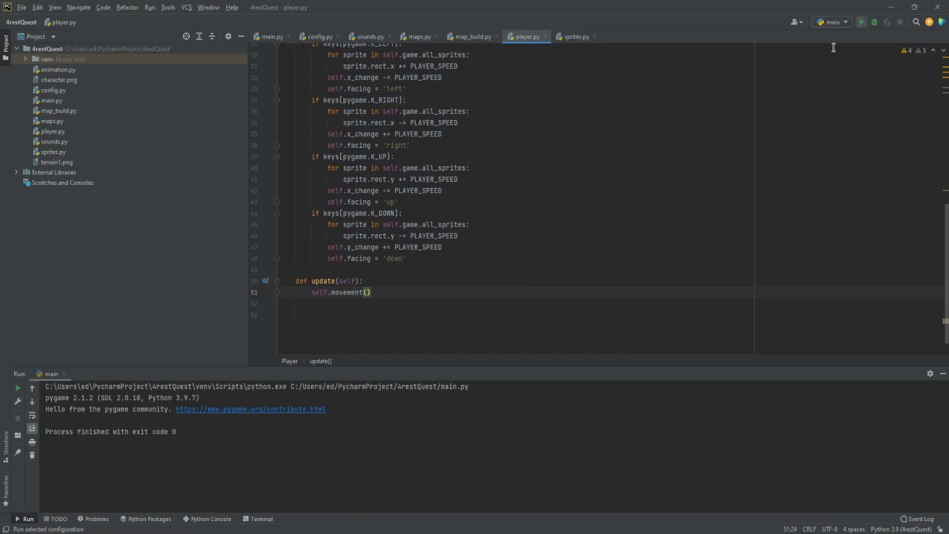
left_click(861, 22)
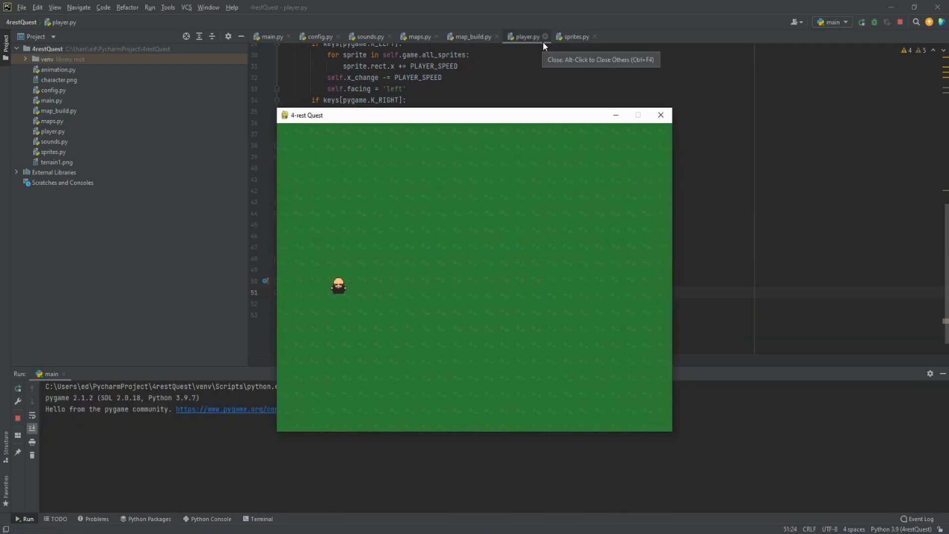
key("Right")
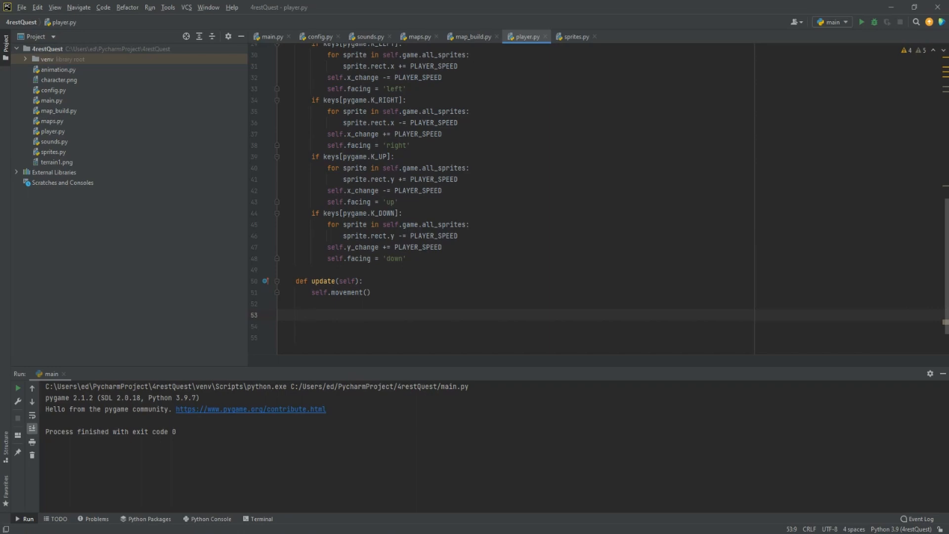
- In update, add x_change to rect.x and y_change to rect.y
type("self.")
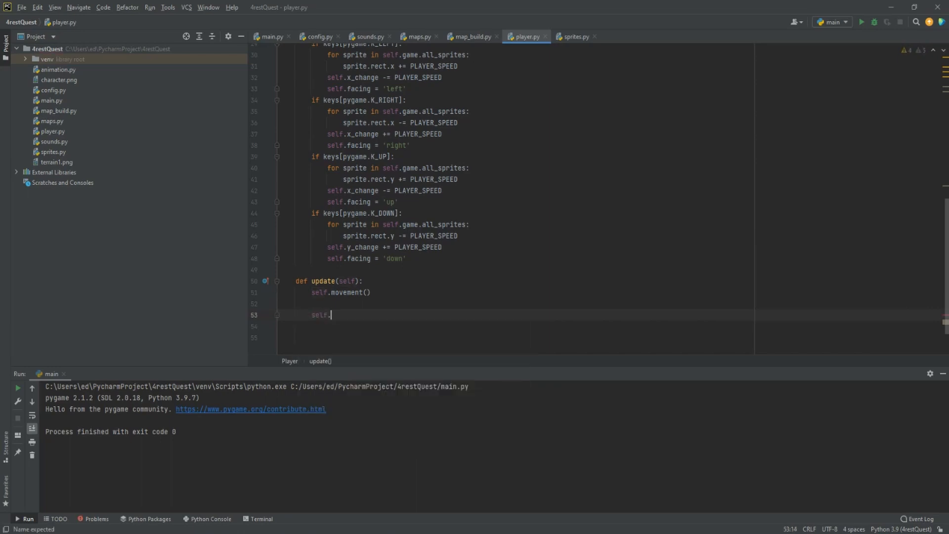
type("rect.y +=")
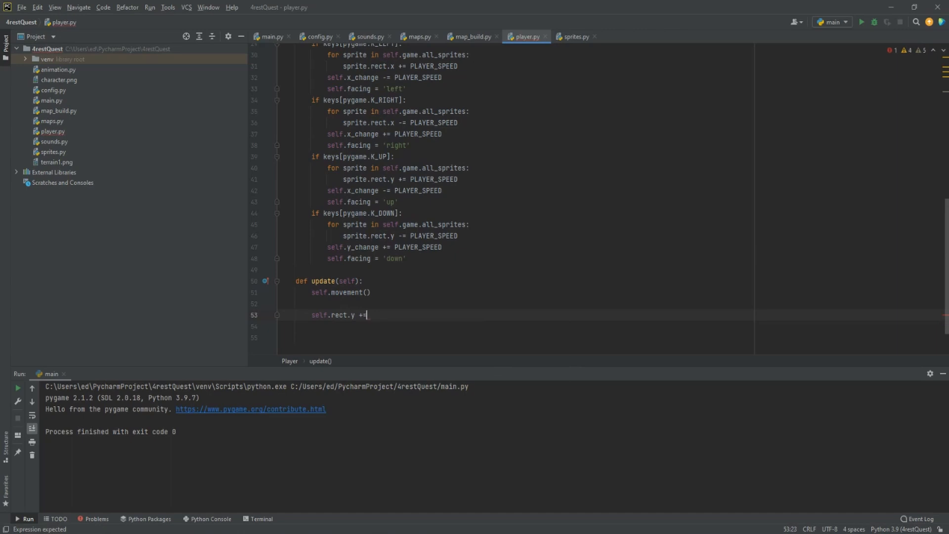
type("self.y_change")
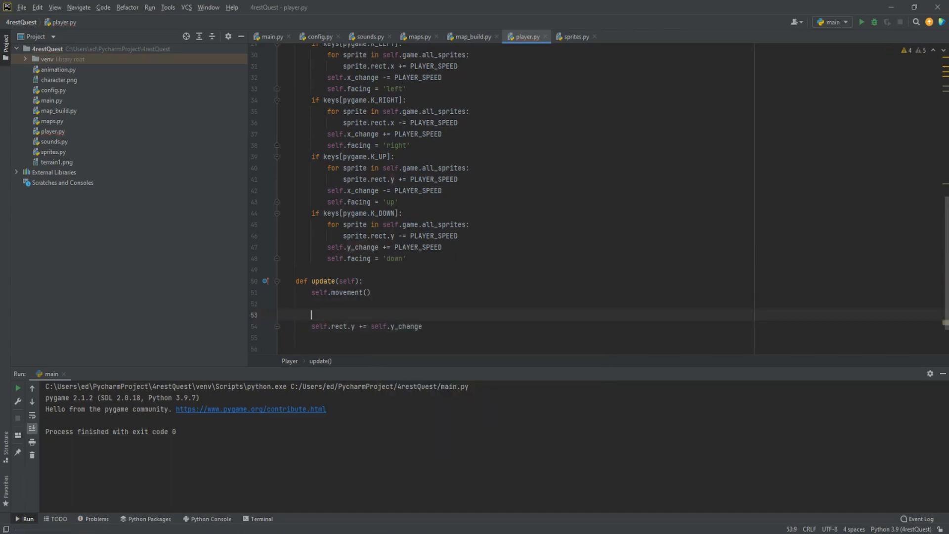
type("self.rect")
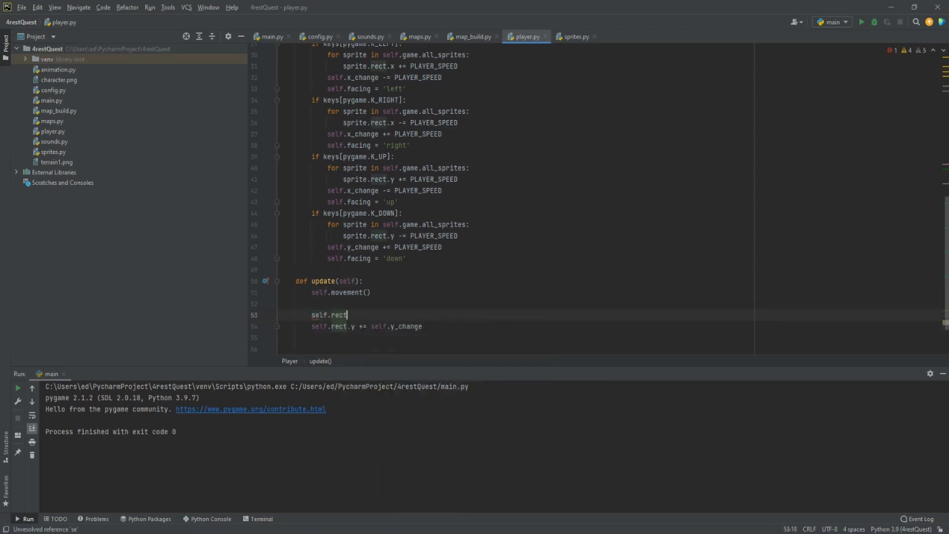
type(".x +=")
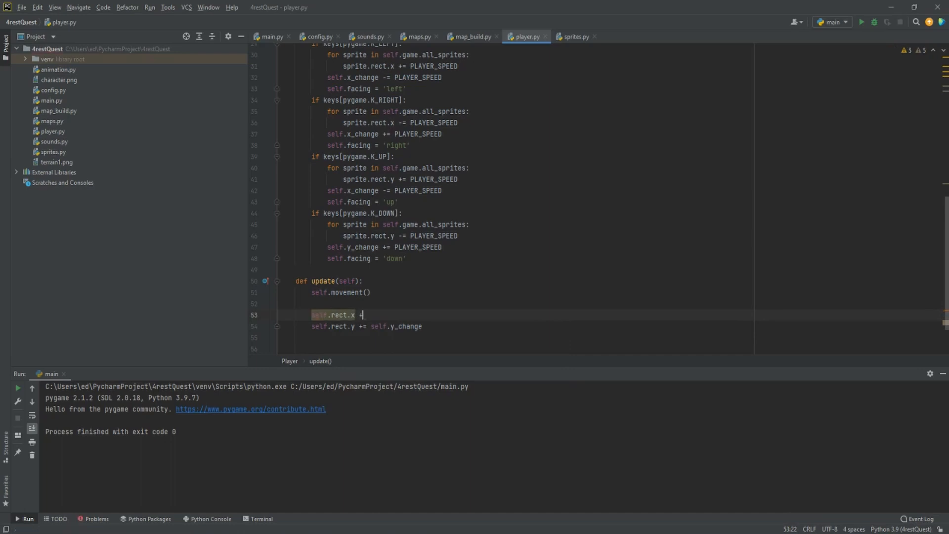
type("+= se")
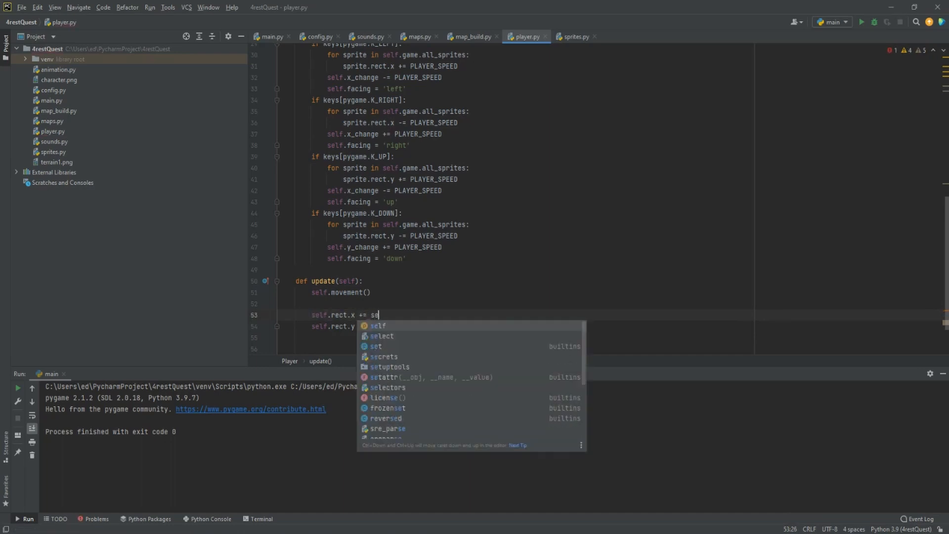
type("lf.x_change")
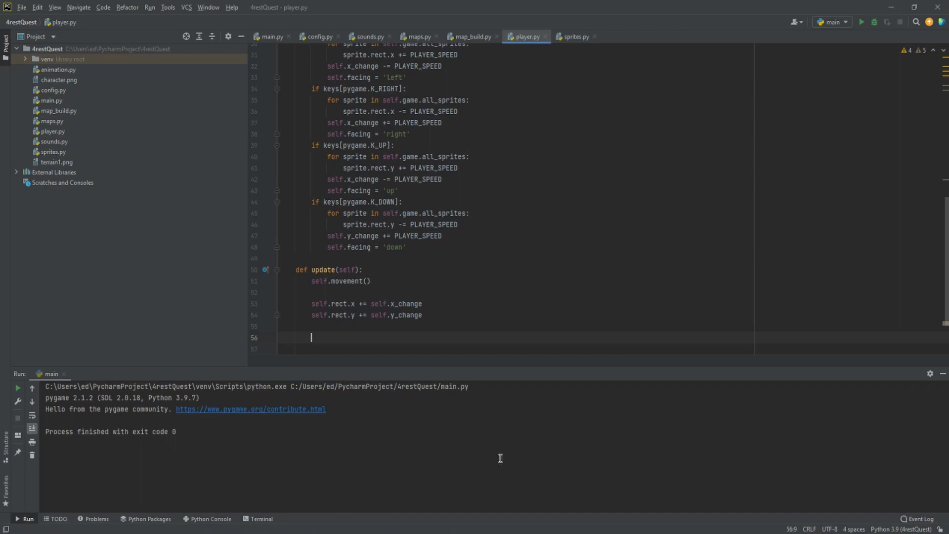
- Reset x_change and y_change to 0, then run the game to test
type("self")
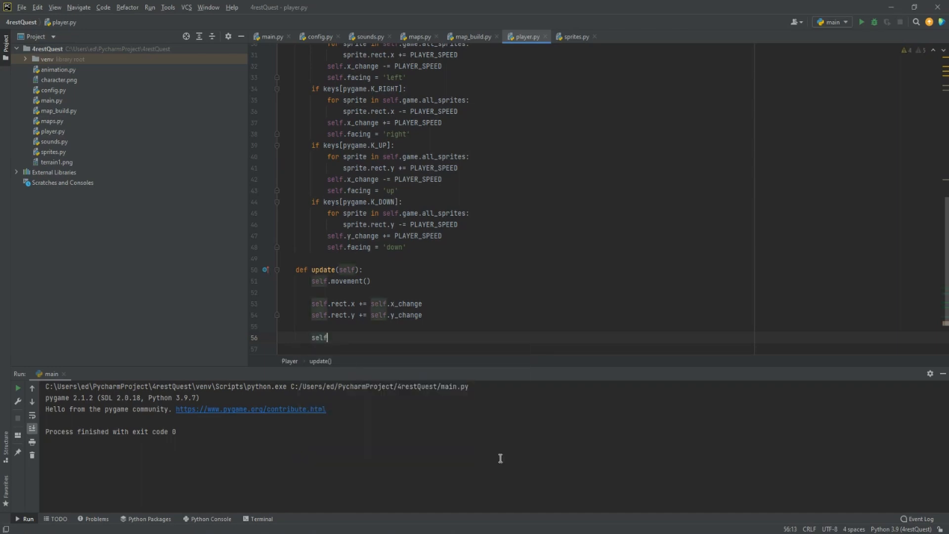
type(".x_change")
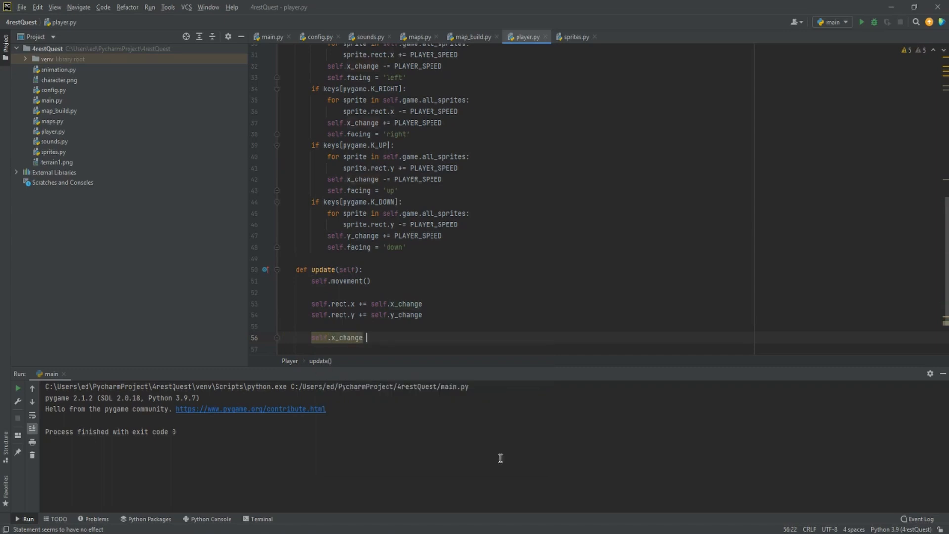
type("= 0")
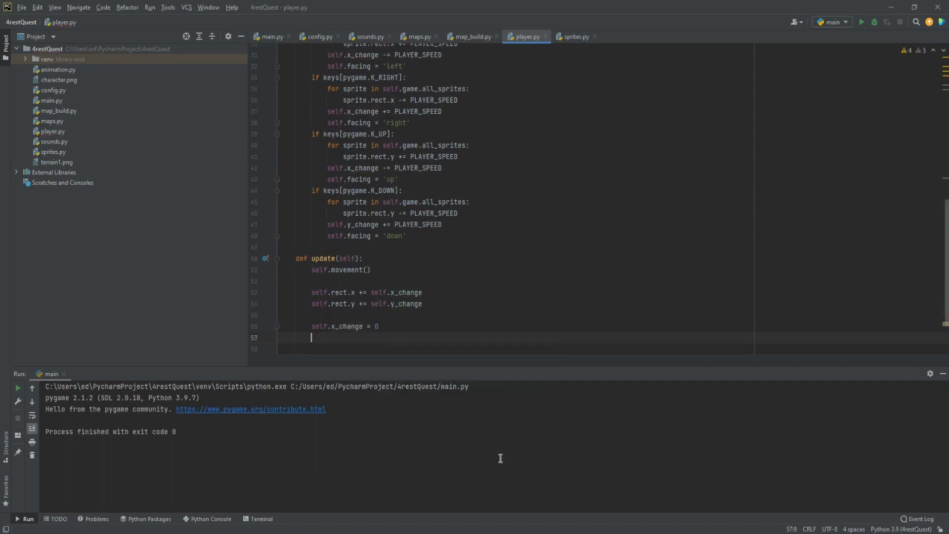
type("self.")
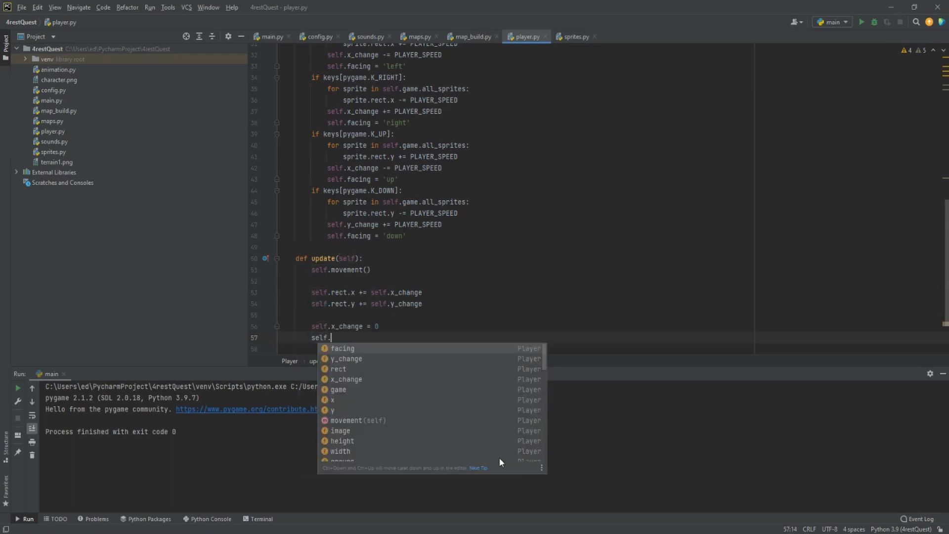
type("y_change")
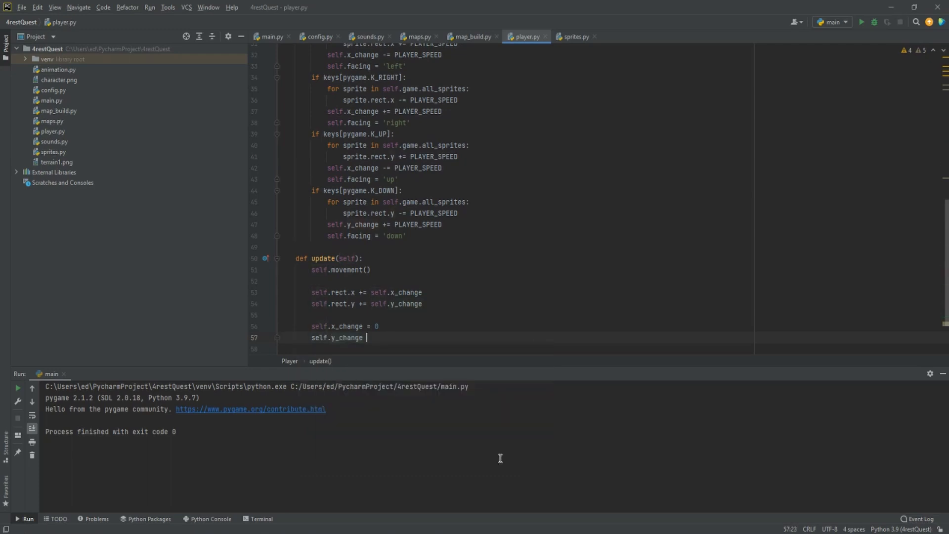
type("= 0")
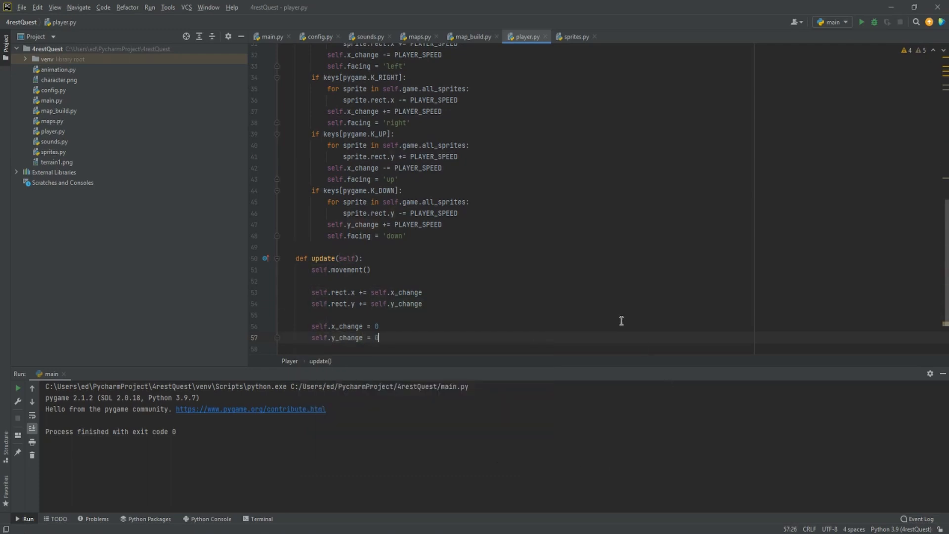
left_click(861, 22)
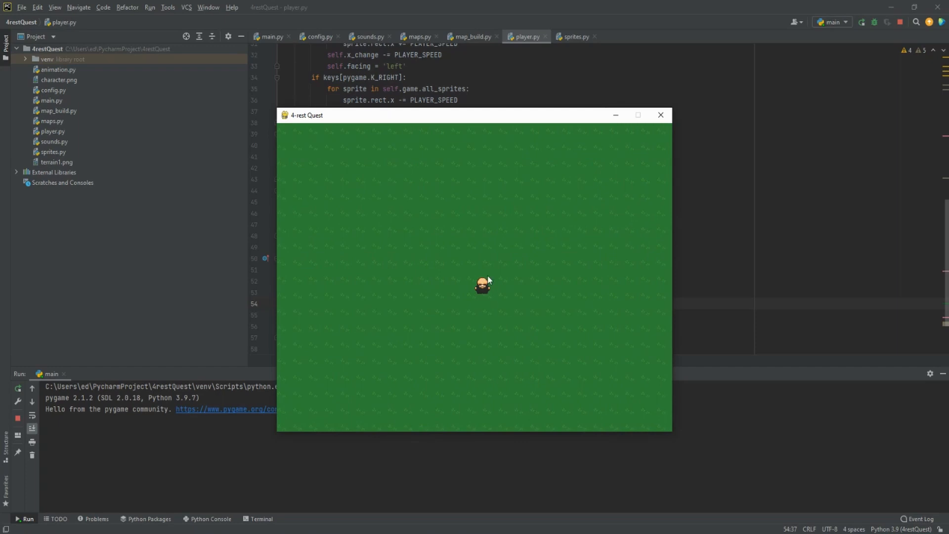
left_click(659, 115)
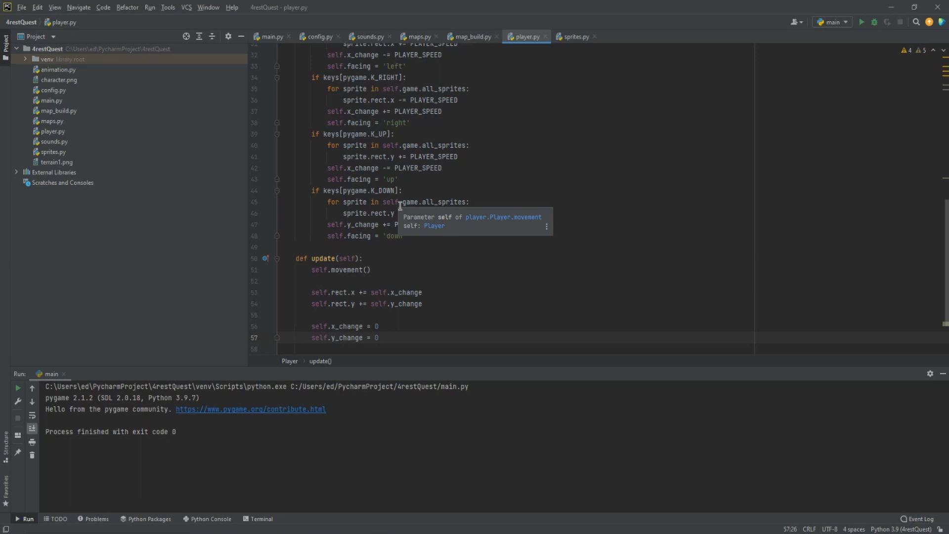
mouse_move(516, 69)
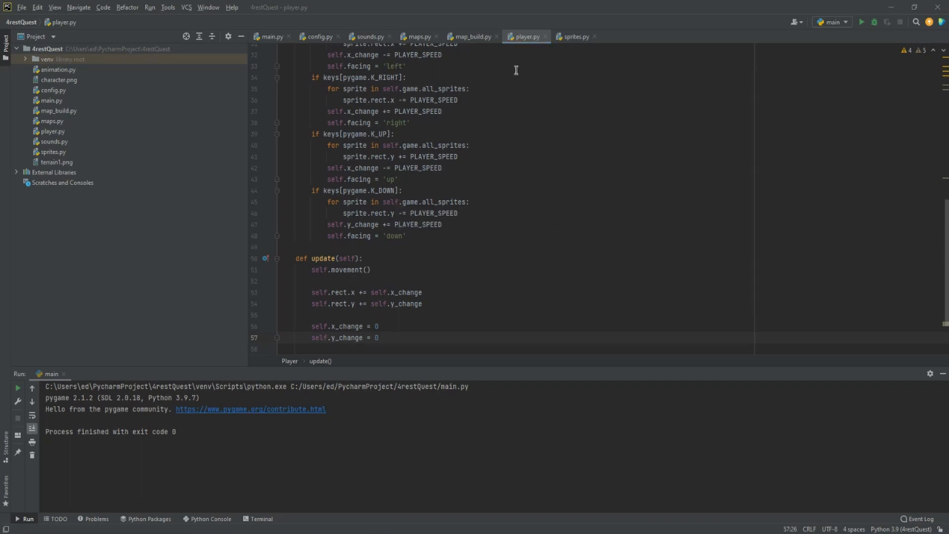
mouse_move(54, 72)
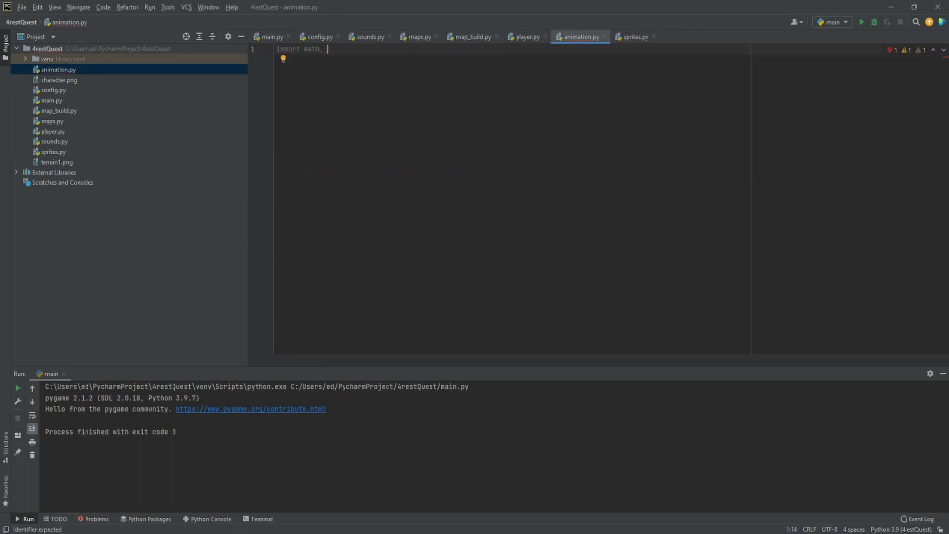
- In animation.py, import pygame and define Player_animation(self)
type("pygame, sprites")
type("def Player")
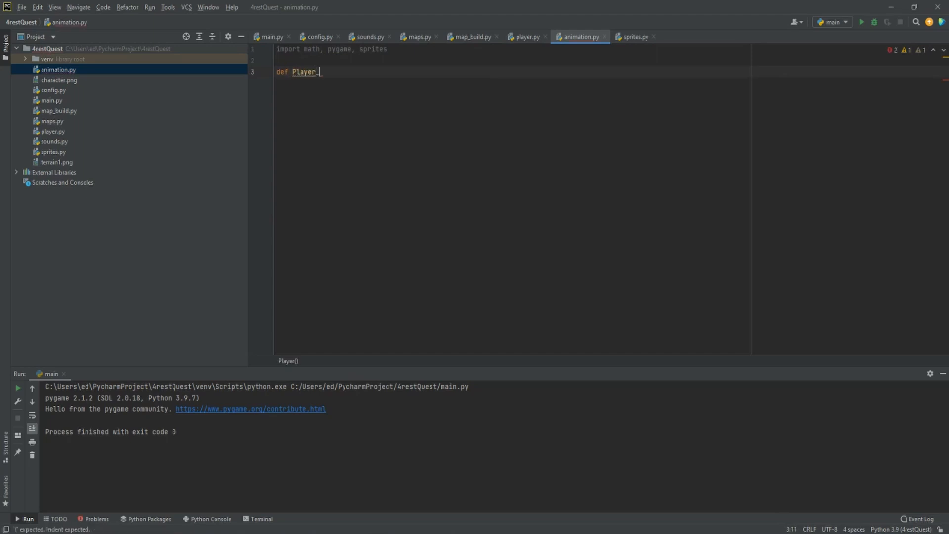
type("animation")
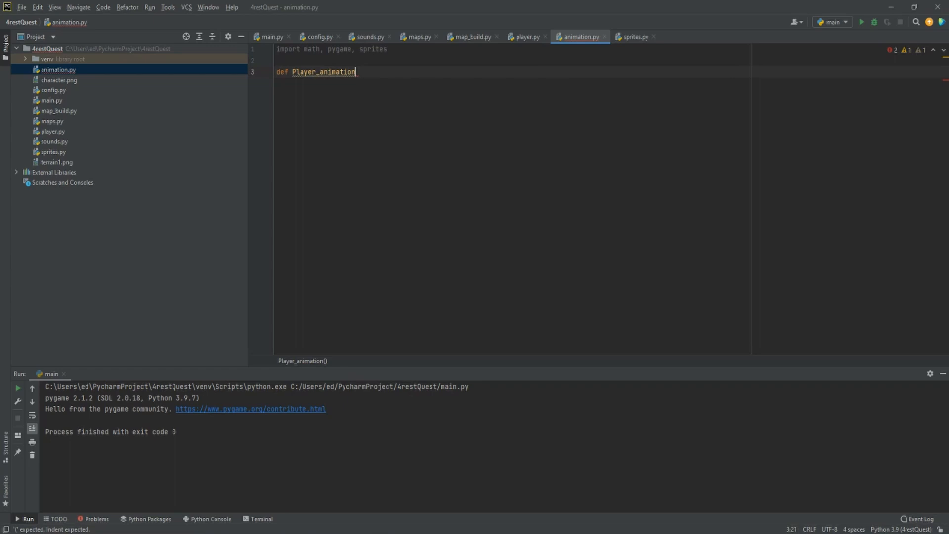
type("(self)")
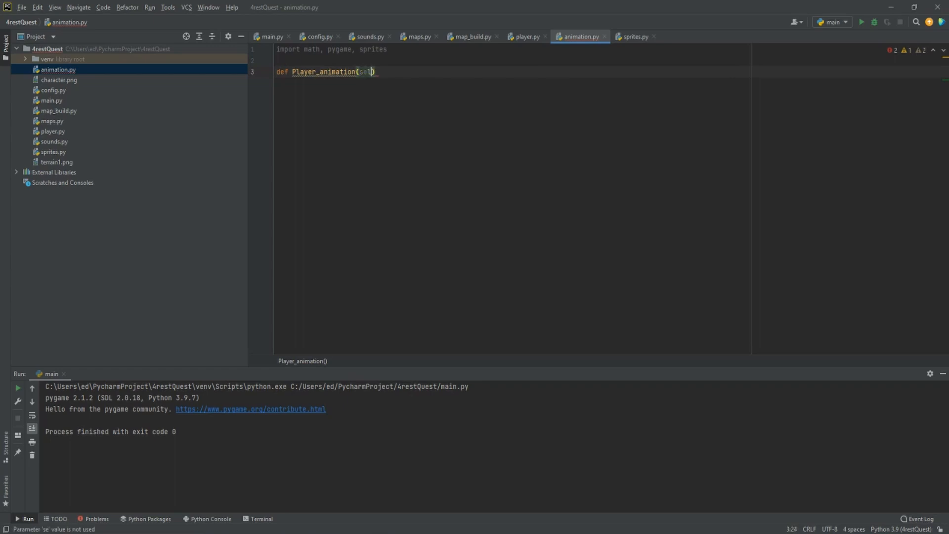
key("enter")
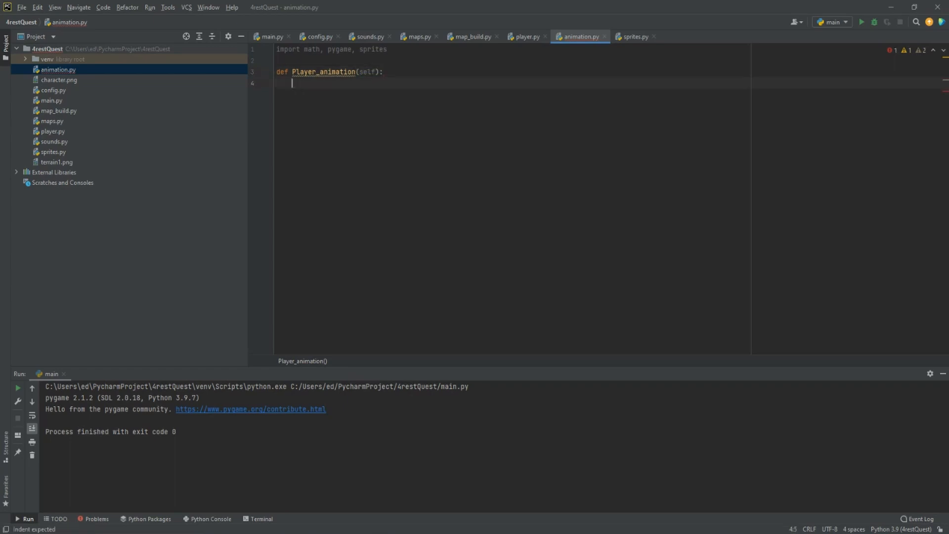
key("enter")
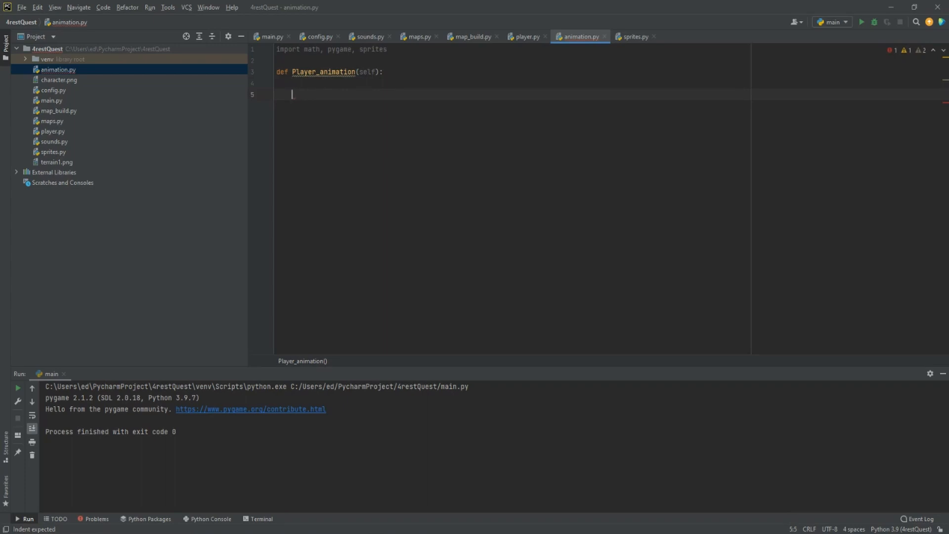
- Start down_animation as a list calling self.game.character_spritesheet.get_sprite(, then view character.png
type("self.down_a")
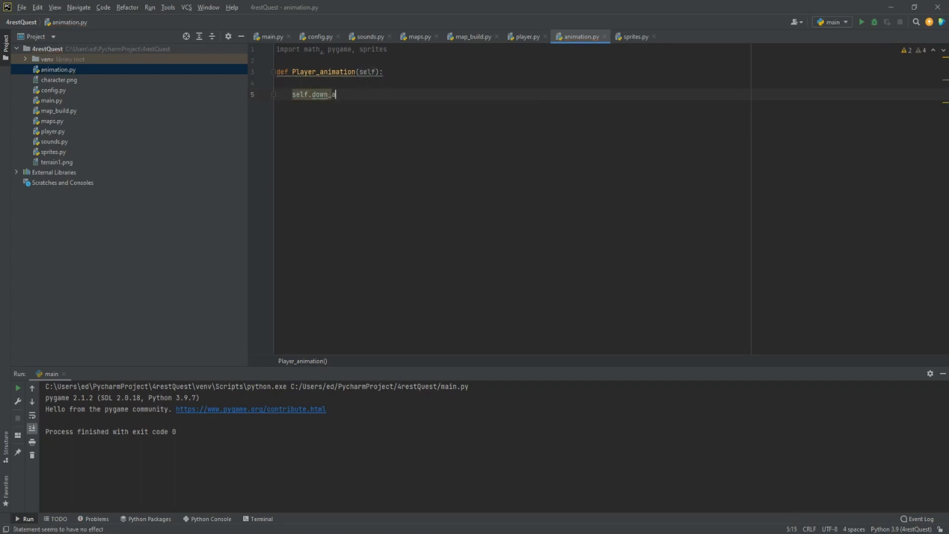
type("nimation =")
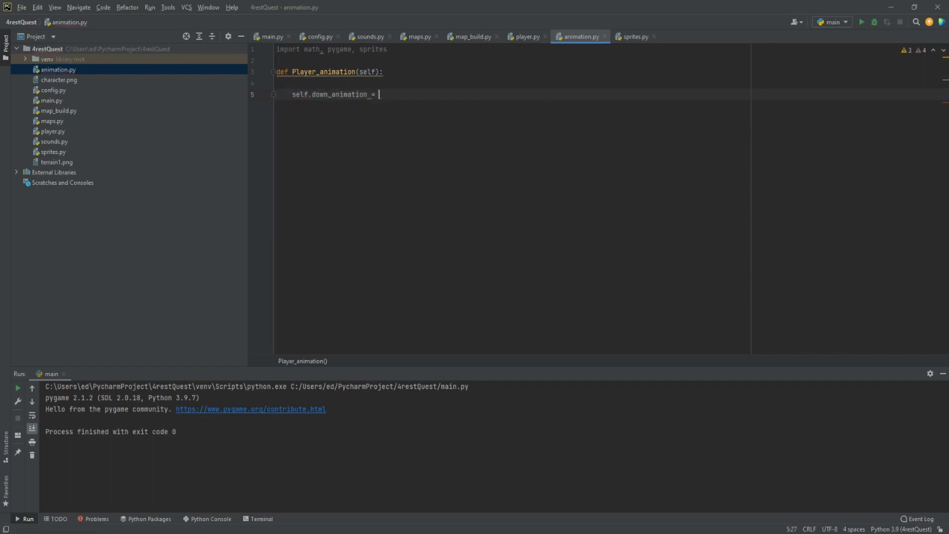
type("[]")
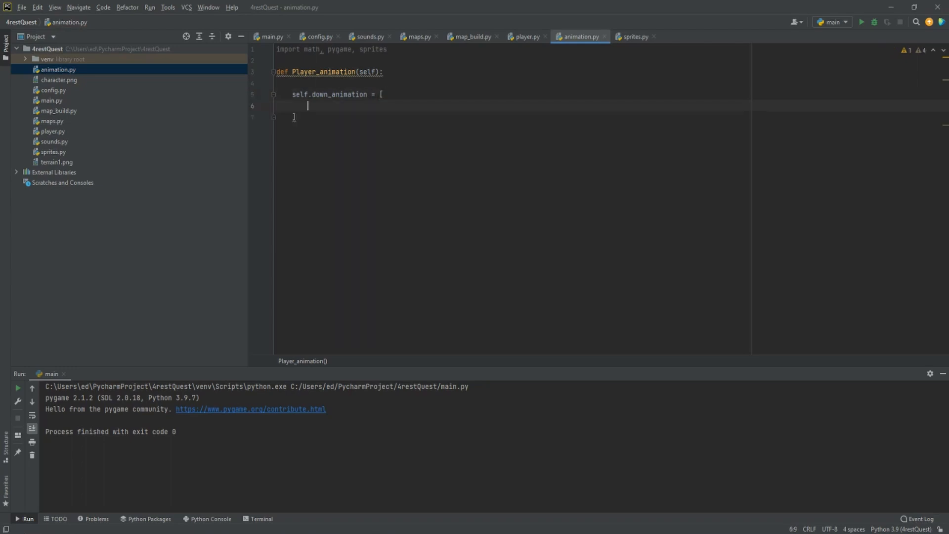
type("self.g")
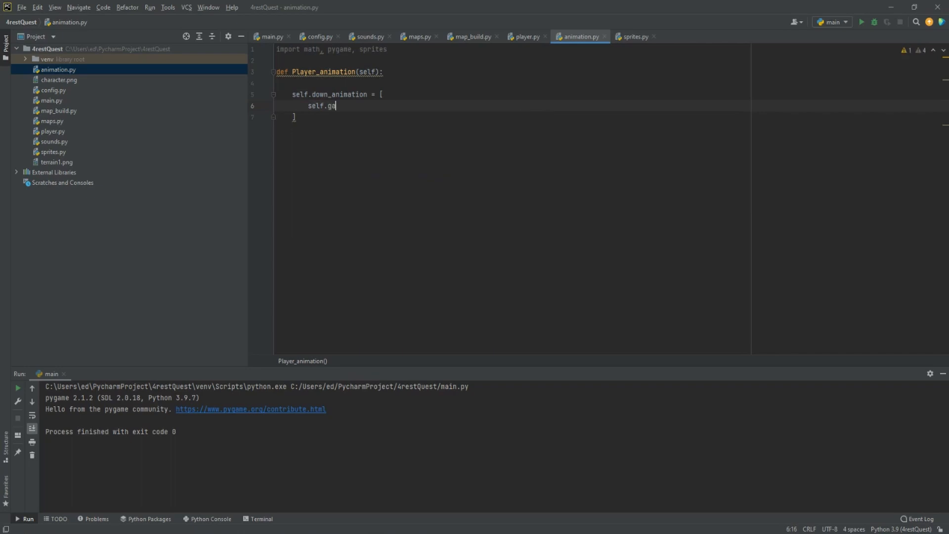
type("ame.character_spritesheet")
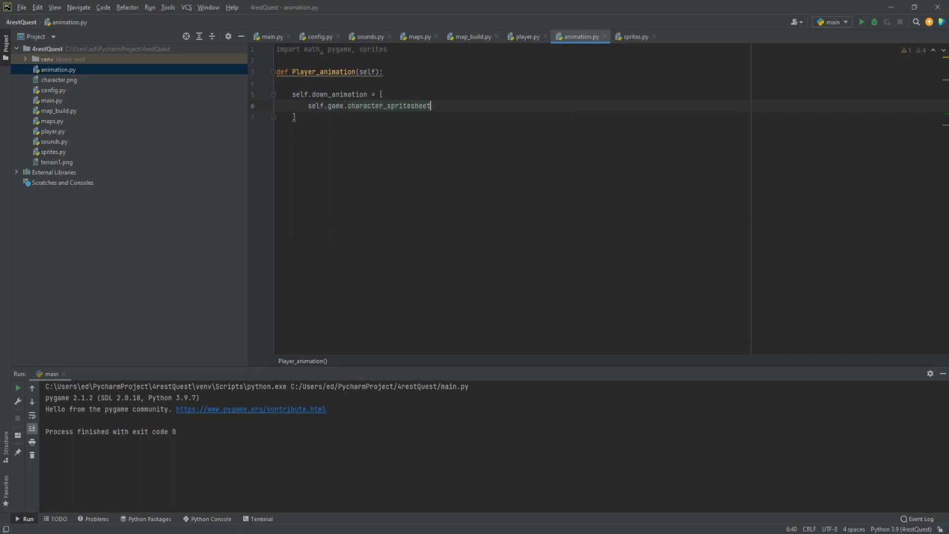
type(".get")
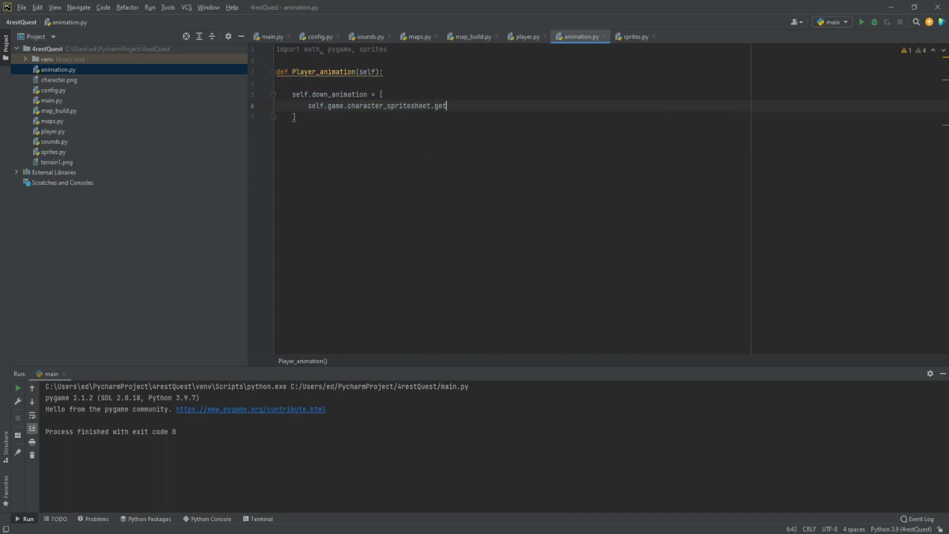
type("_sprite(")
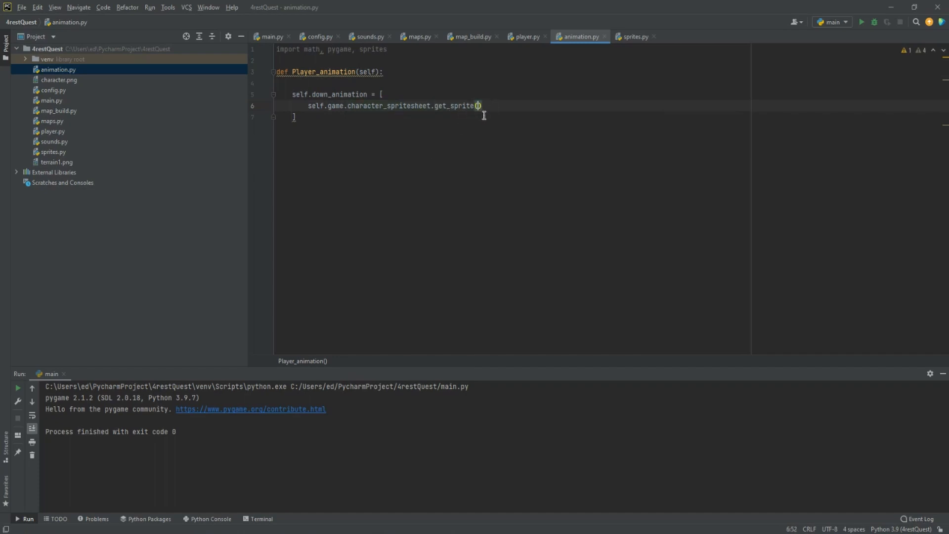
left_click(58, 79)
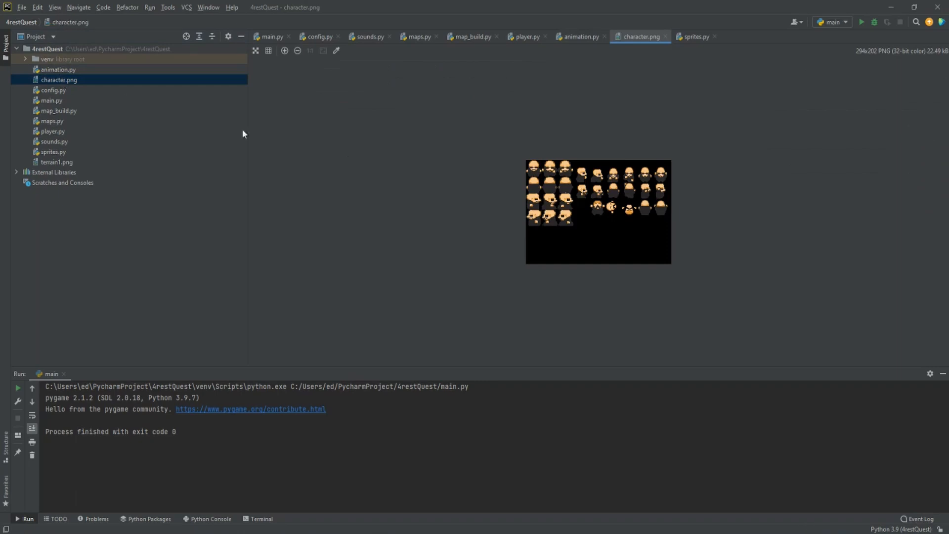
mouse_move(532, 165)
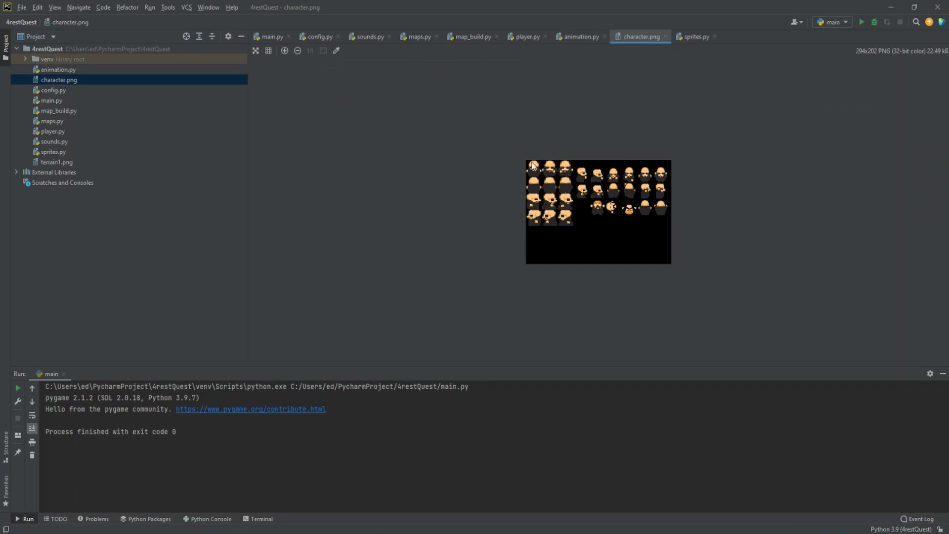
mouse_move(541, 169)
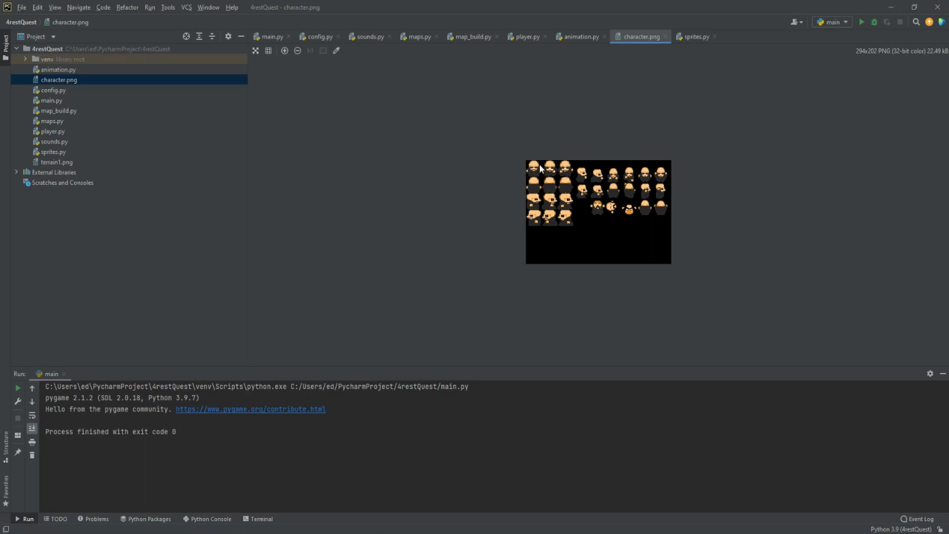
mouse_move(591, 123)
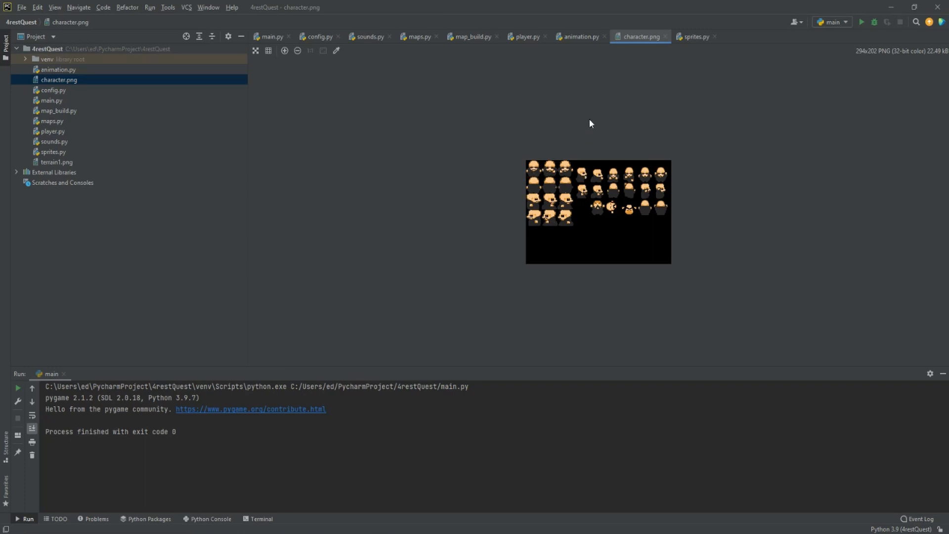
- Return to the animation.py editor after studying the sprite sheet
left_click(578, 36)
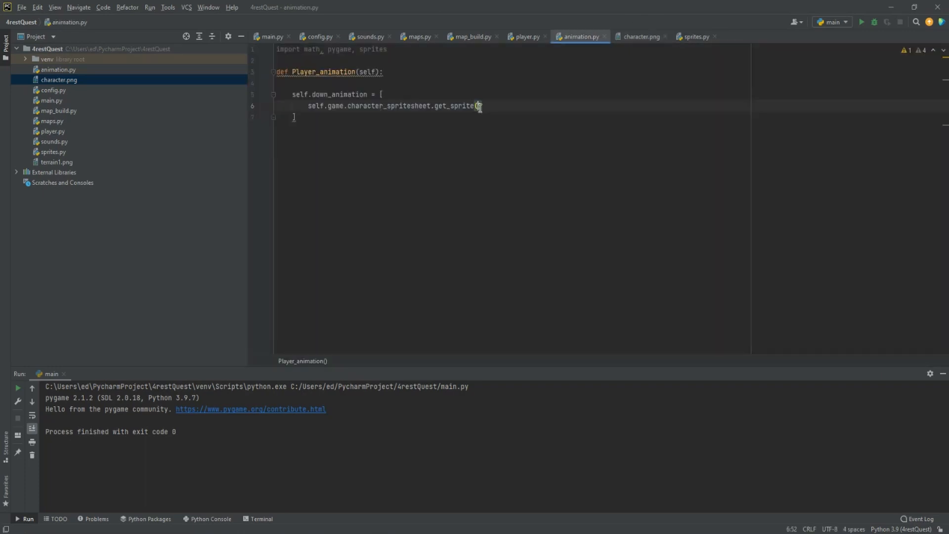
- Make the first frame get_sprite(0, 0, self.width, self.height)
type("0, 0")
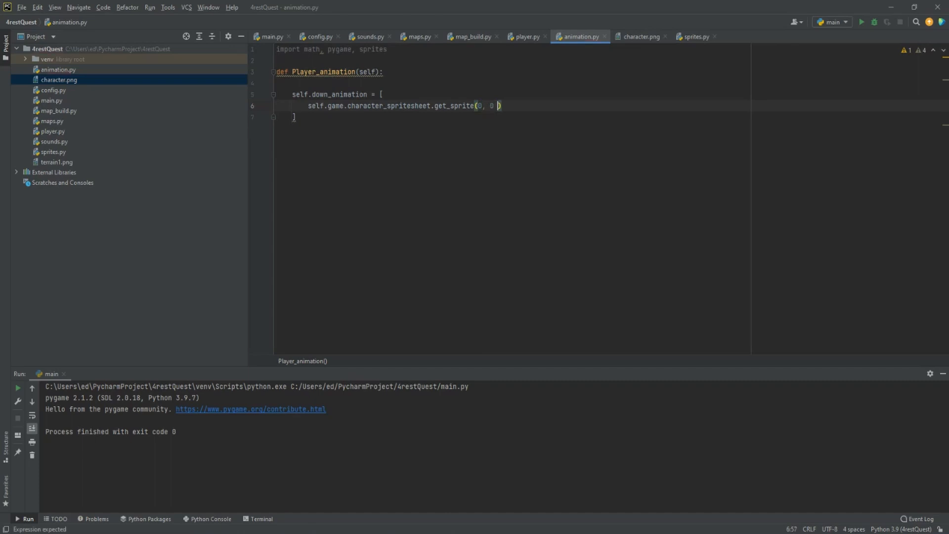
type(", self.")
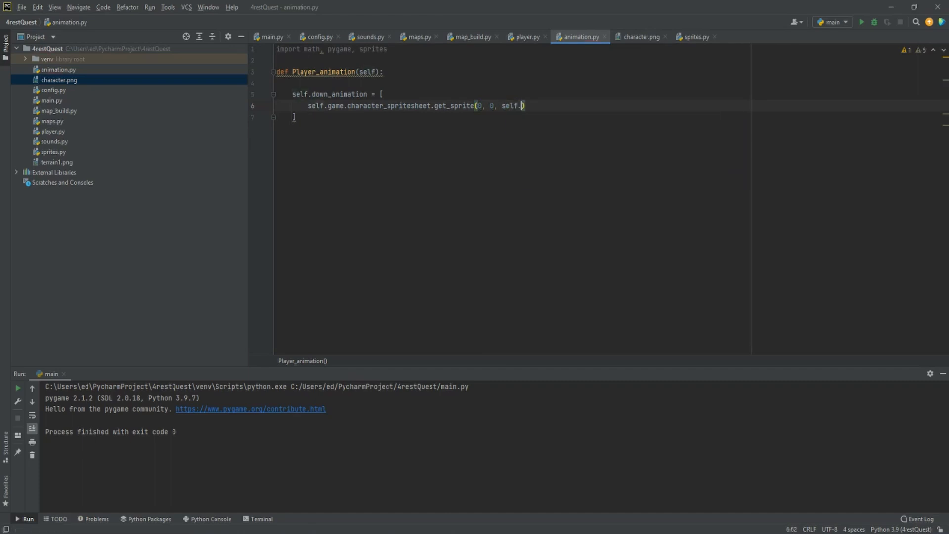
type("width, self.height")
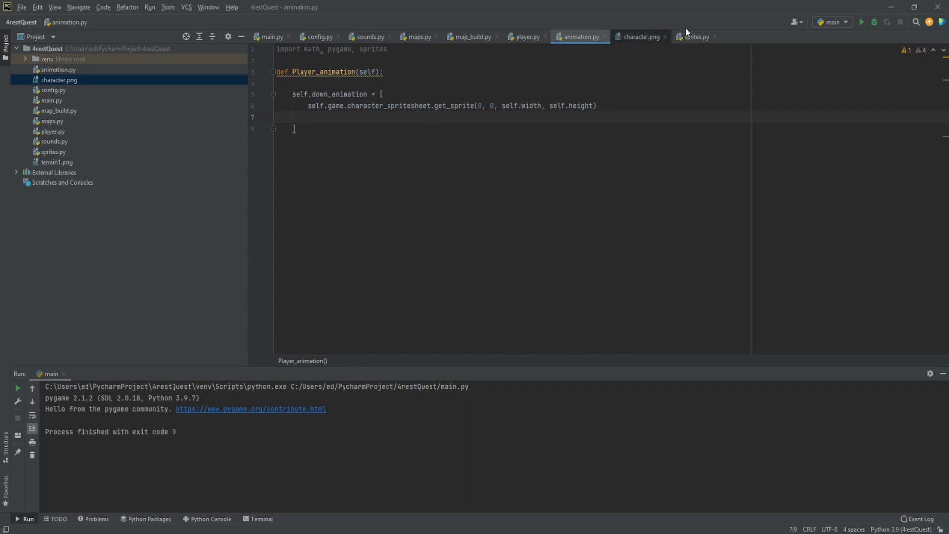
mouse_move(646, 45)
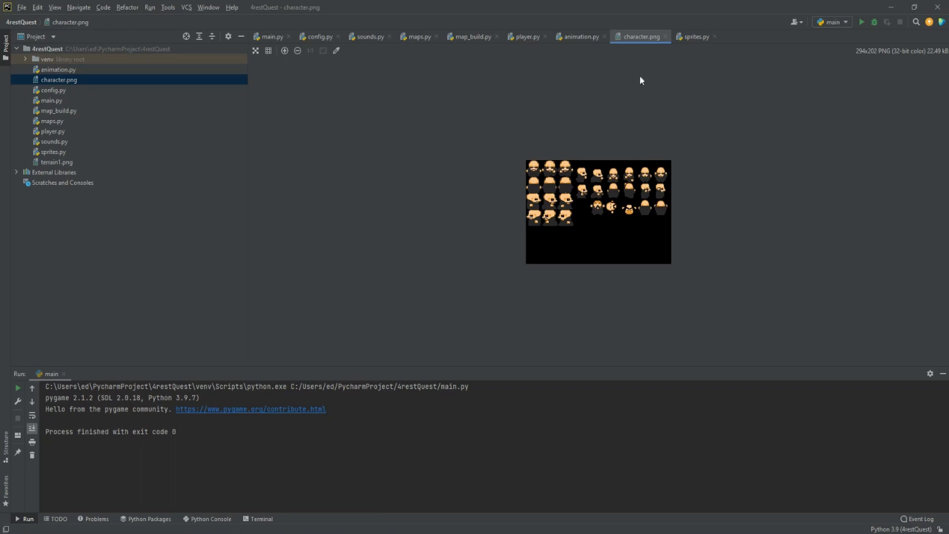
- Return to animation.py to duplicate the frame line for x 32 and the next frame
left_click(579, 37)
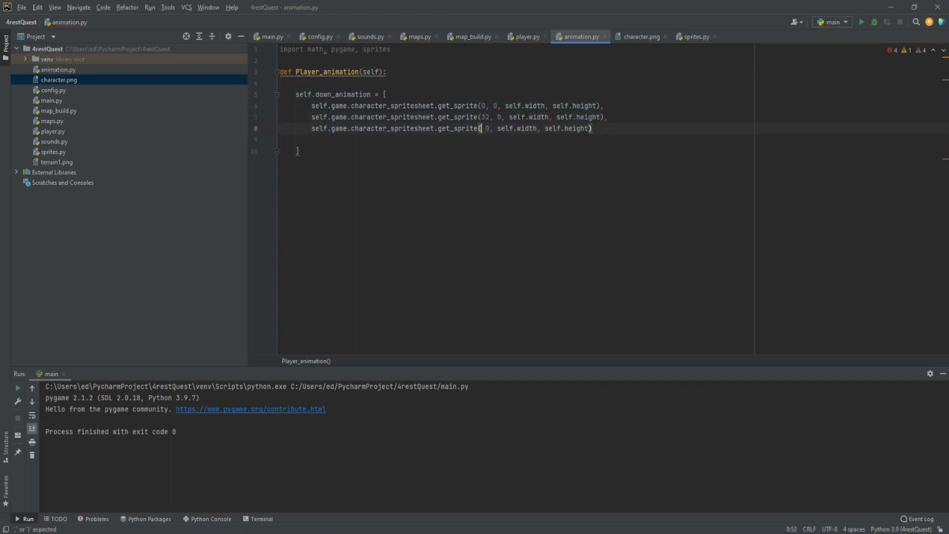
- Finish the third down frame at x 64, copy the block and set the up row's y to 32
type("64,")
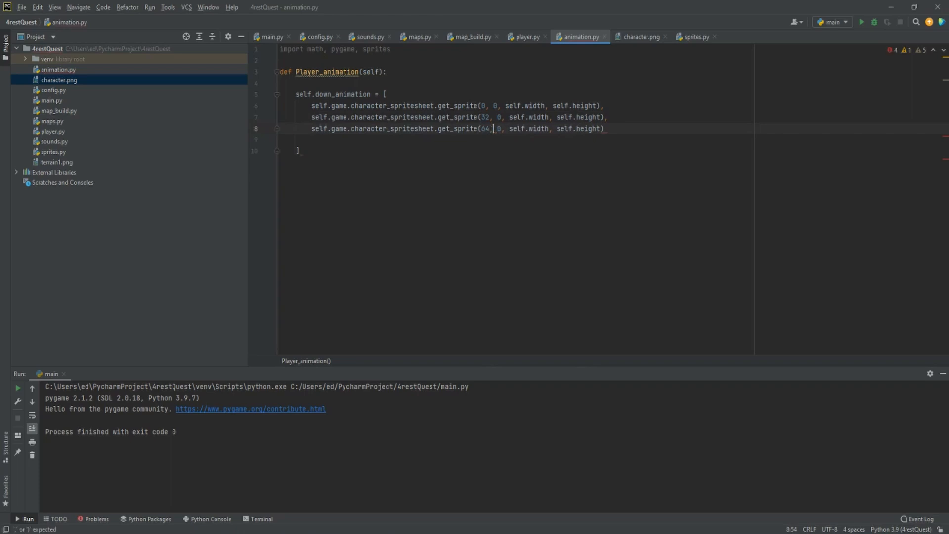
left_click_drag(297, 94, 296, 139)
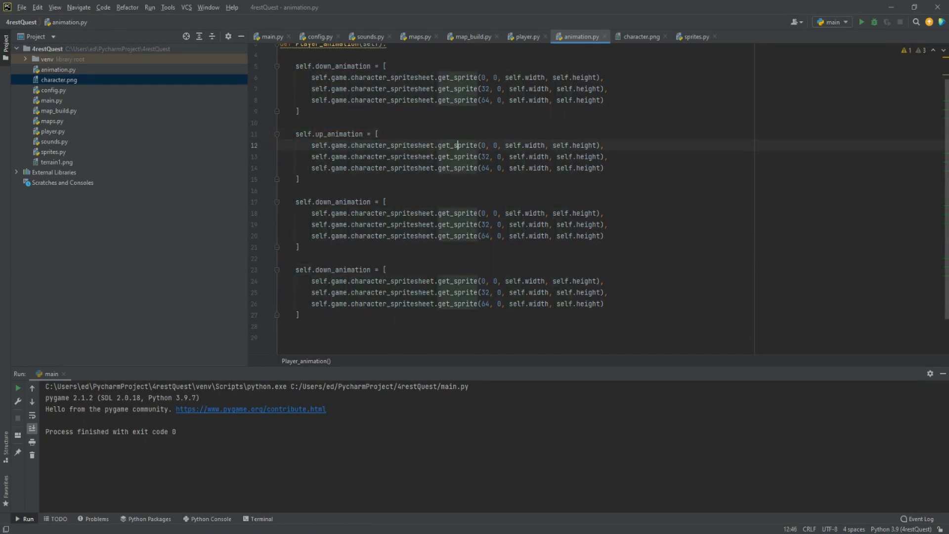
left_click(491, 146)
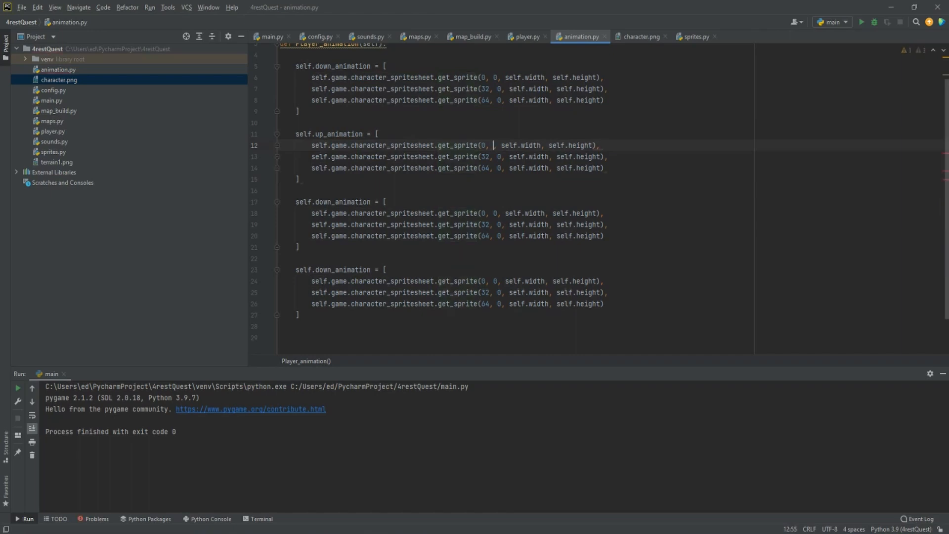
type("32")
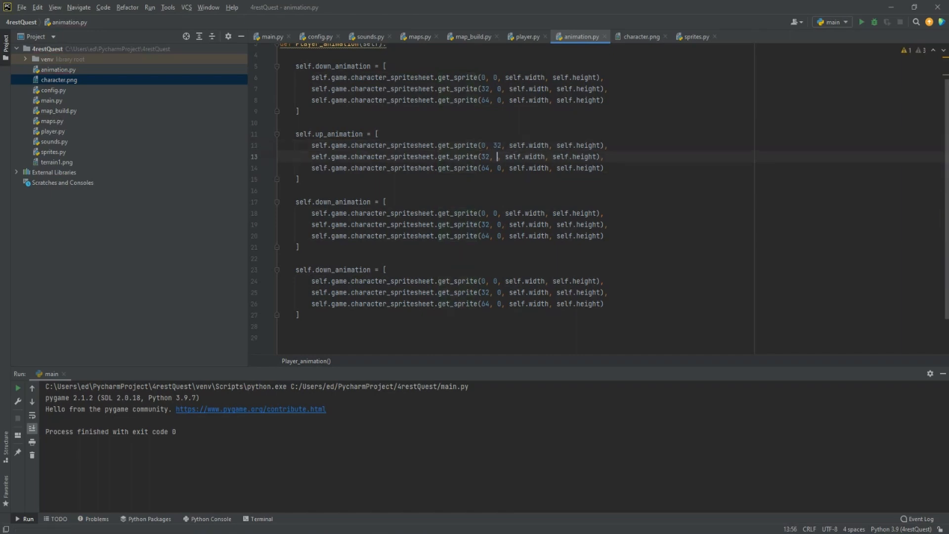
type("32")
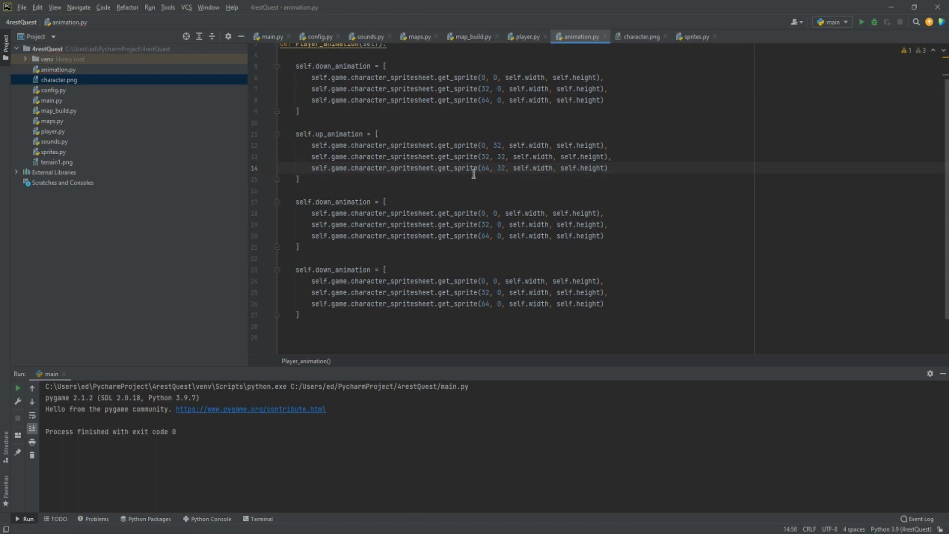
- After checking the sheet, set the next two lists' frames to y 96 and y 64
left_click(639, 37)
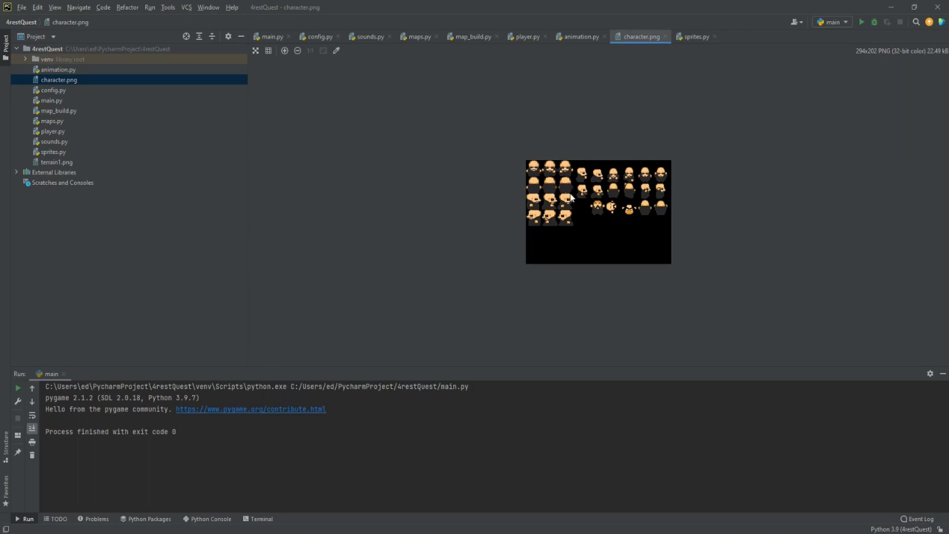
left_click(577, 37)
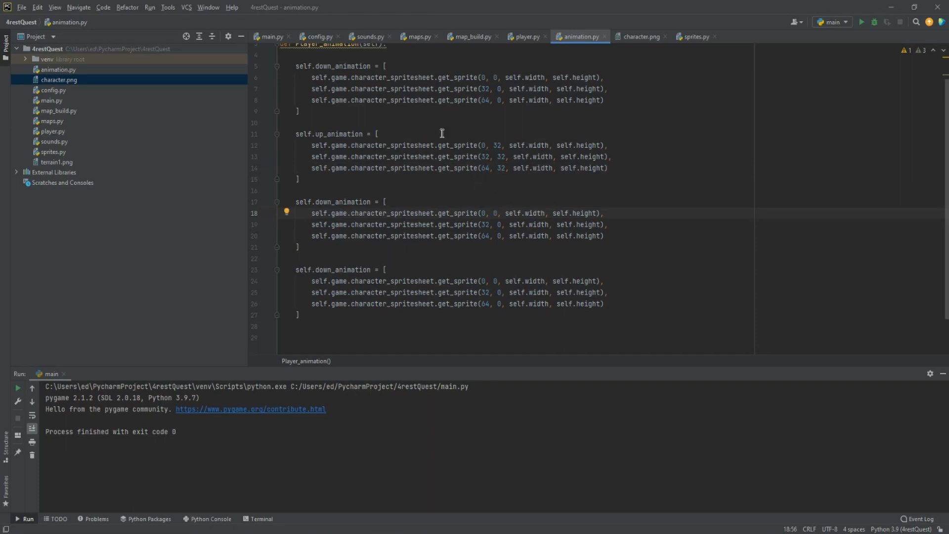
mouse_move(510, 276)
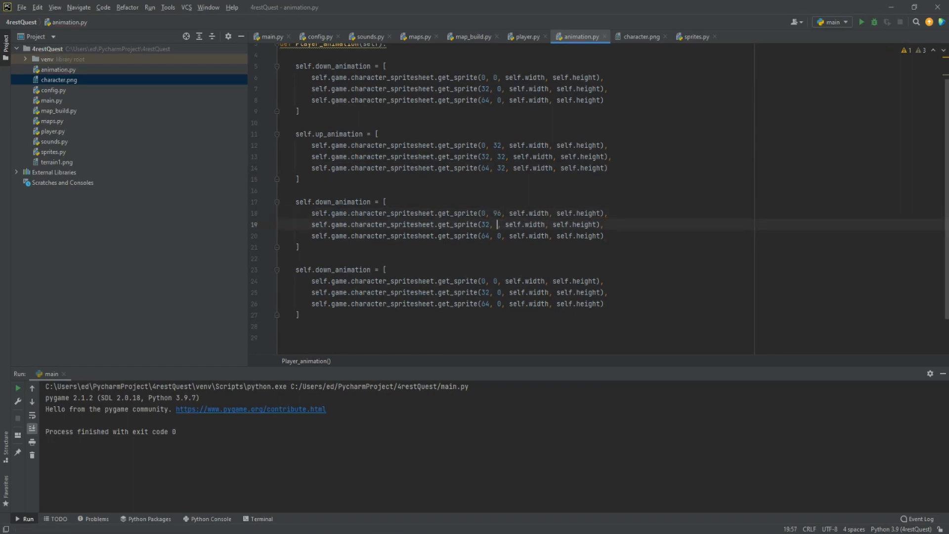
type("96,")
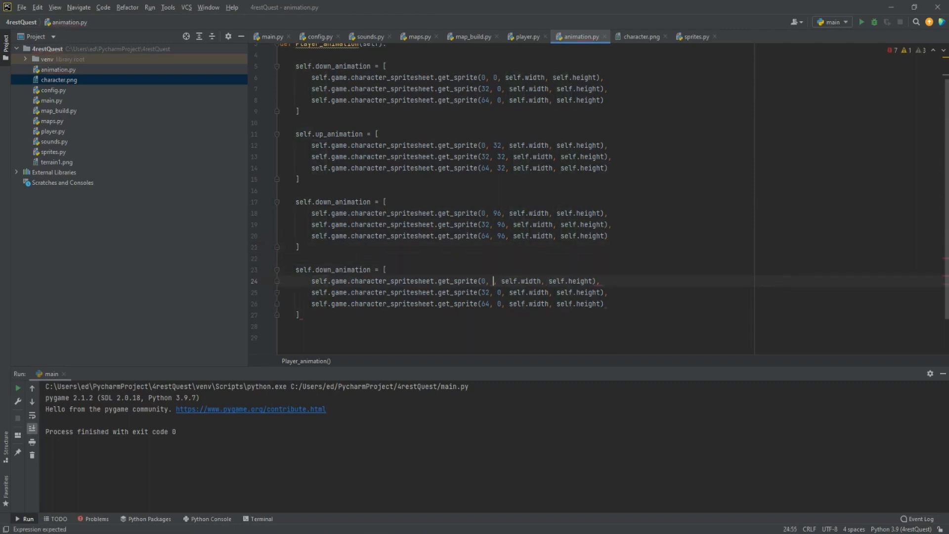
type("64,")
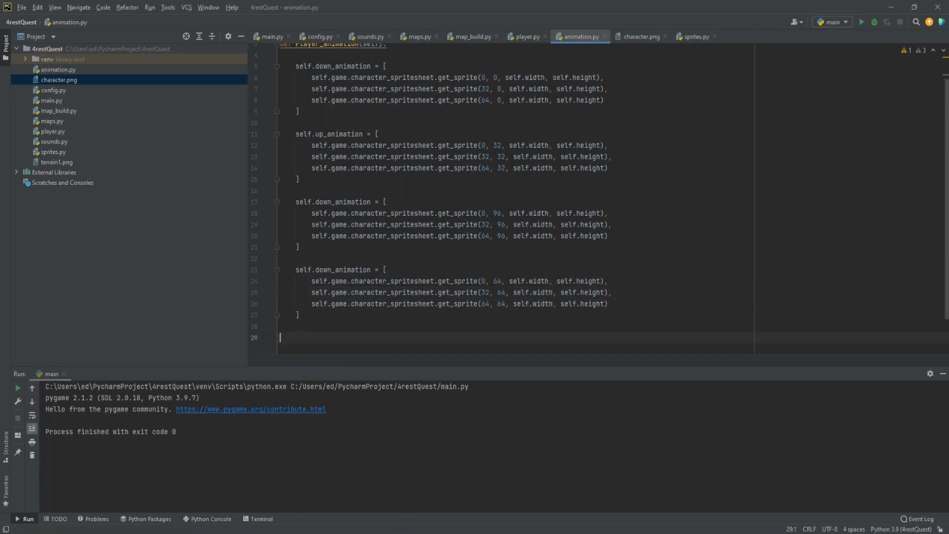
- Define a new Player_animation_animate(self) function in animation.py
type("def Pl")
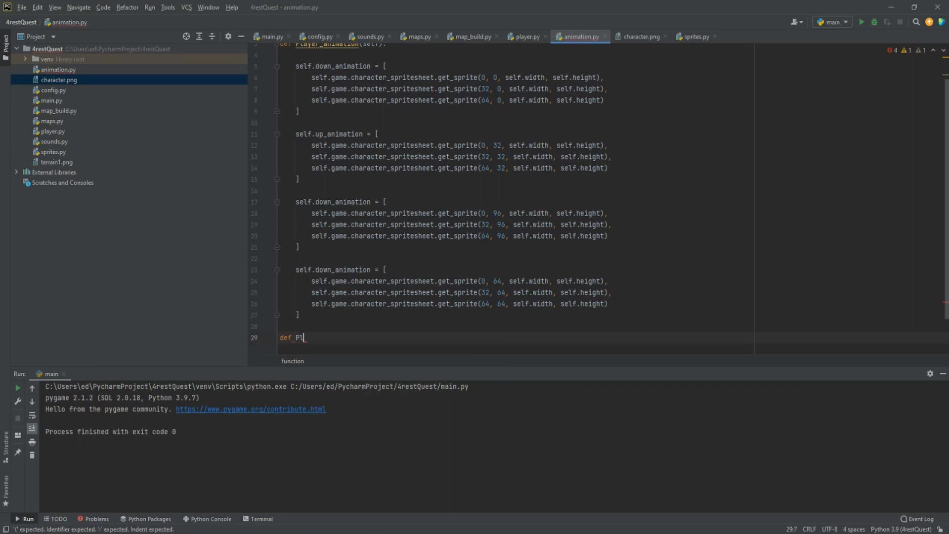
type("layer_animation")
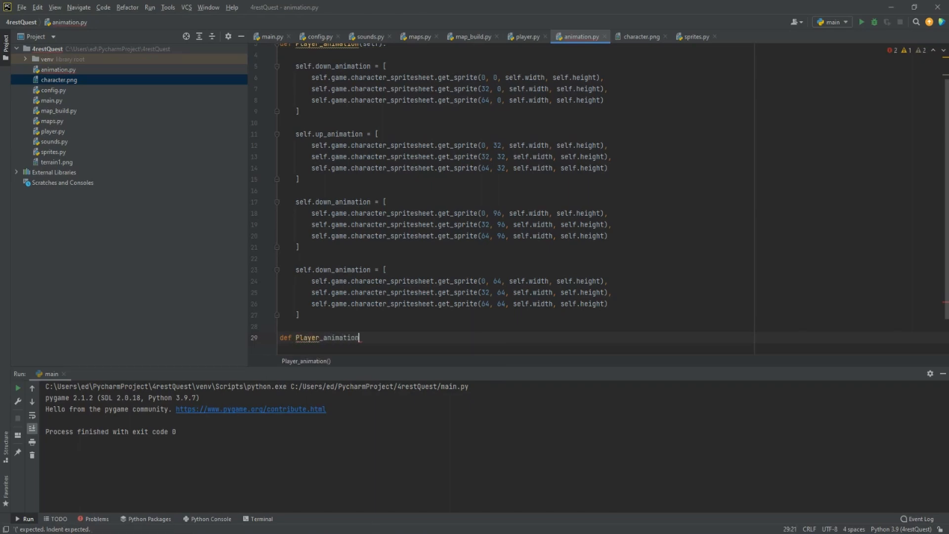
type("_animati")
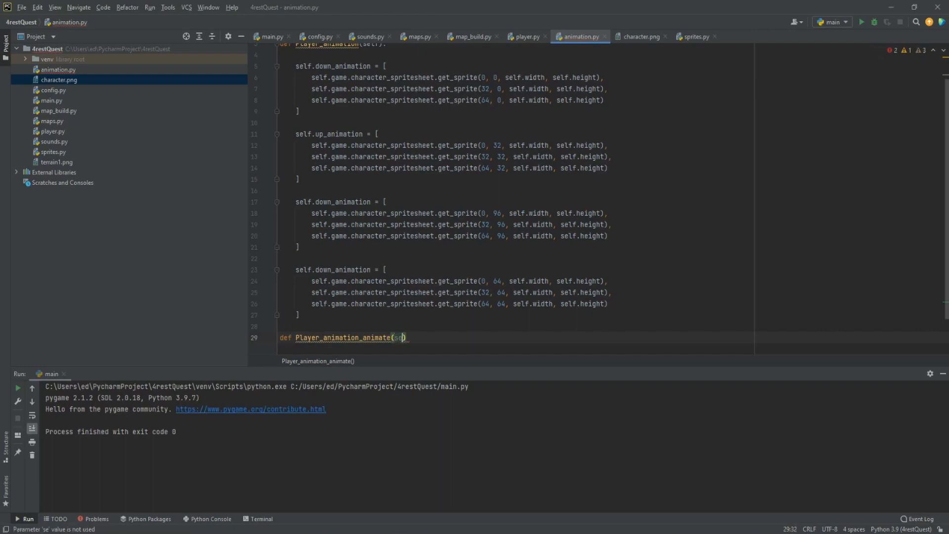
key("Return")
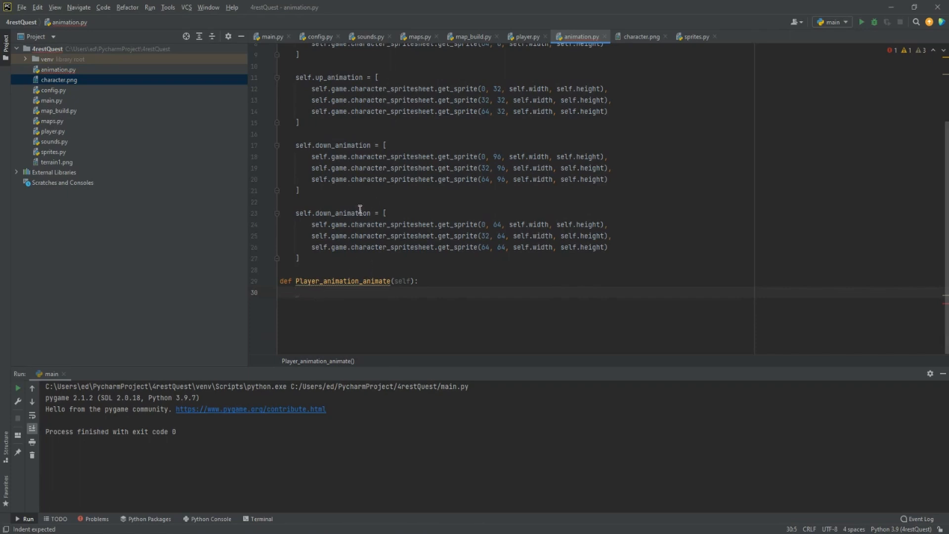
- When y_change is 0 set self.image to get_sprite(0, 0, width, height), then start an else branch
type("if")
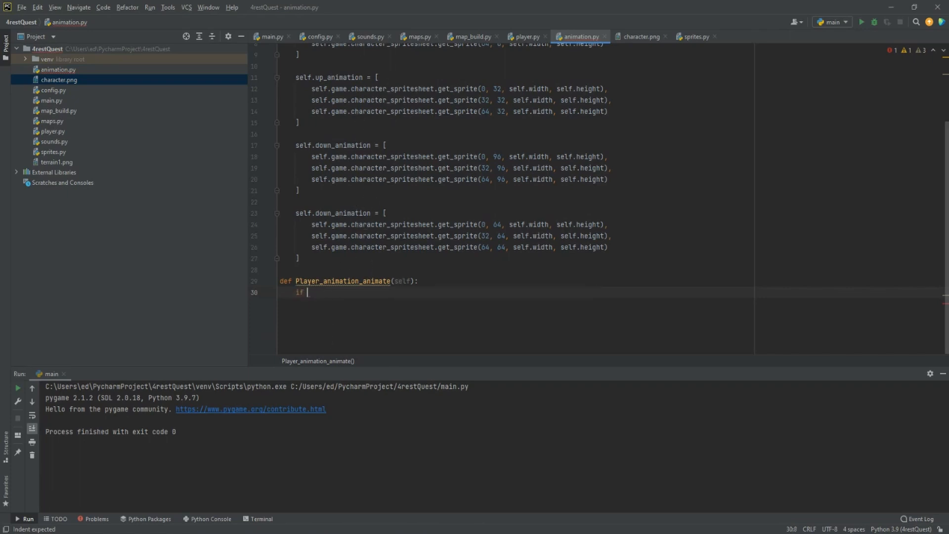
type("self.y")
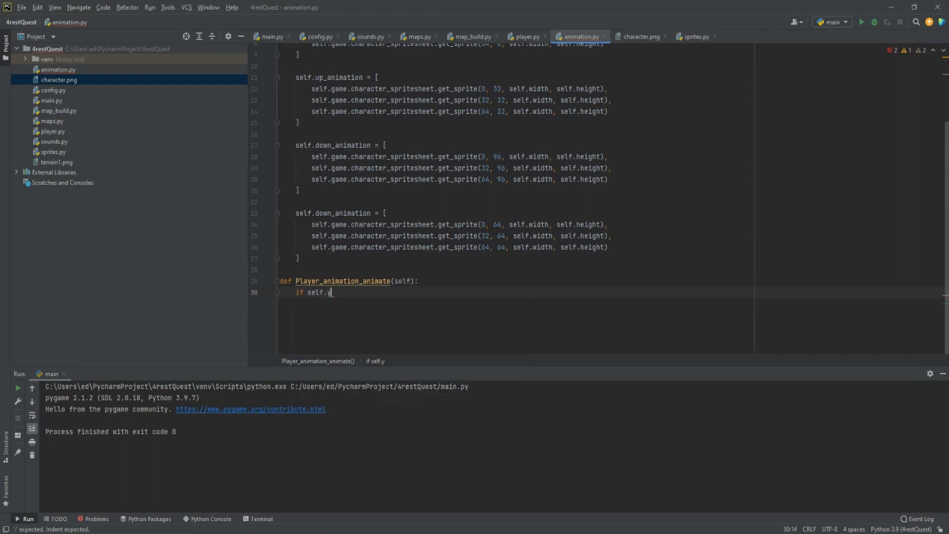
type("_change")
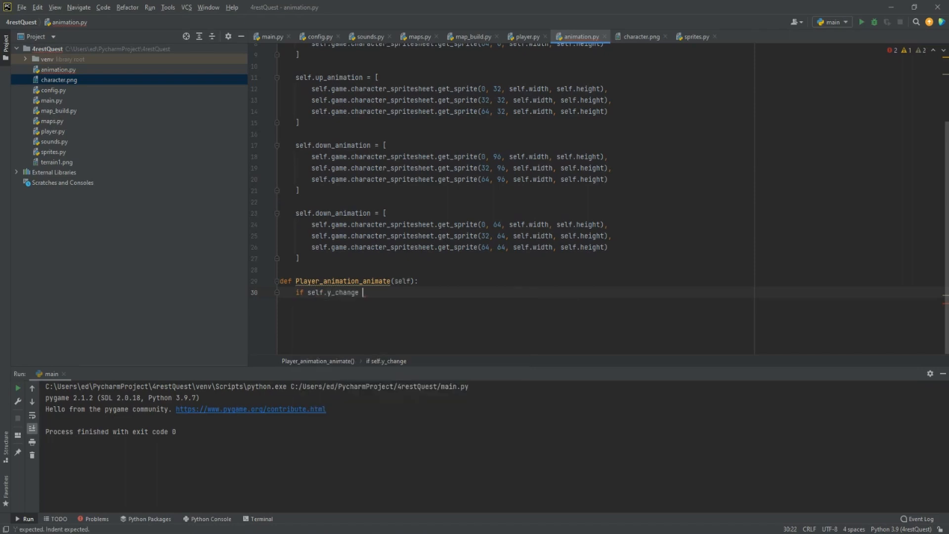
type("== 0")
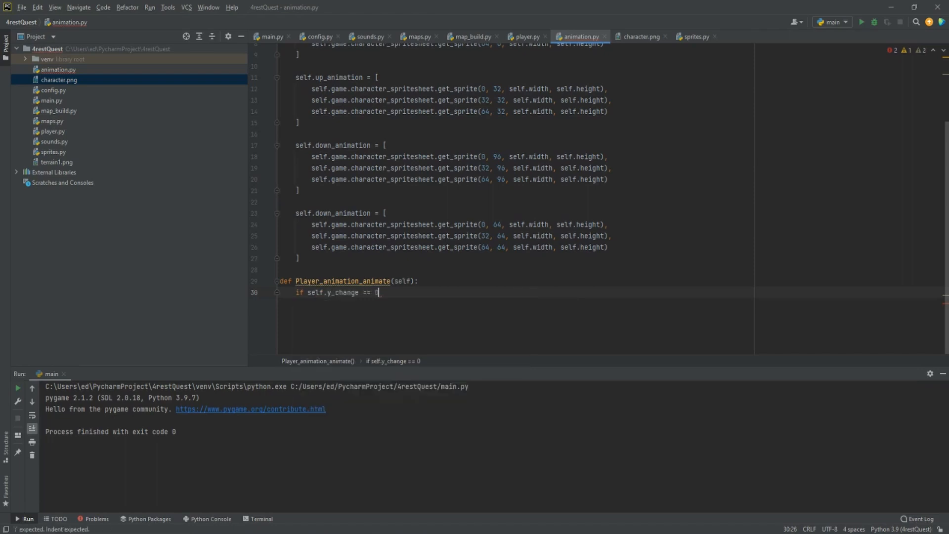
type(":")
type("self.")
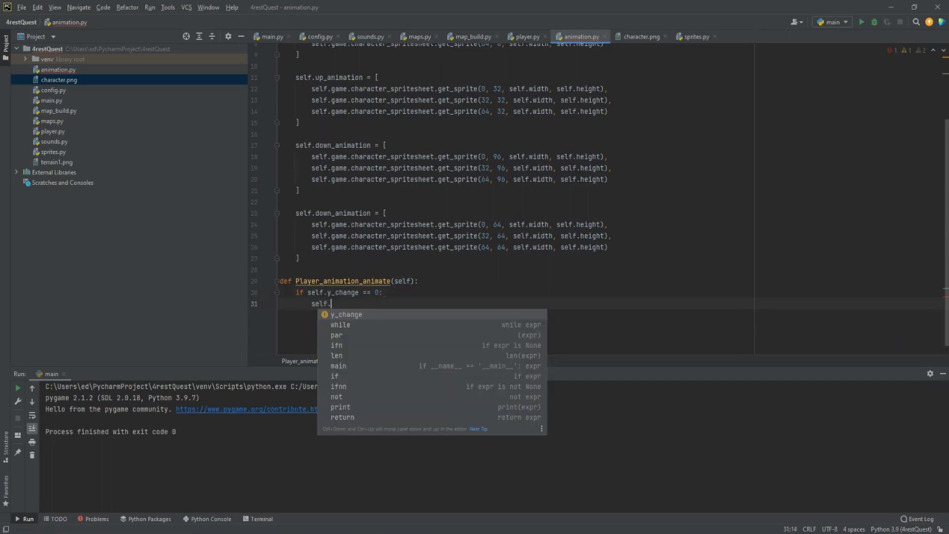
type("image = self.ga")
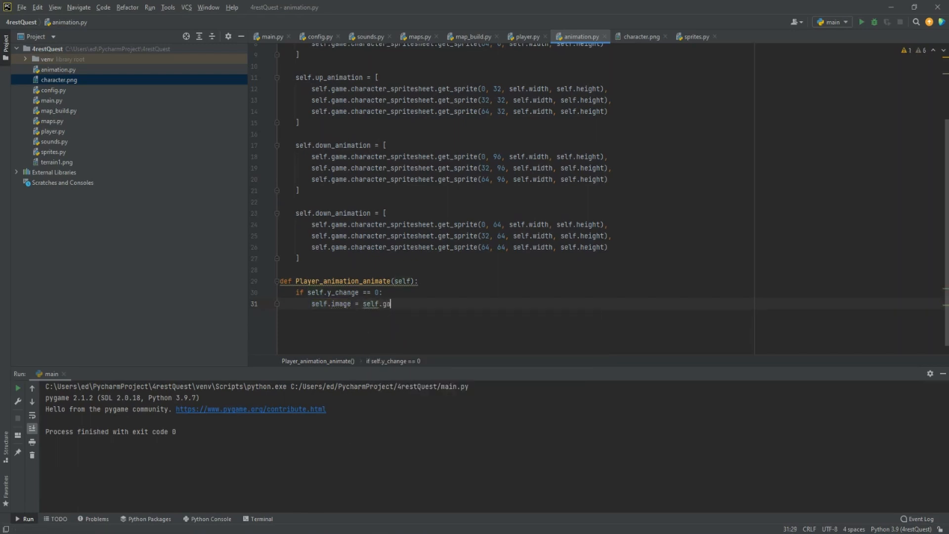
type("me.character_spritesheet.get_sprite(0,0,self.width,")
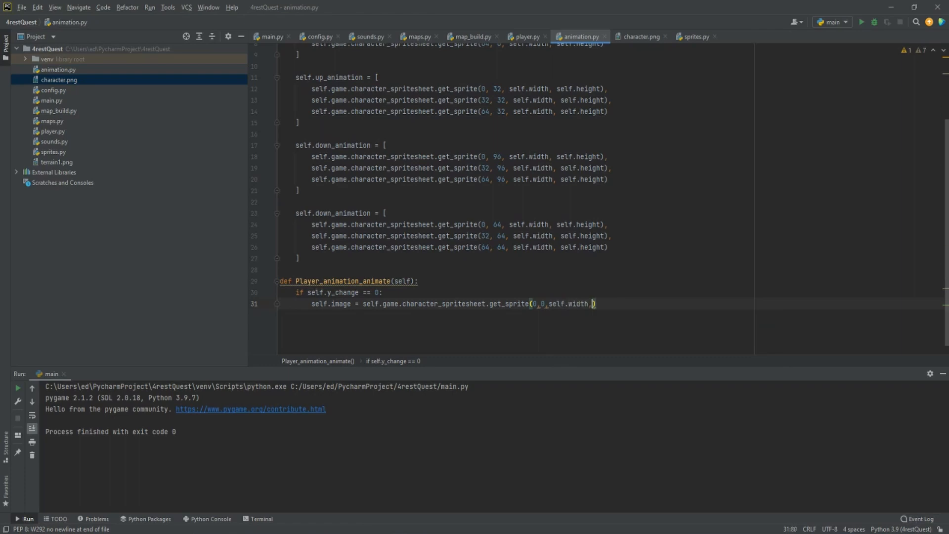
type("self.height")
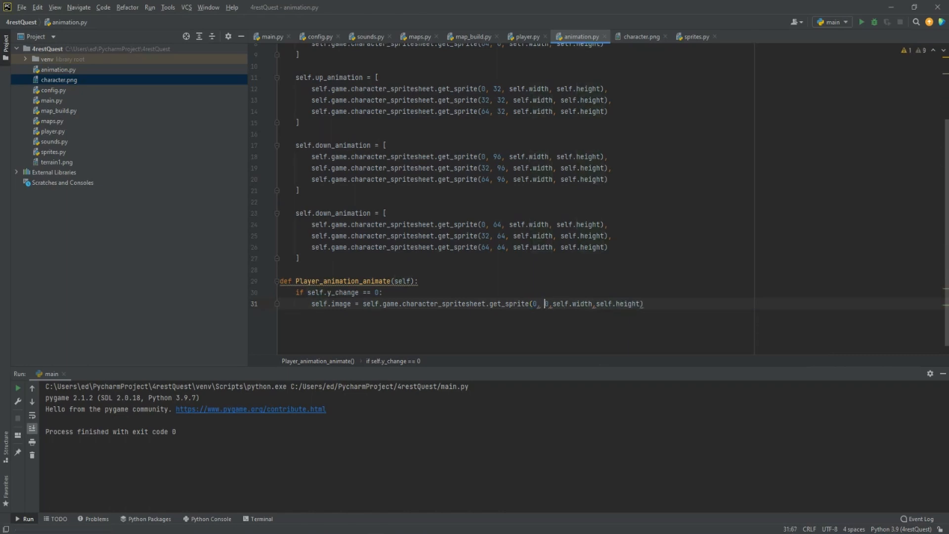
type("0,")
type("e")
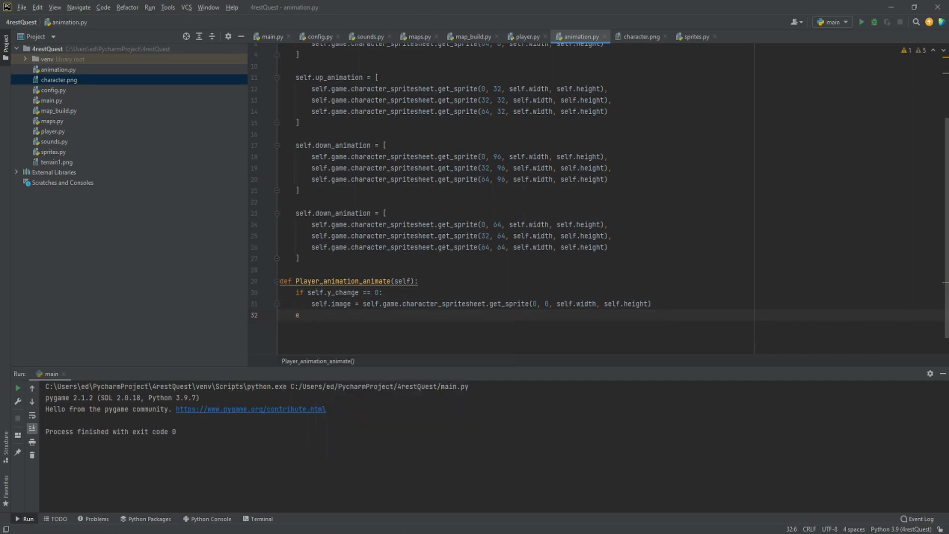
type("lse:")
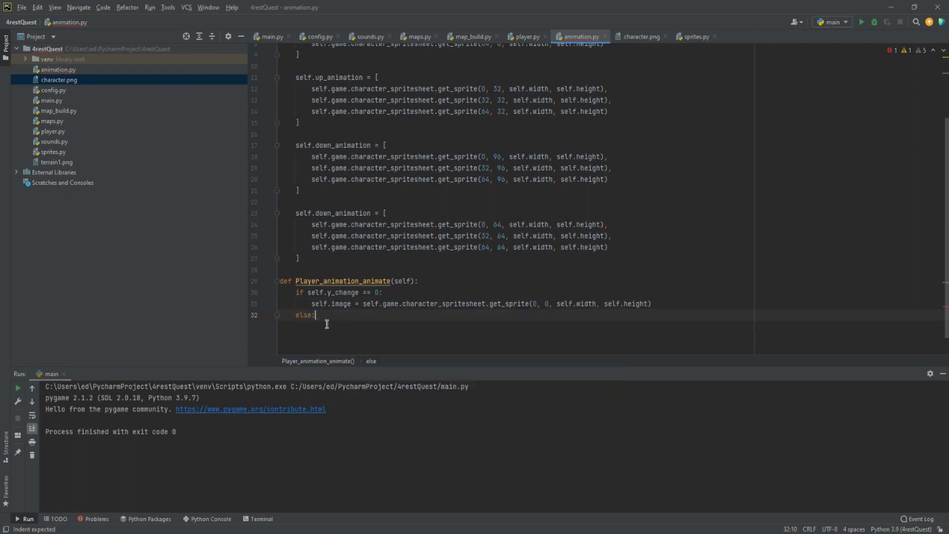
- In the else branch set self.image to self.down_animation[math.floor(self.animation_loop)]
type("self.i")
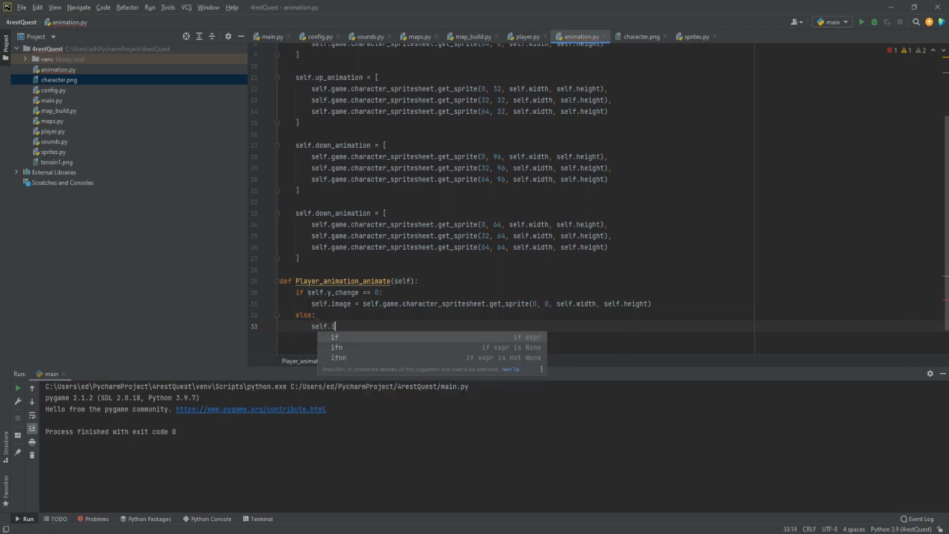
type("mage")
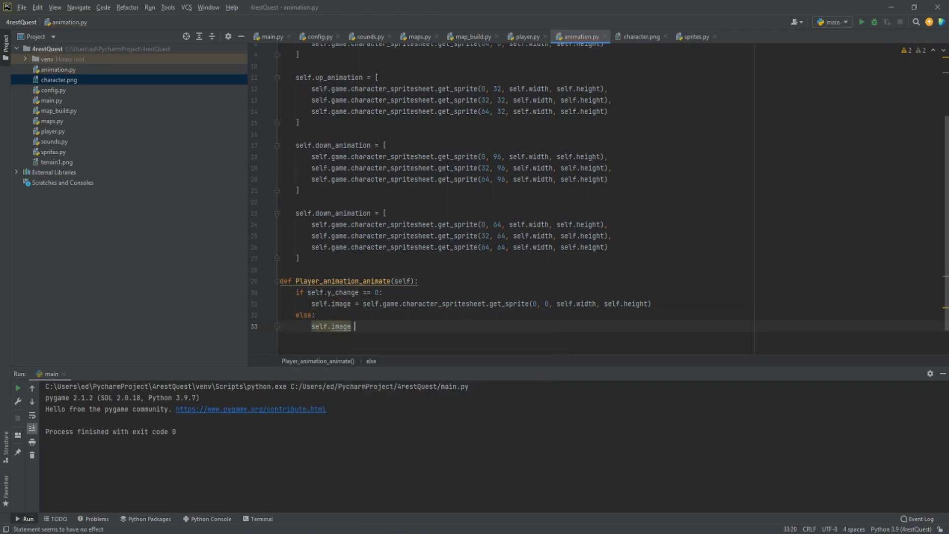
type("= self.do")
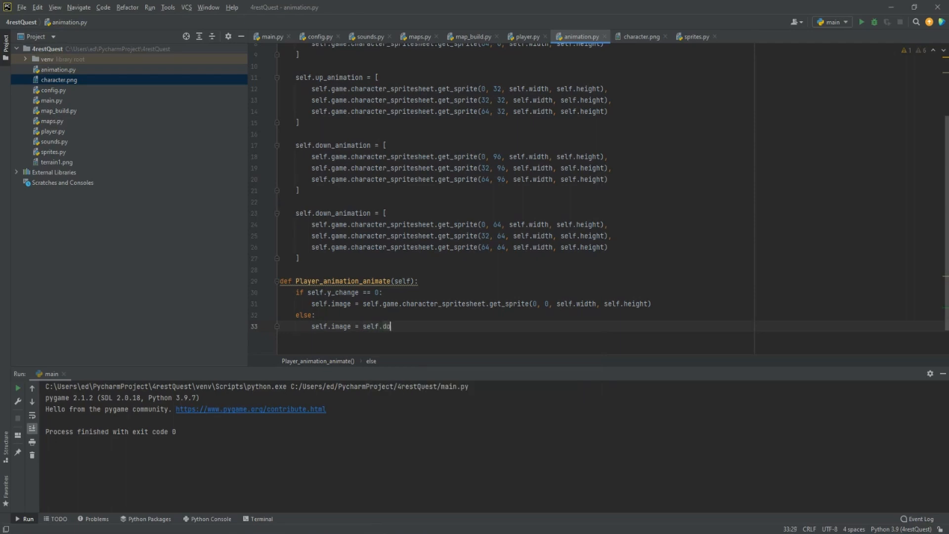
type("own_animation[math.floor(")
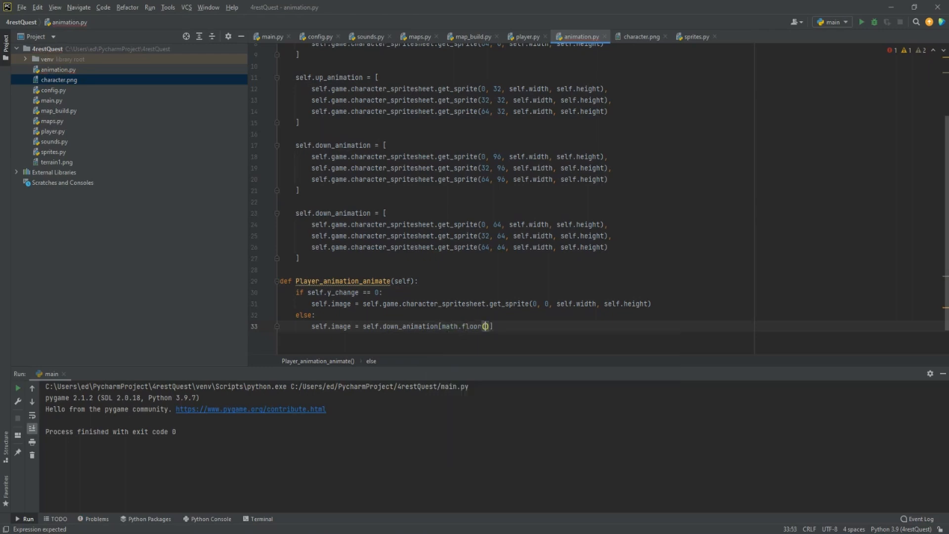
type("self.a")
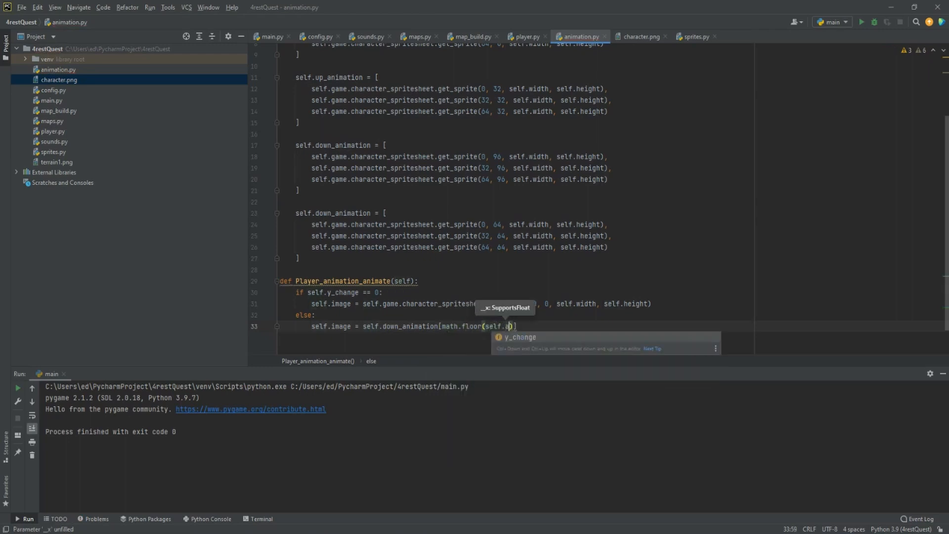
type("nimation")
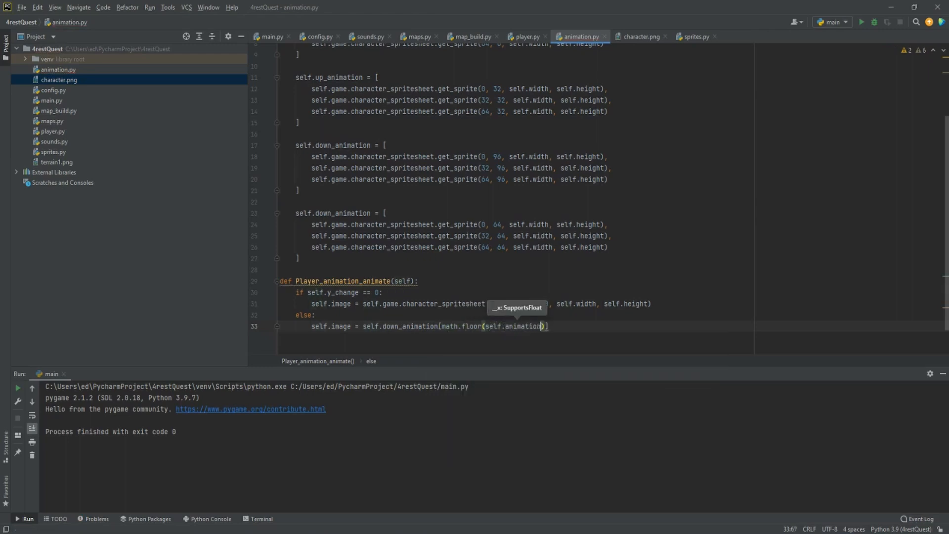
type("_loop")
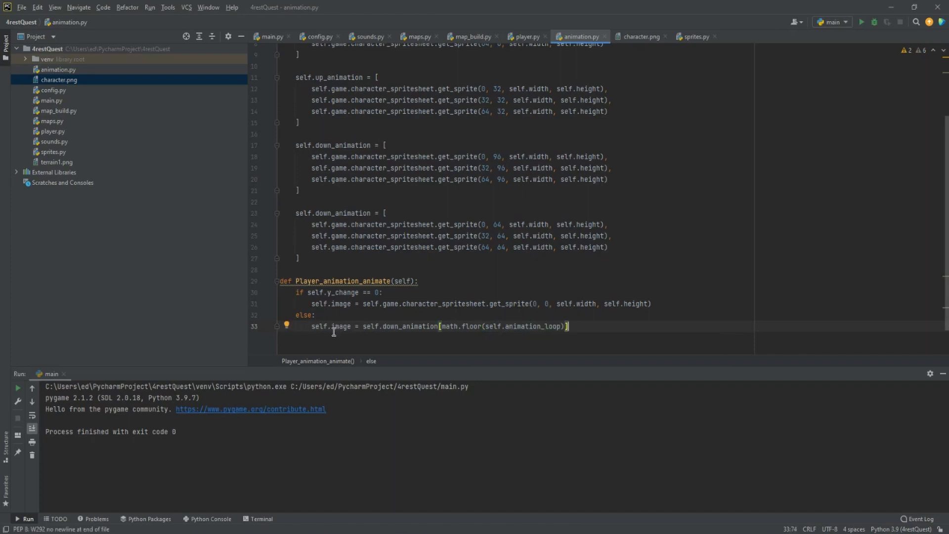
mouse_move(406, 325)
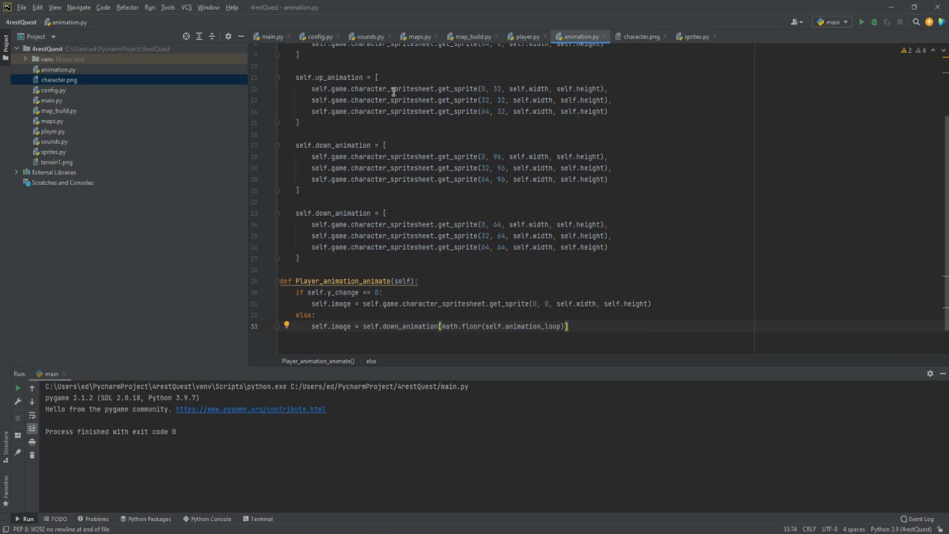
mouse_move(450, 325)
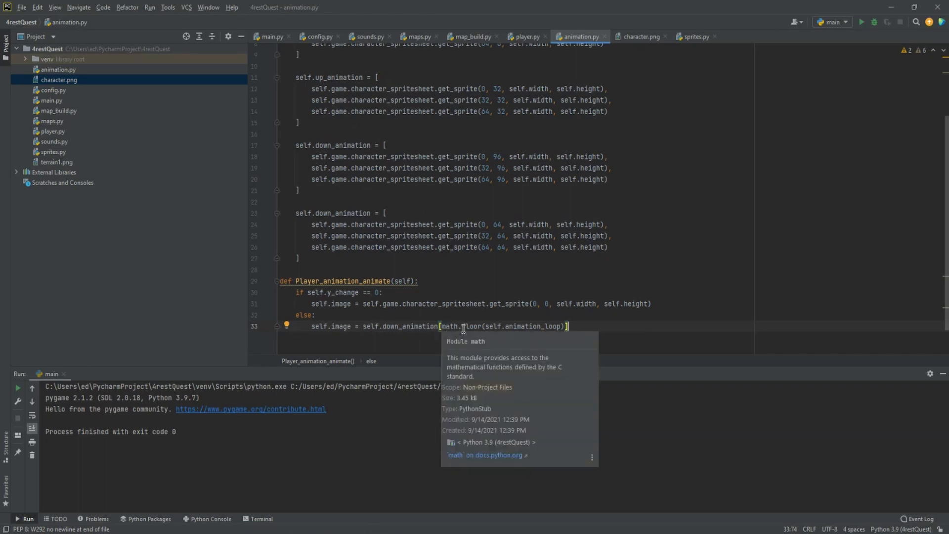
mouse_move(494, 327)
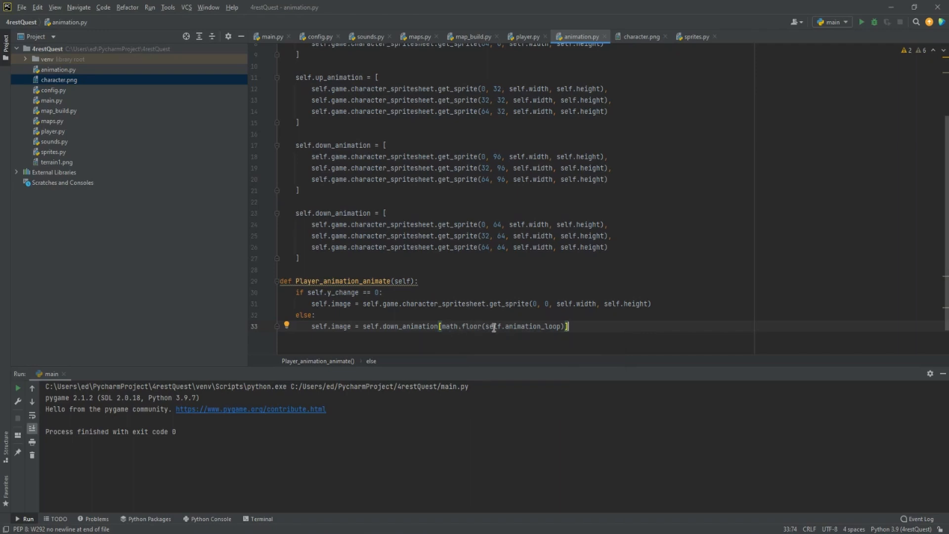
mouse_move(596, 379)
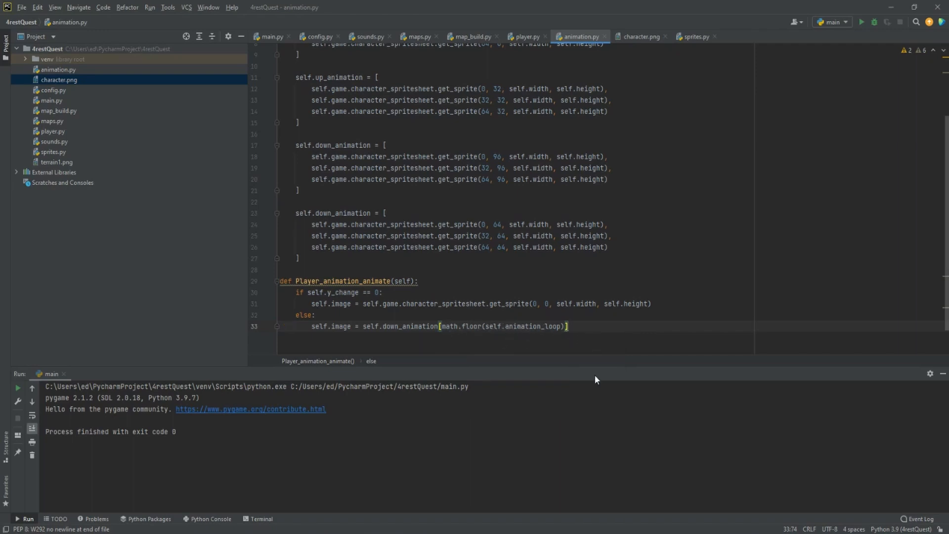
- Advance self.animation_loop by 0.1 on each update
key("enter")
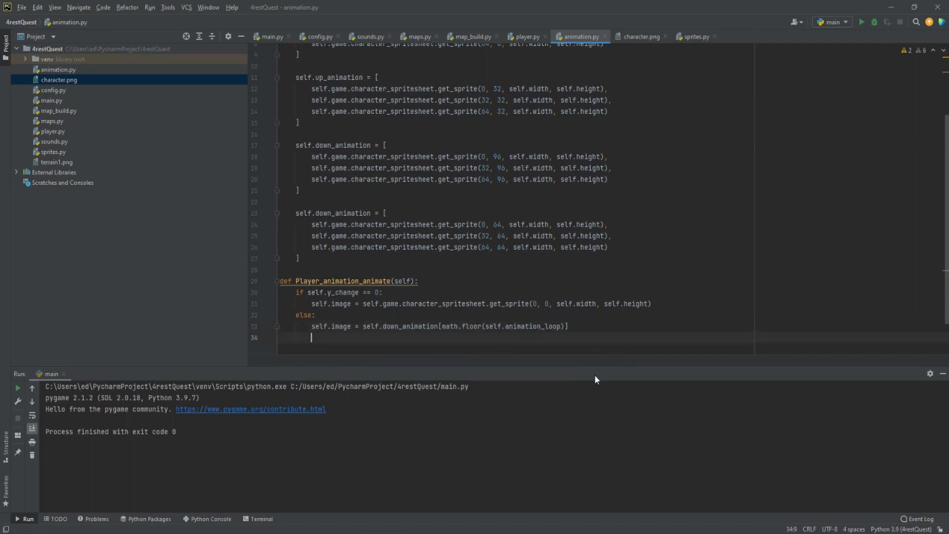
type("self")
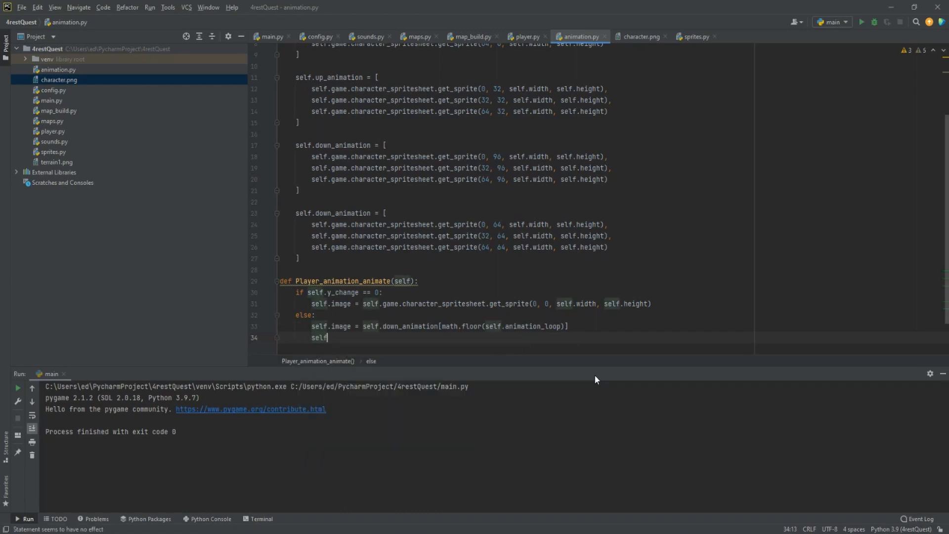
type(".animation_loop")
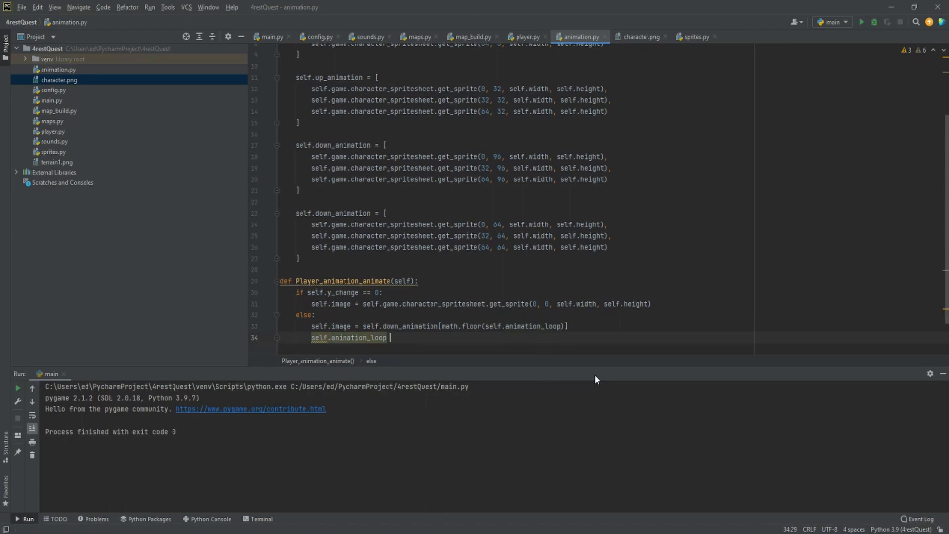
type("+=")
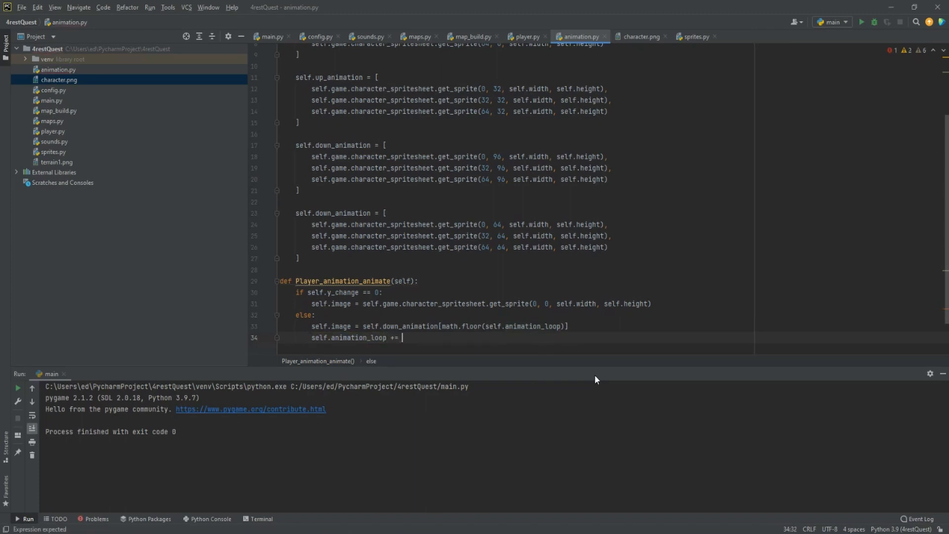
type("0.1")
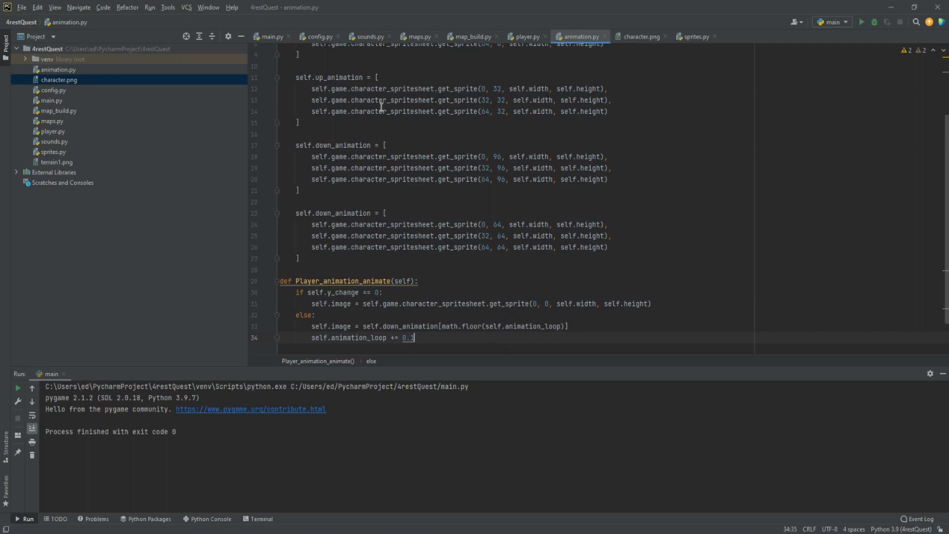
mouse_move(406, 331)
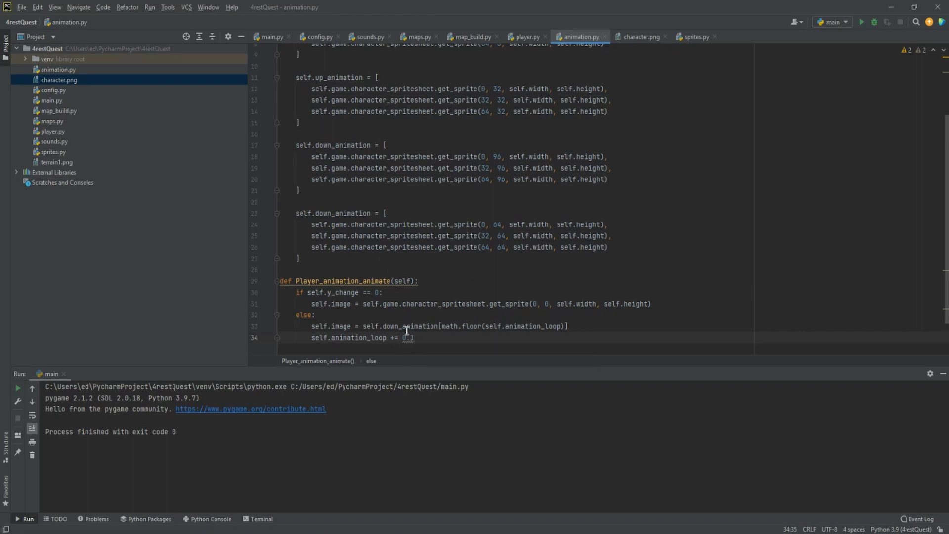
mouse_move(419, 339)
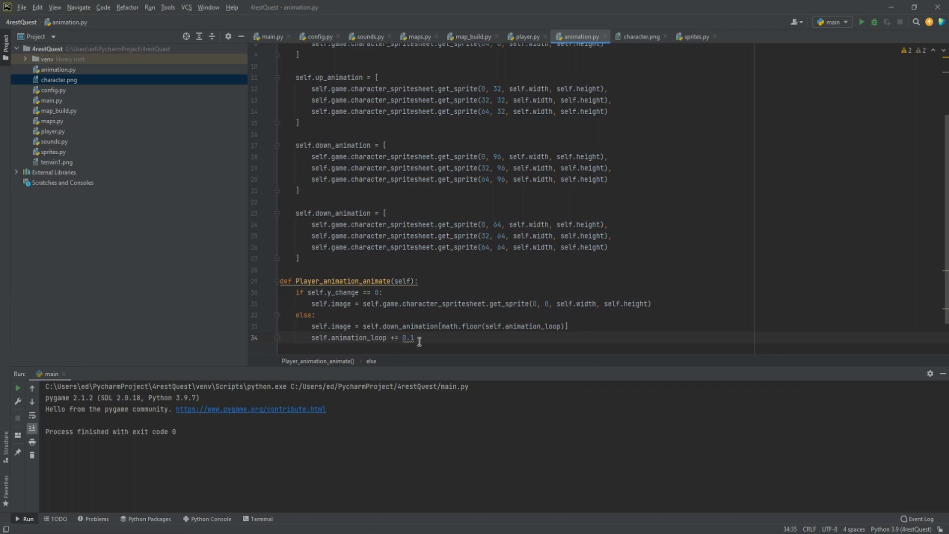
mouse_move(421, 77)
type("if s")
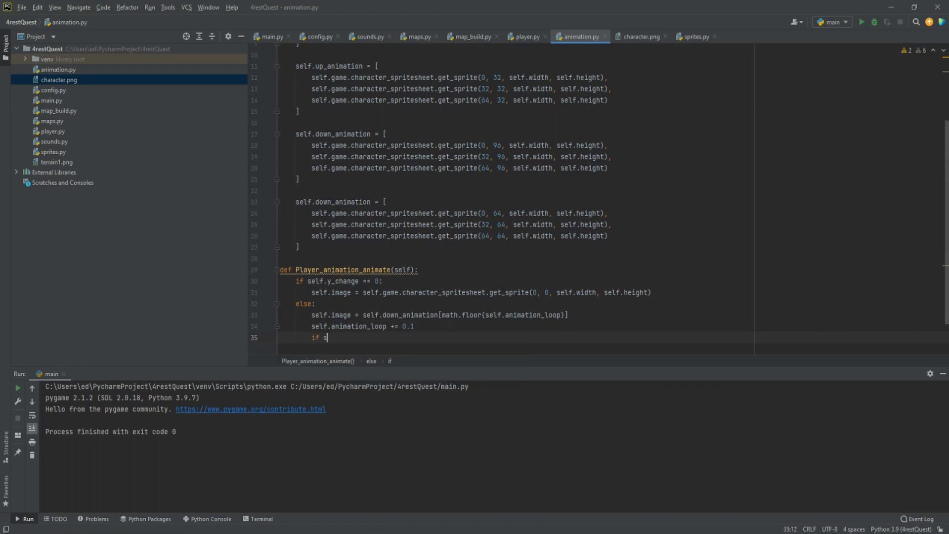
- Reset animation_loop to 1 once it reaches 3 or more
type("elf.")
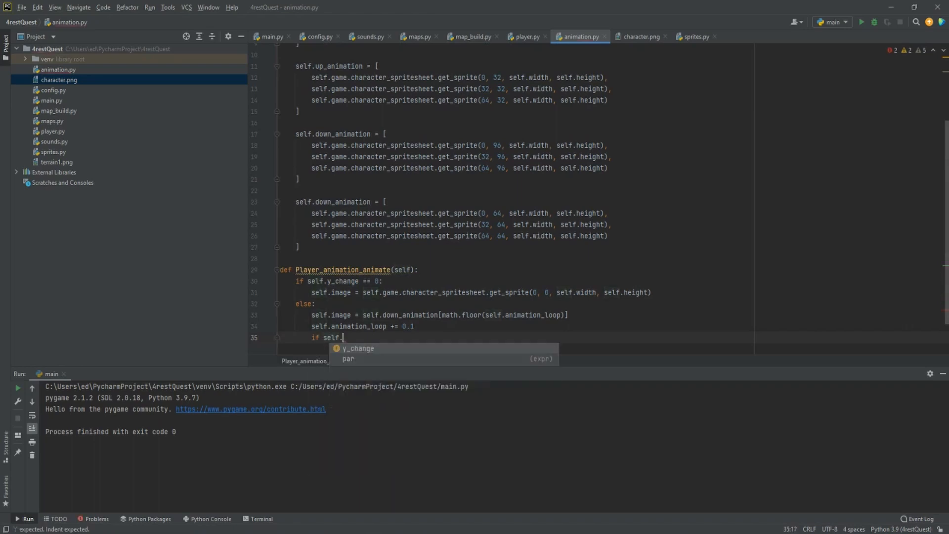
type("animation")
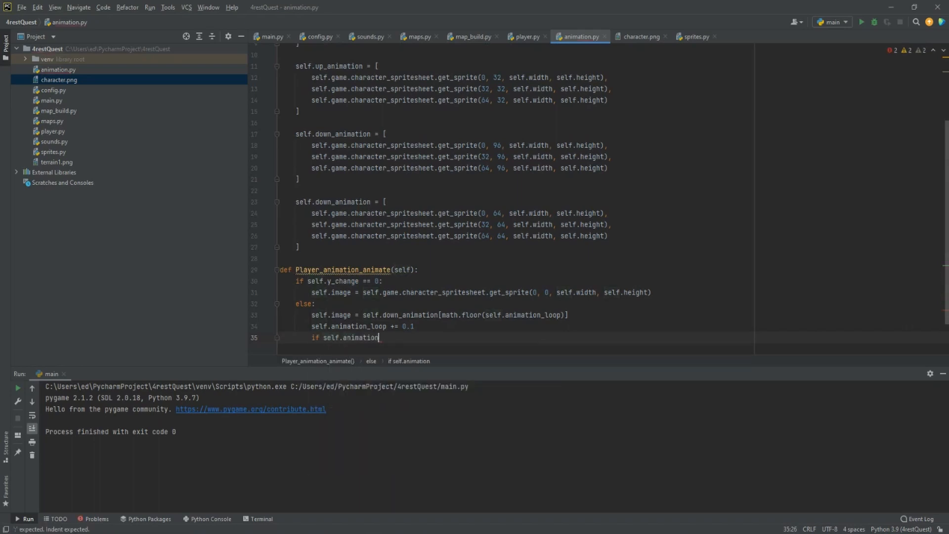
type("_loop >=")
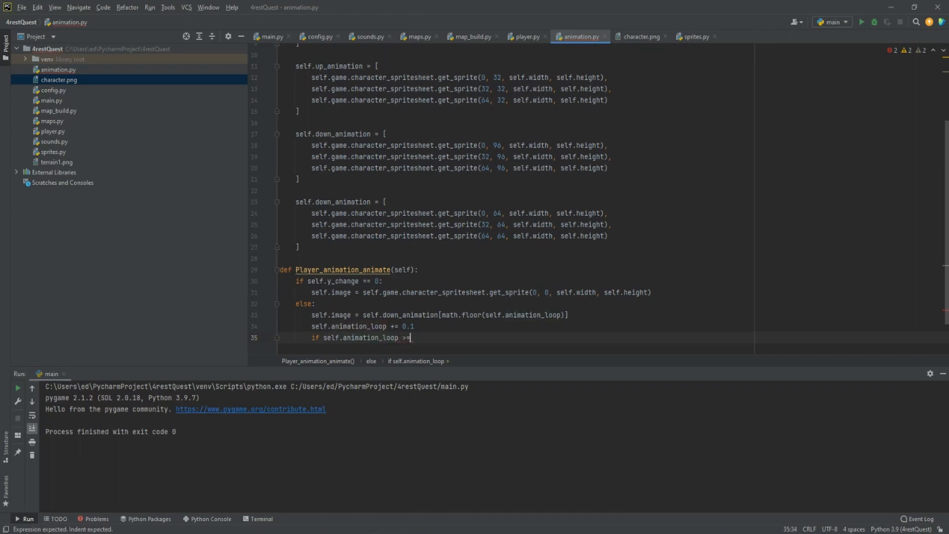
type("3")
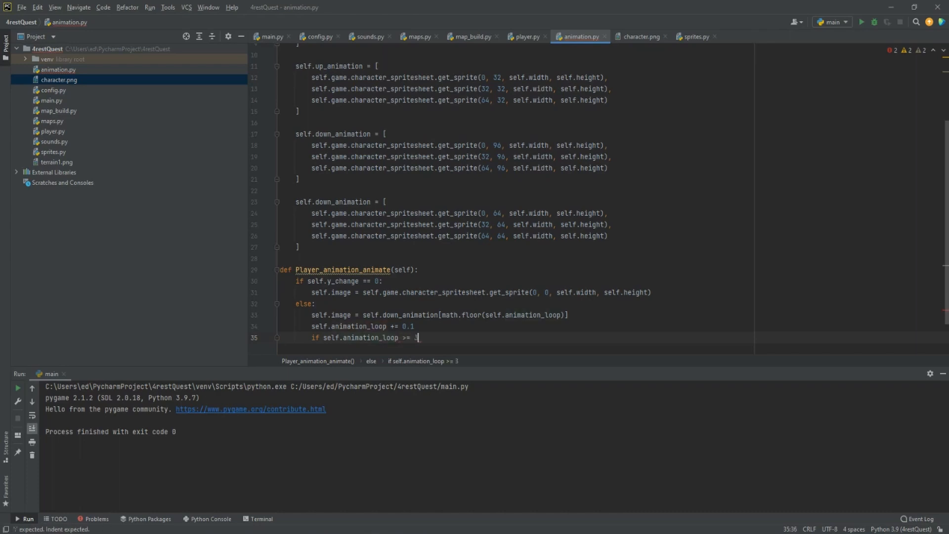
key("enter")
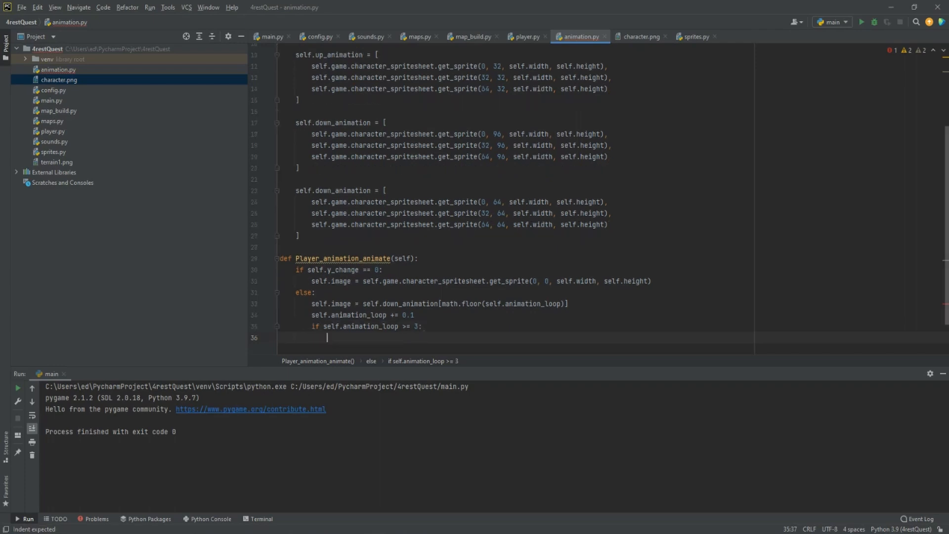
type("se")
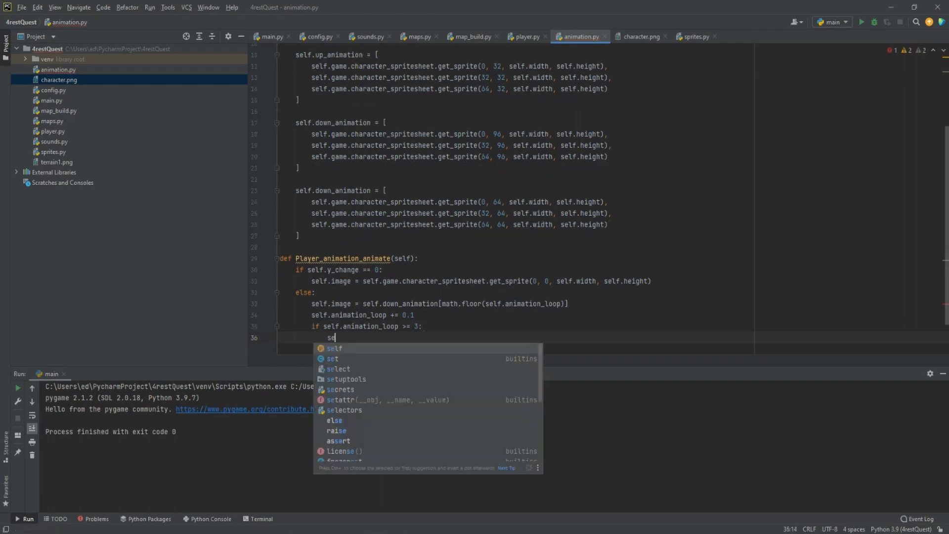
type("lf.a")
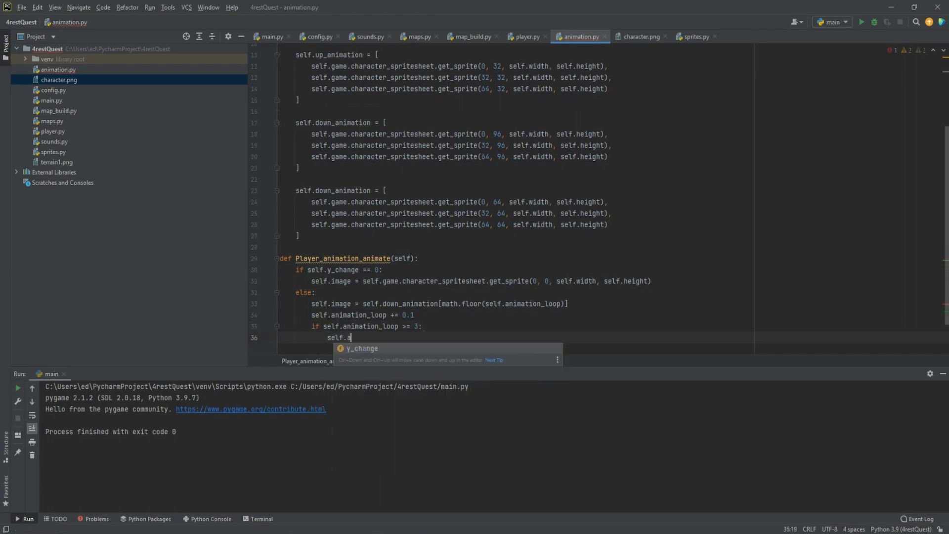
type("animation_loop")
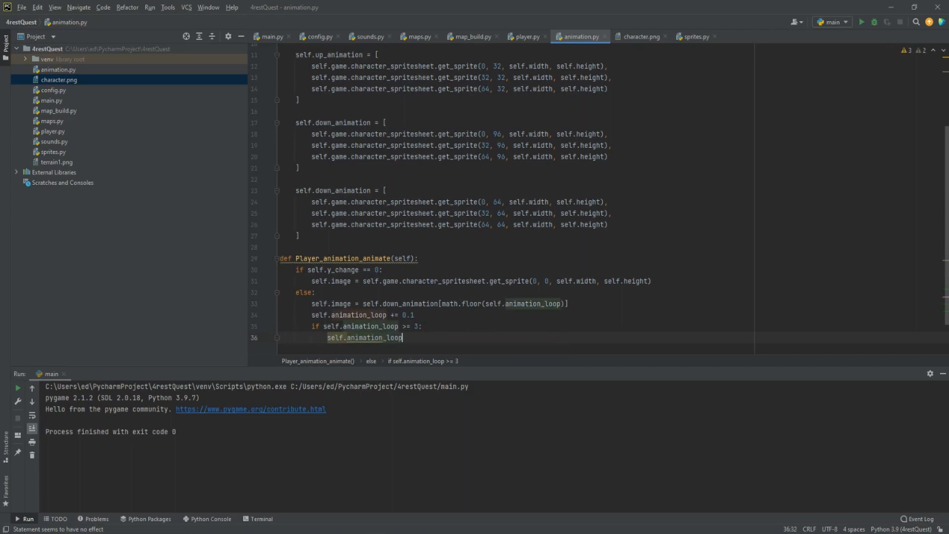
type("= 1")
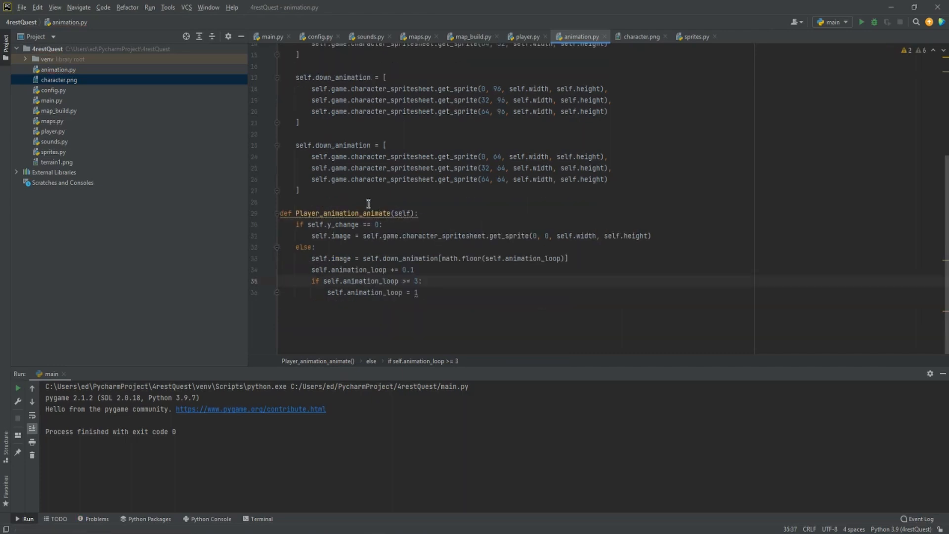
mouse_move(324, 254)
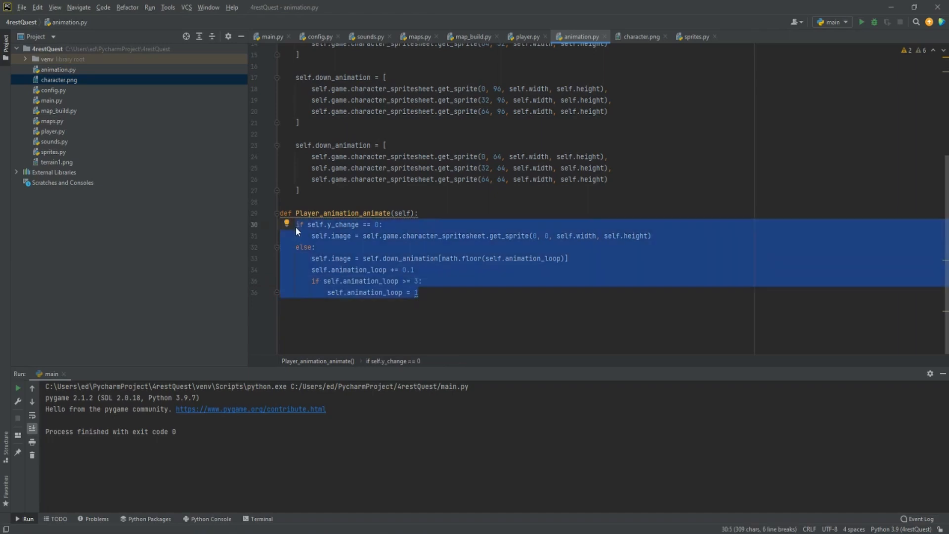
- Indent the frame logic under an if self.facing == 'down': check and duplicate the block below
key("tab")
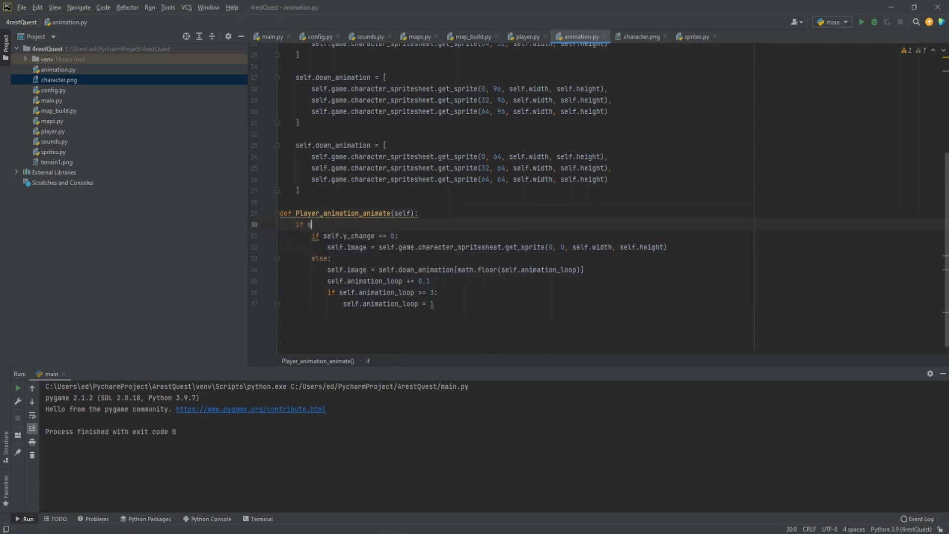
type("elf")
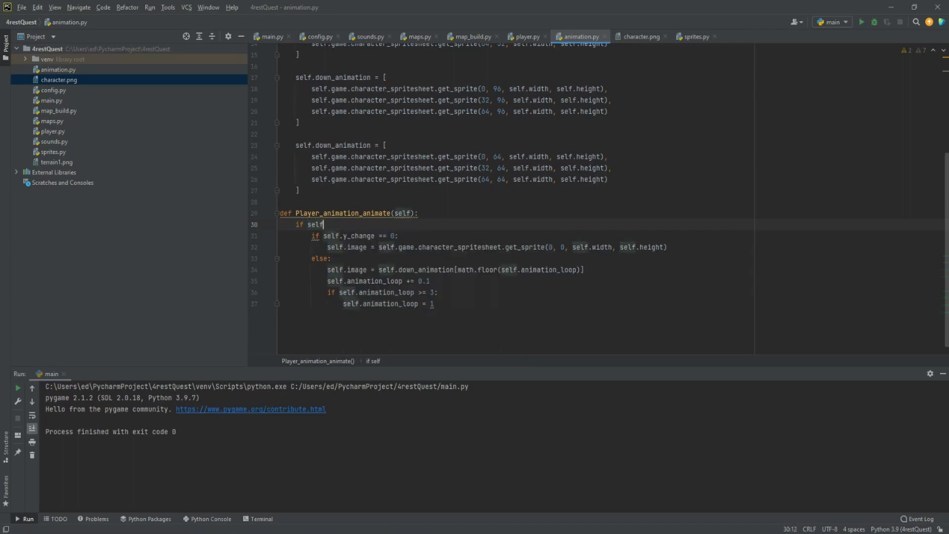
type(".facing ==")
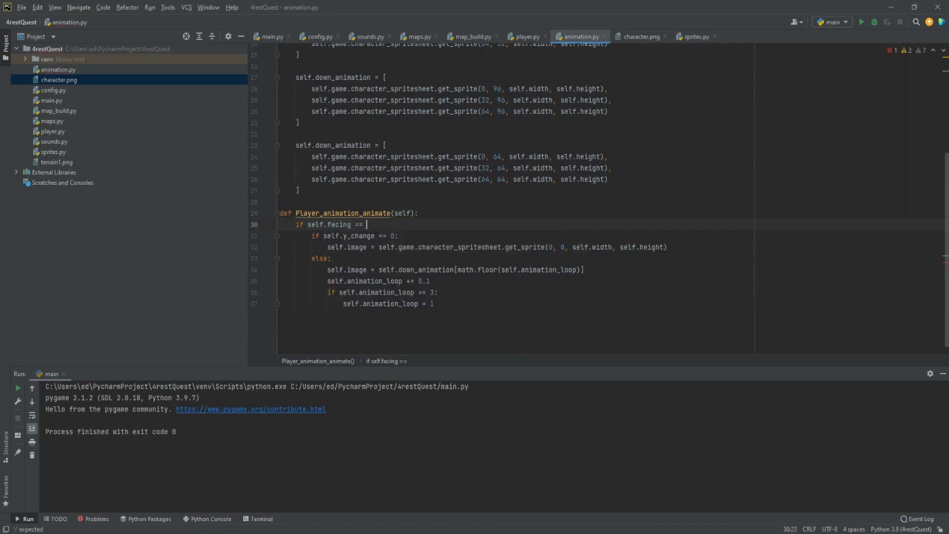
type("'d")
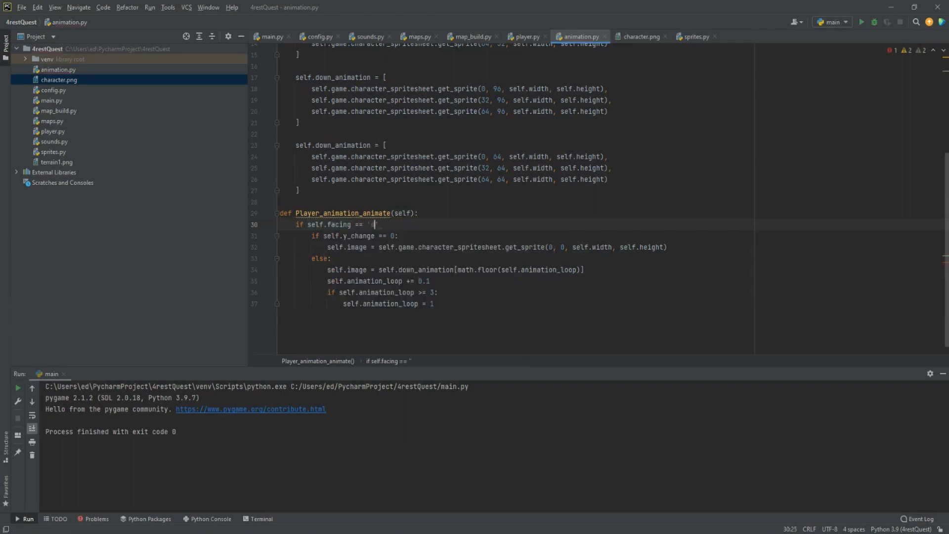
type("down':")
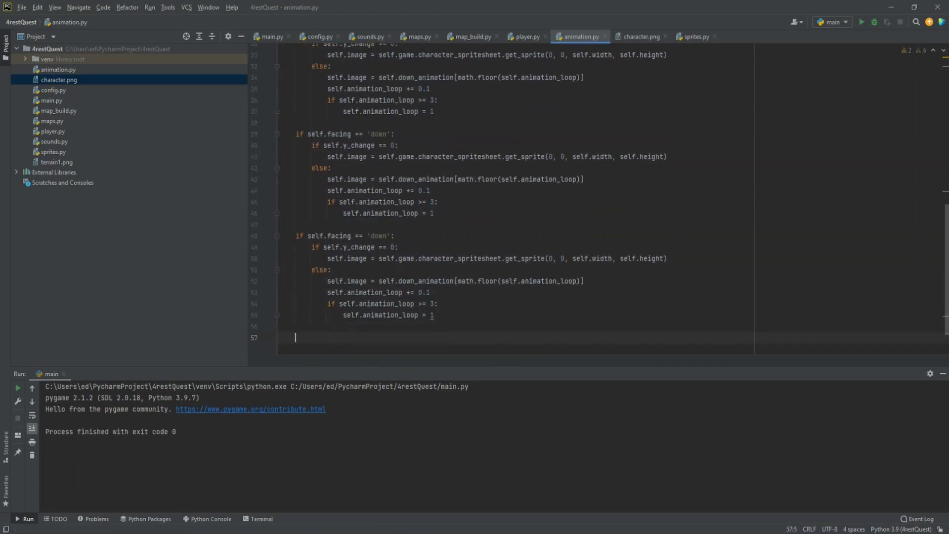
- Retarget the copied blocks to up, left and right facings with standing sprite y offsets 32, 96 and 64
double_click(378, 258)
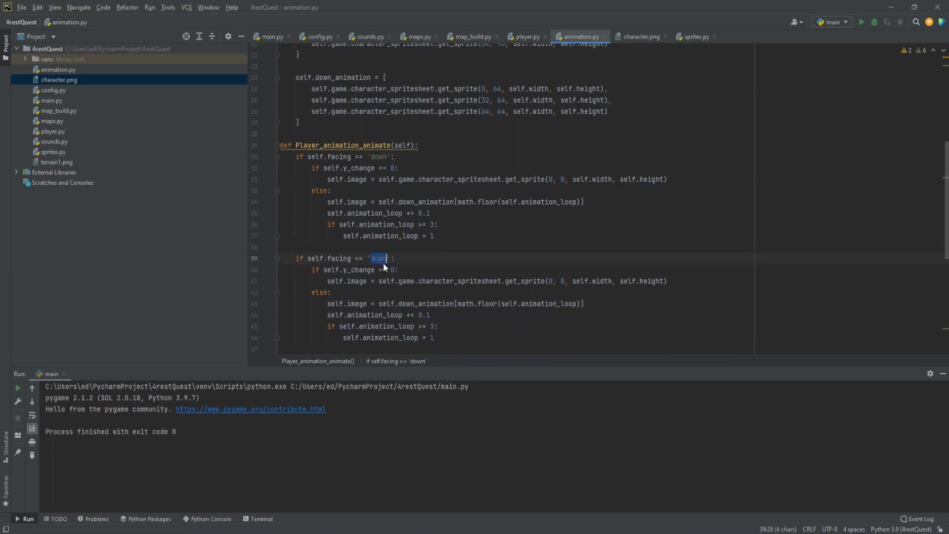
type("up")
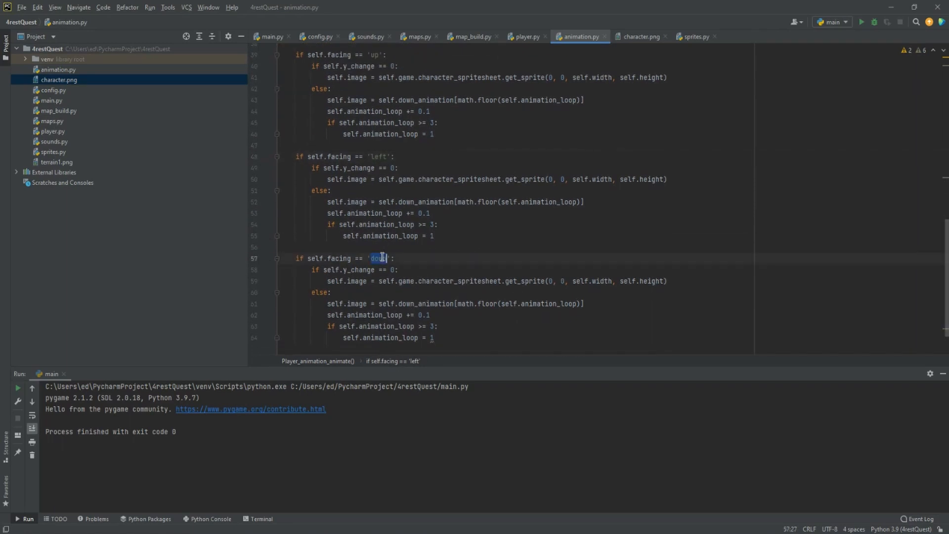
type("right")
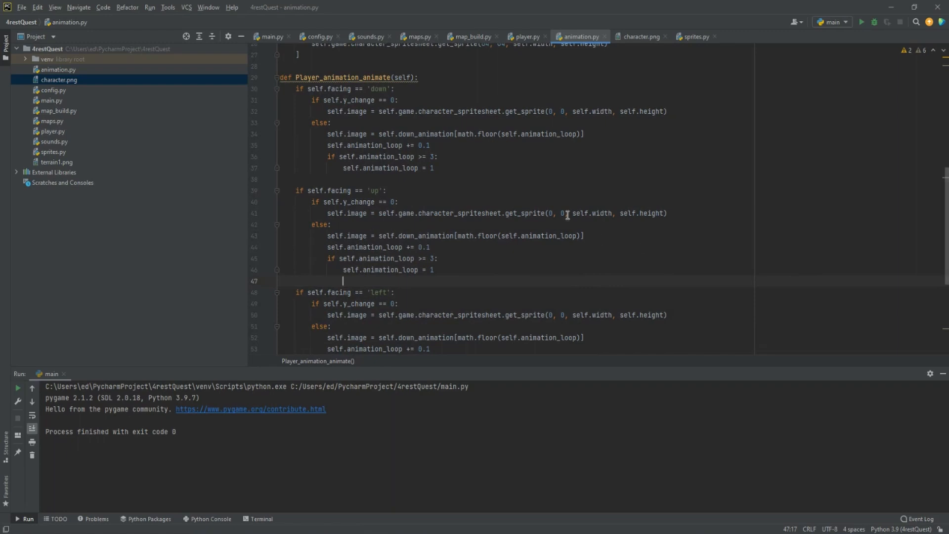
type("32")
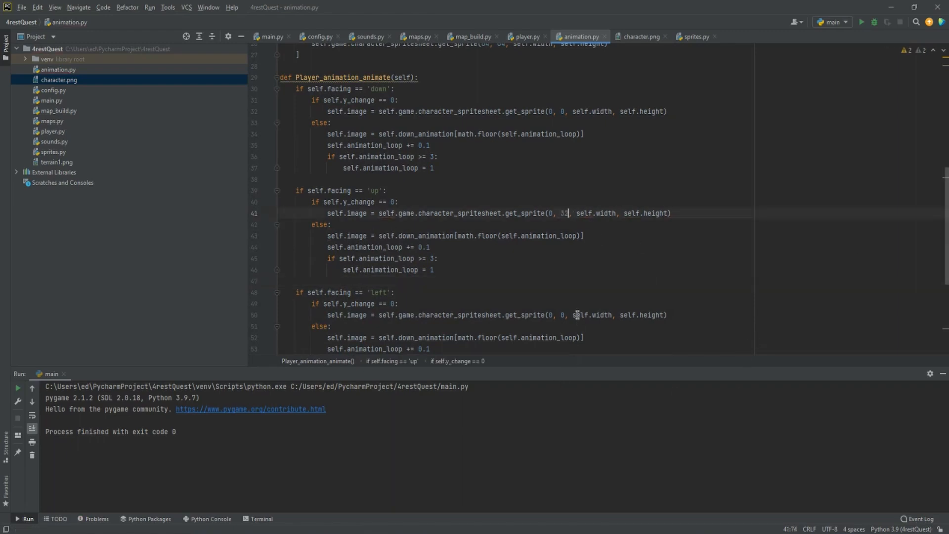
type("96")
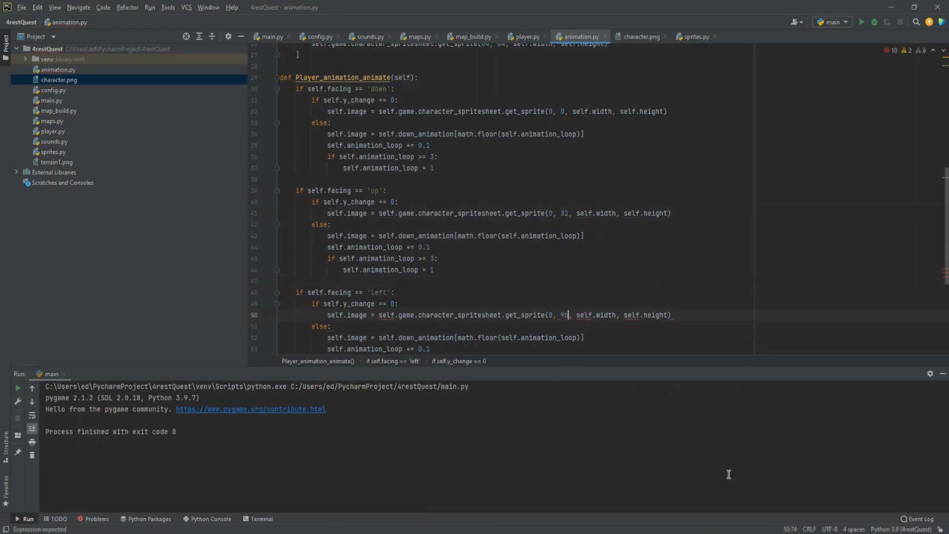
scroll("down", 3)
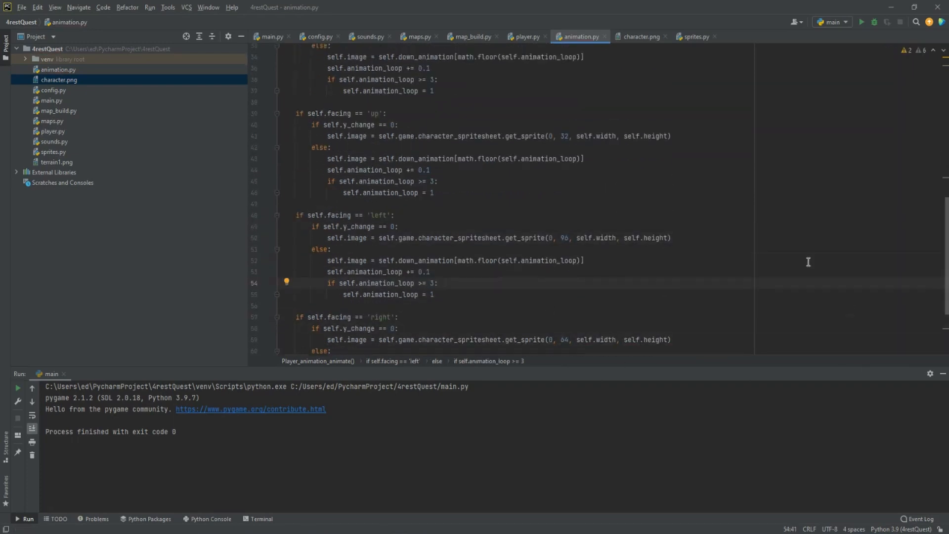
double_click(425, 202)
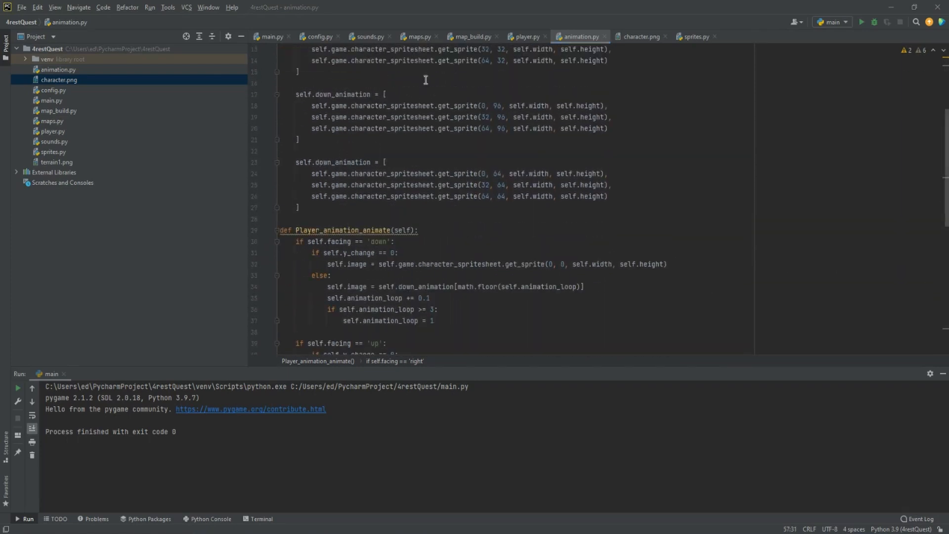
- In player.py call self.animate() from the Player's update method
left_click(524, 37)
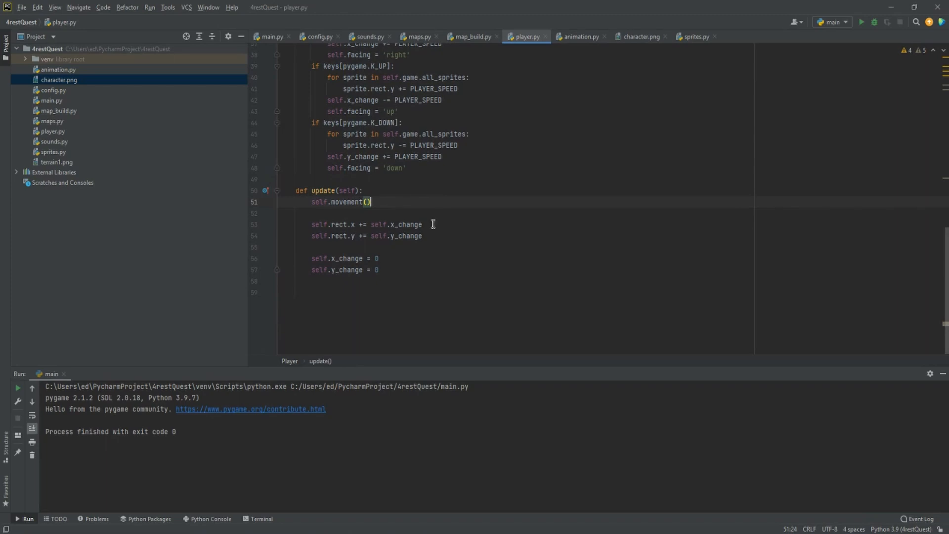
type("self")
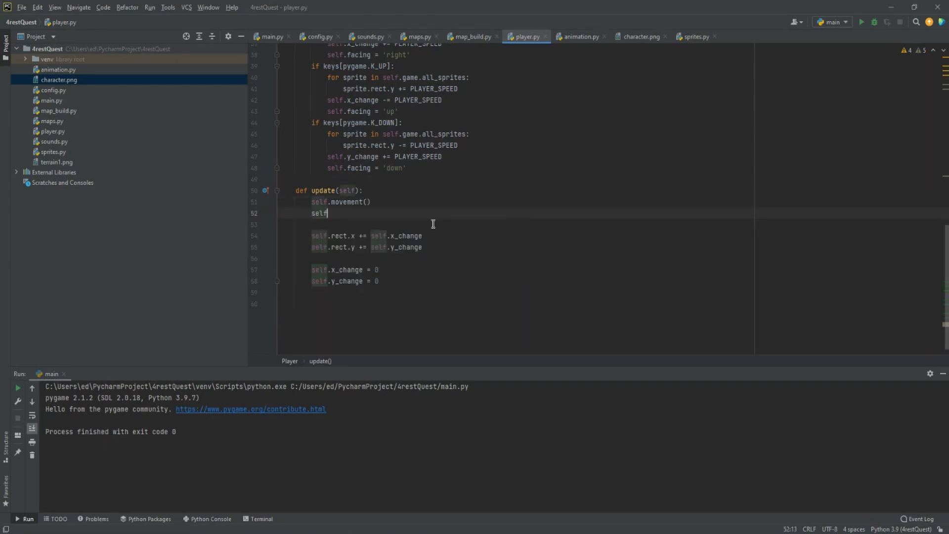
type(".animate")
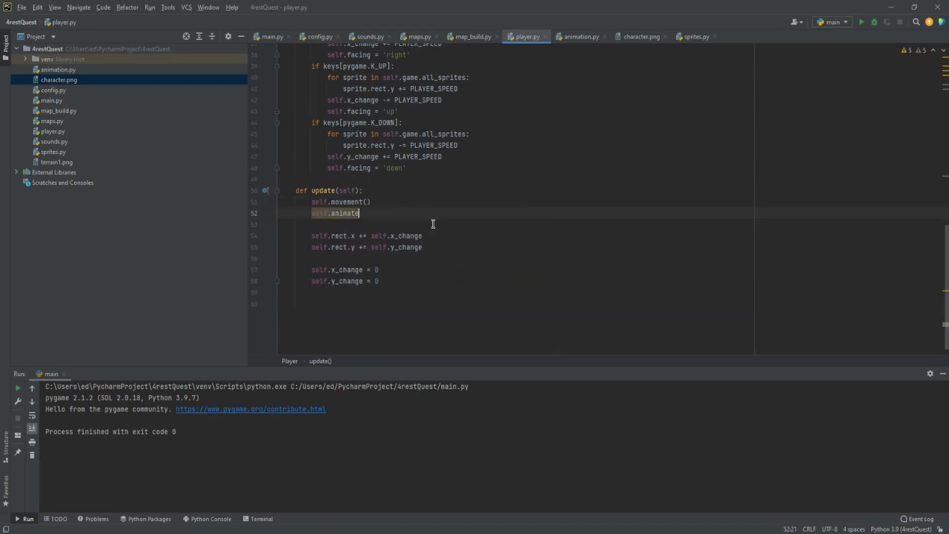
type("()")
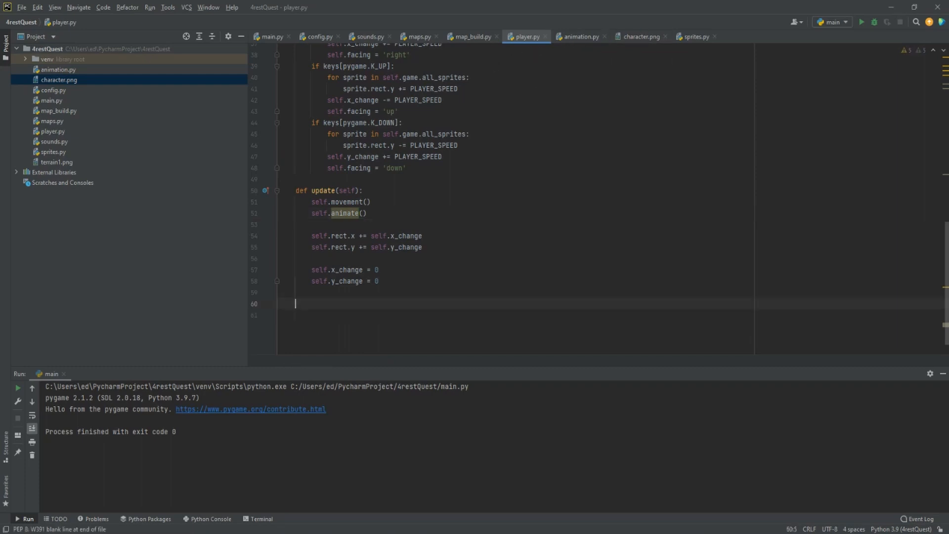
- Define animate(self) that calls Player_animation_animate(self)
type("def animate(self):")
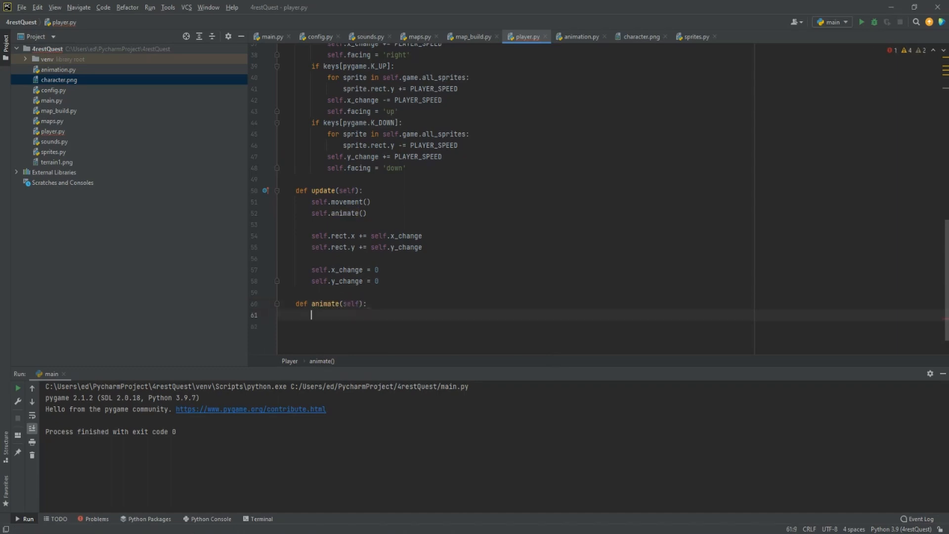
type("Playe")
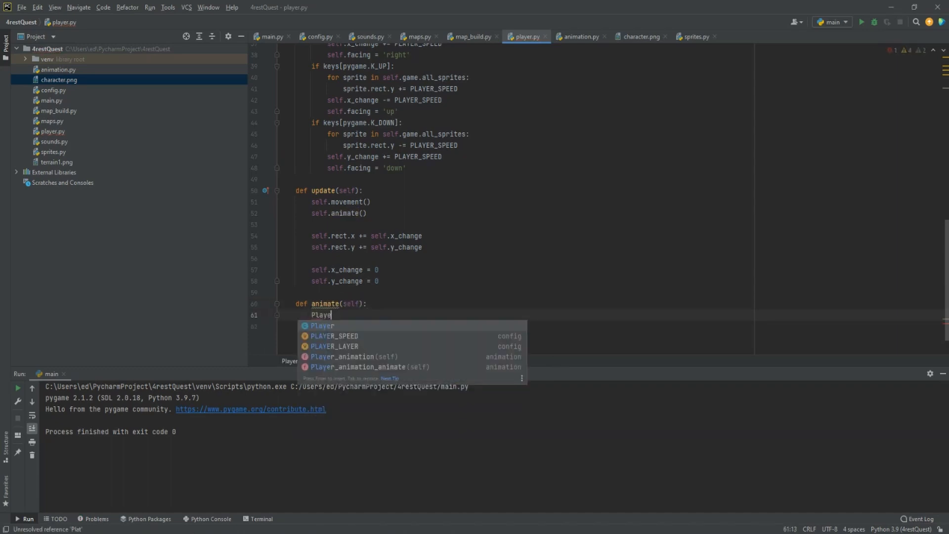
type("r_animation_animate(self")
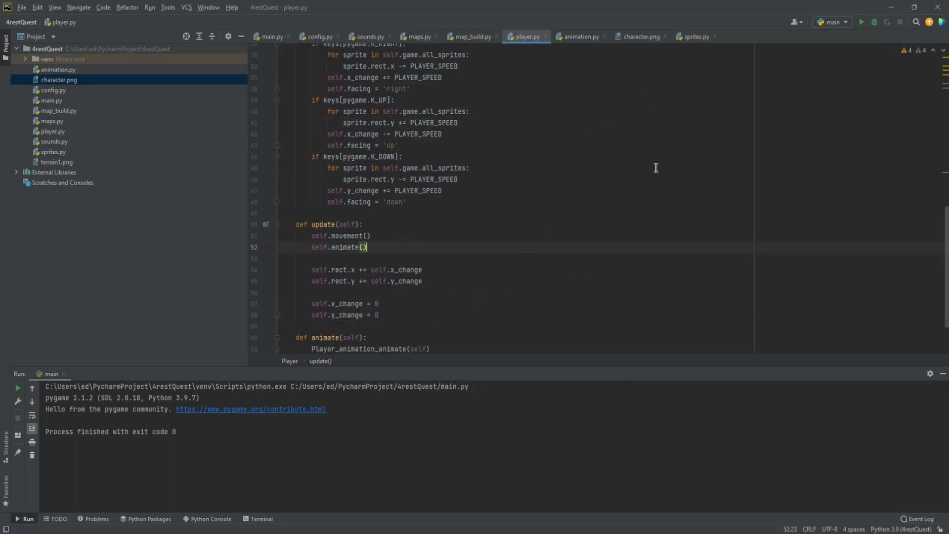
- Run main so the player appears standing on the grass map
left_click(862, 21)
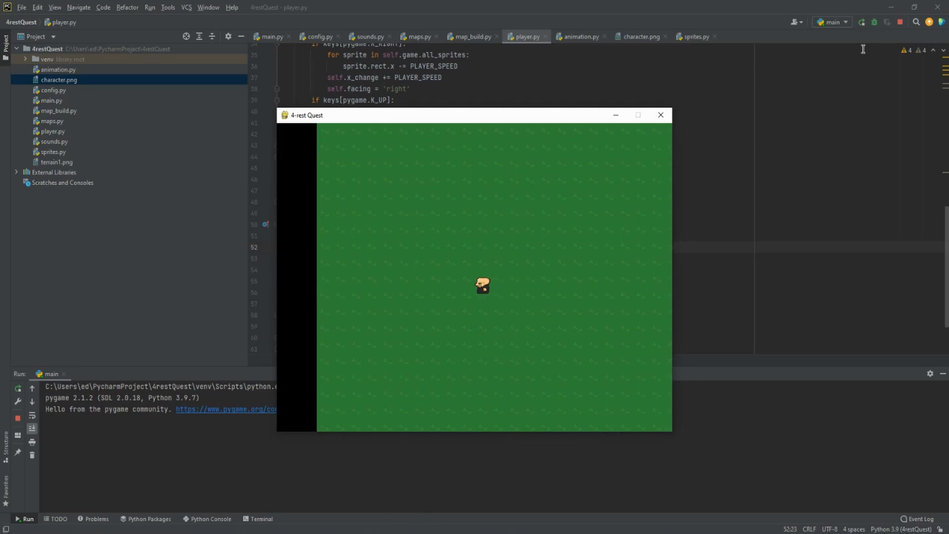
mouse_move(667, 149)
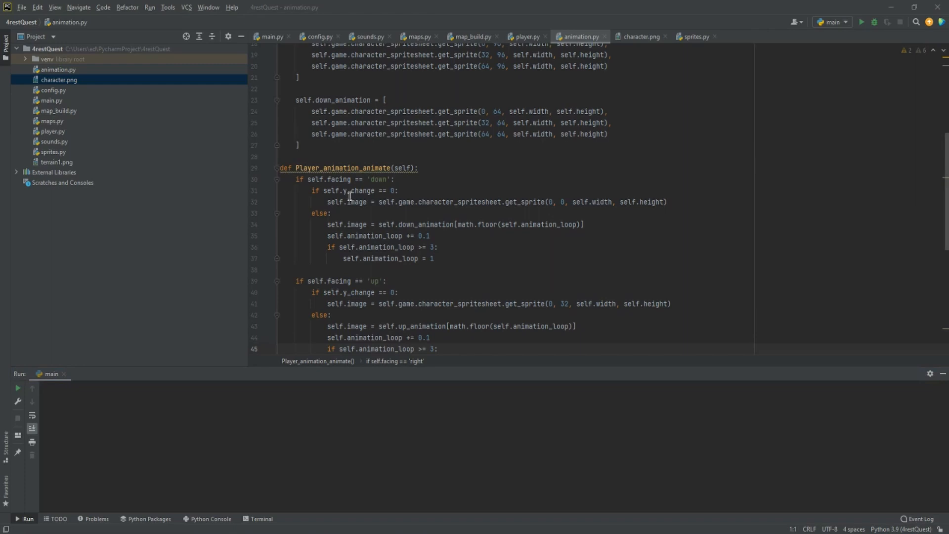
mouse_move(356, 216)
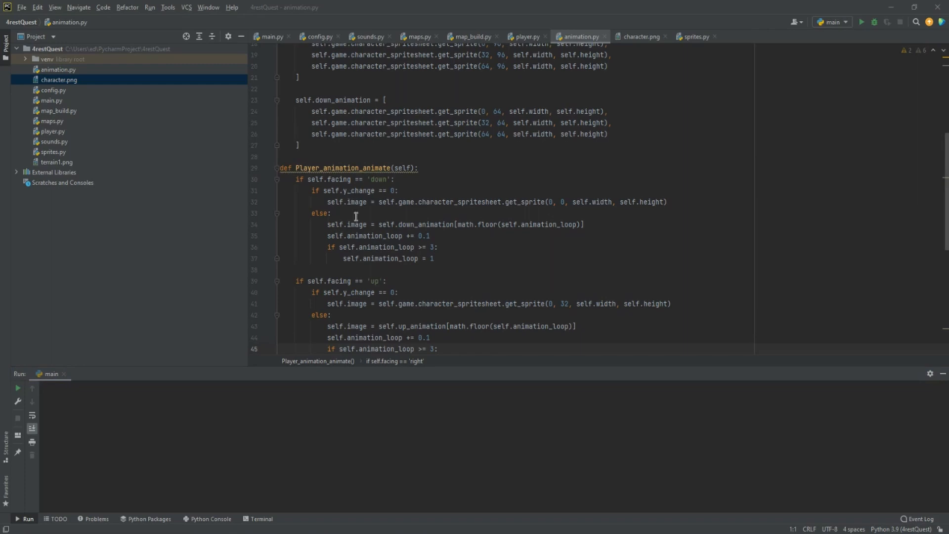
- Make the left and right branches test x_change instead of y_change and rerun, hitting a missing right_animation error
scroll("down", 3)
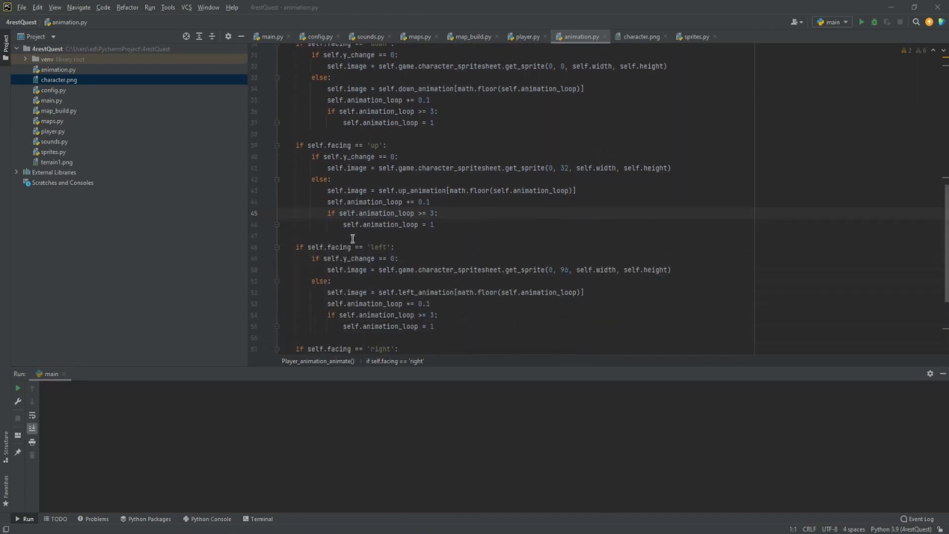
left_click(344, 258)
type("x")
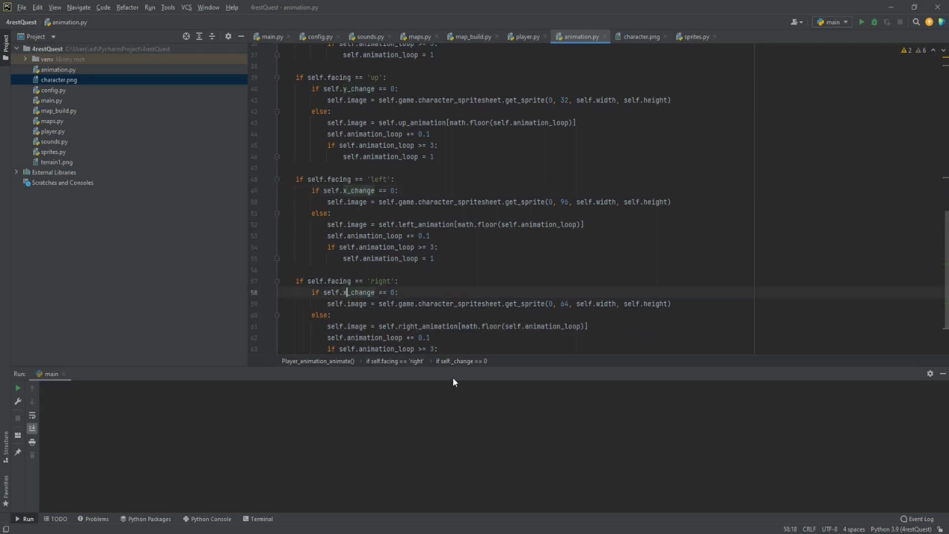
left_click(861, 22)
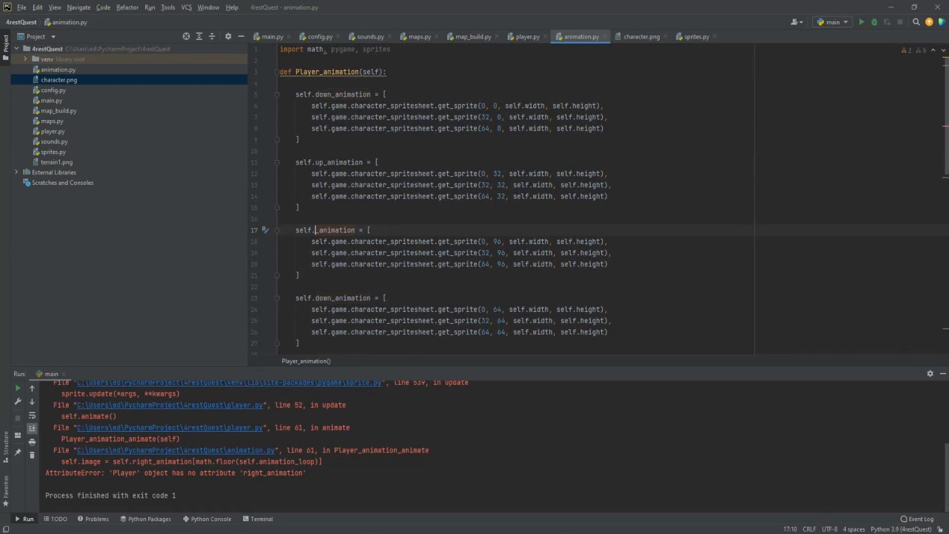
- Rename the duplicated sprite lists to self.left_animation and self.right_animation
type("l")
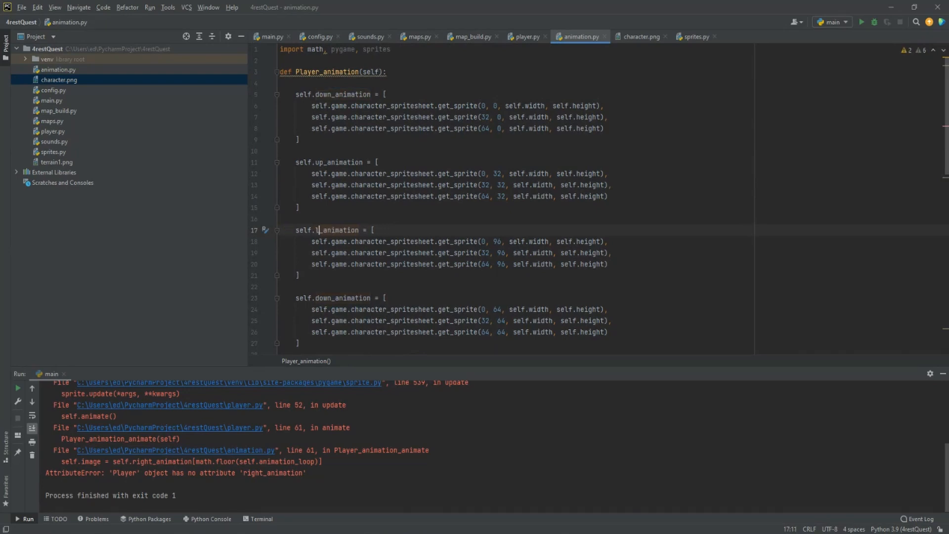
type("eft")
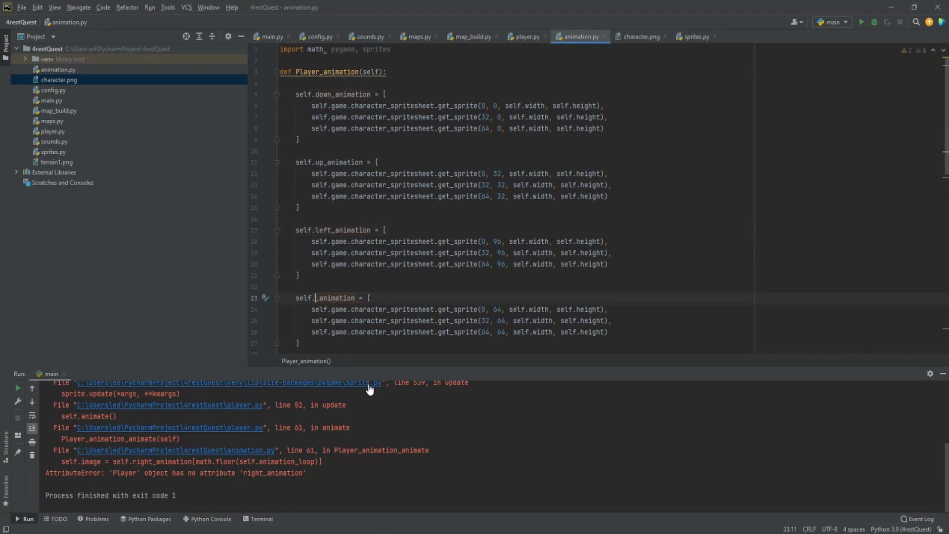
type("right")
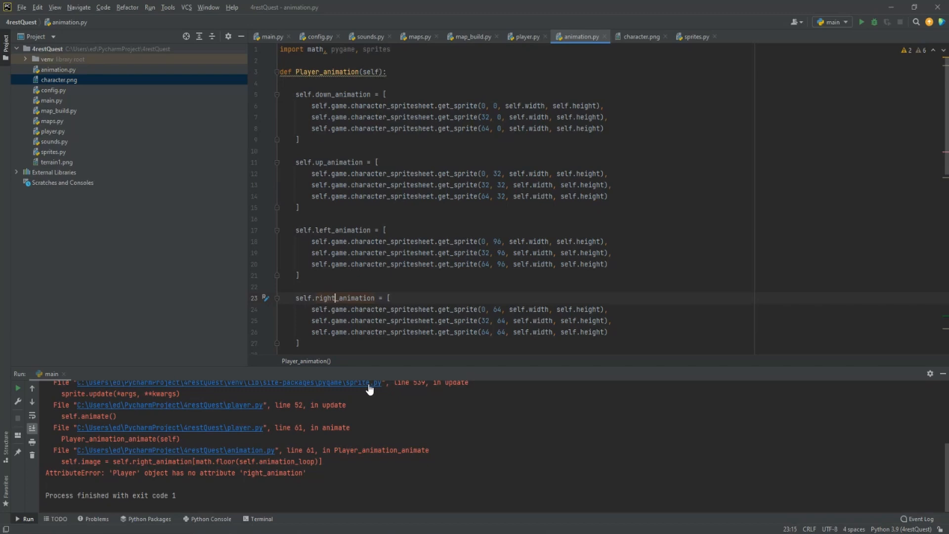
scroll("down", 3)
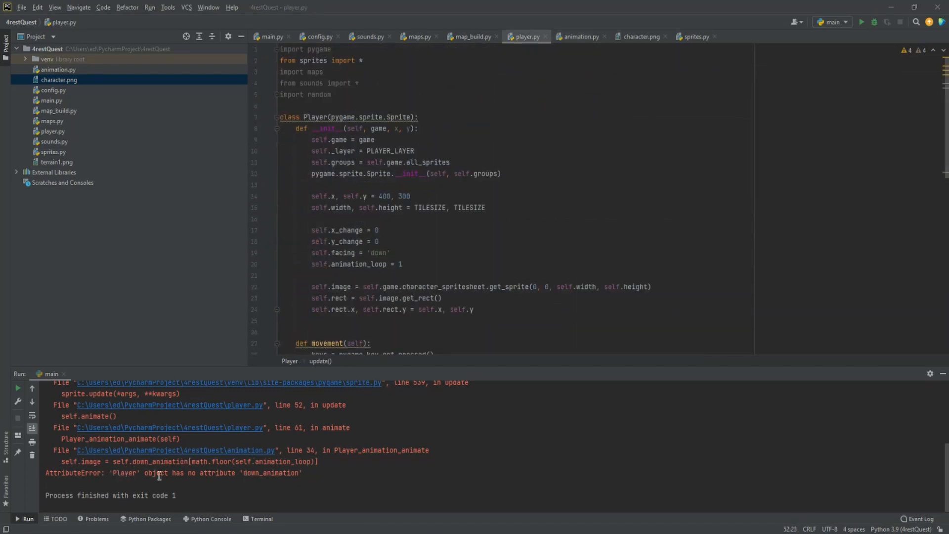
mouse_move(342, 379)
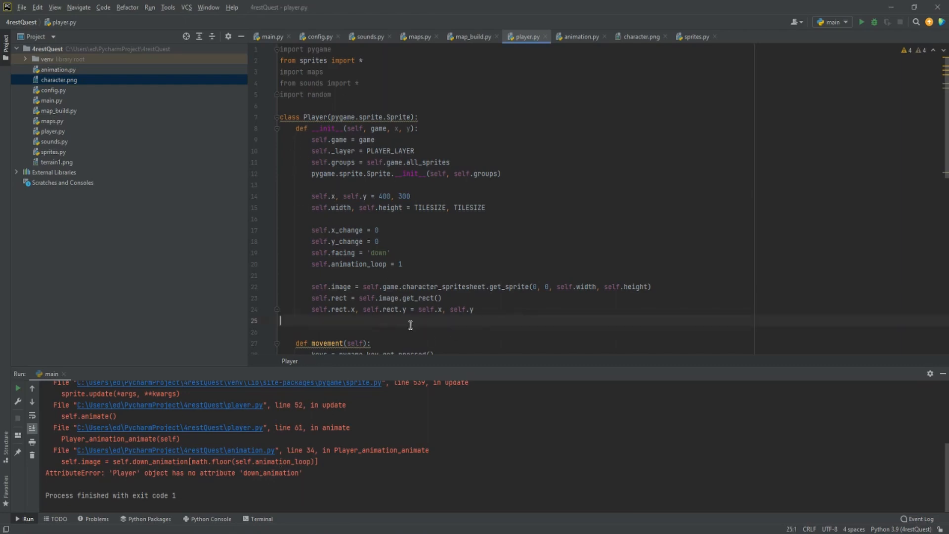
- Call Player_animation(self) in Player.__init__ and rerun; the game exits with code 0
key("enter")
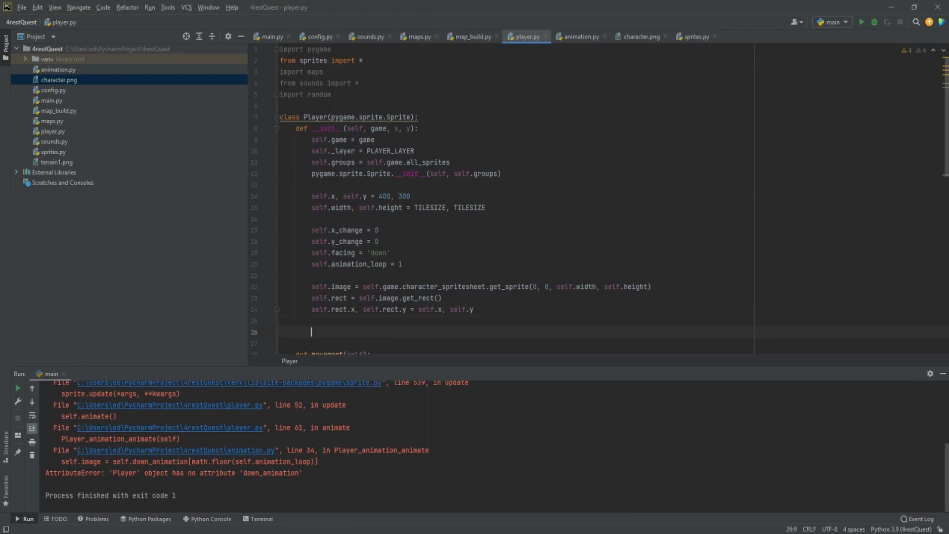
type("Player_")
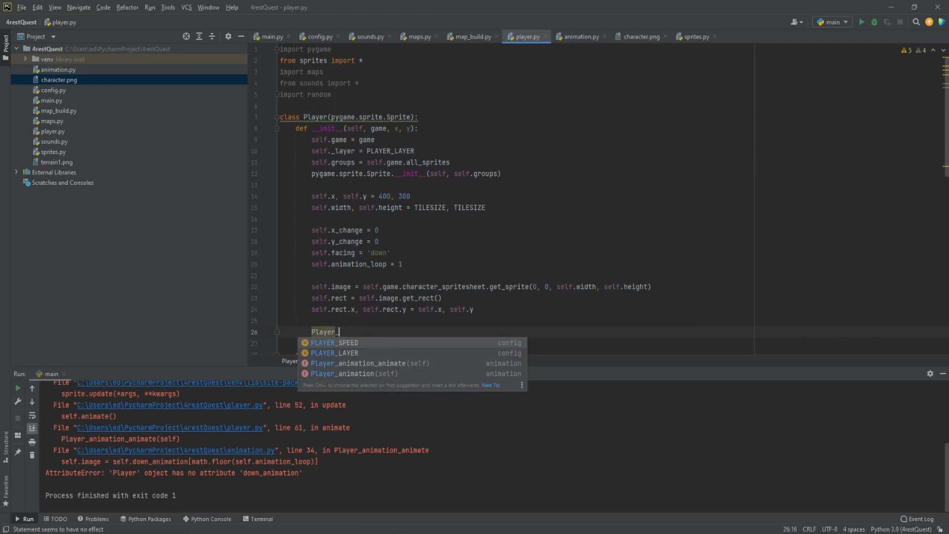
type("an")
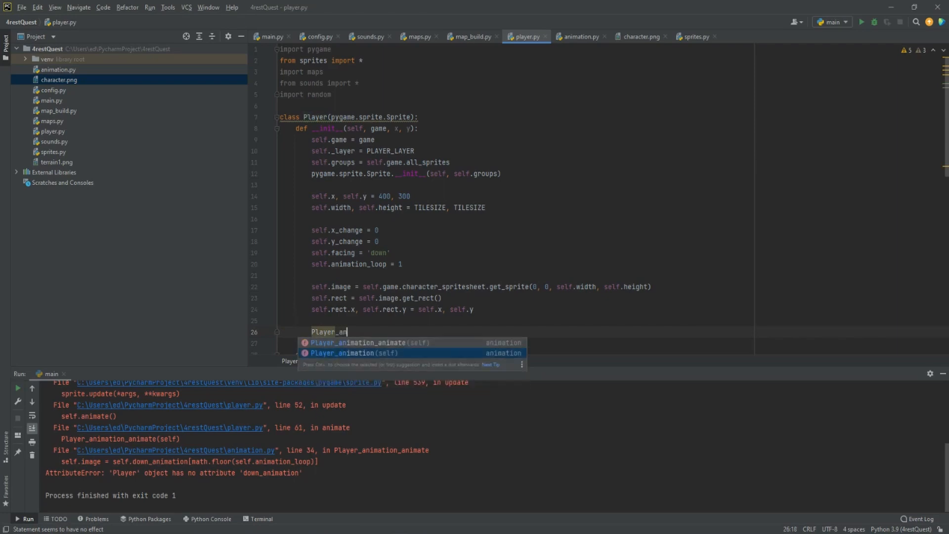
left_click(354, 353)
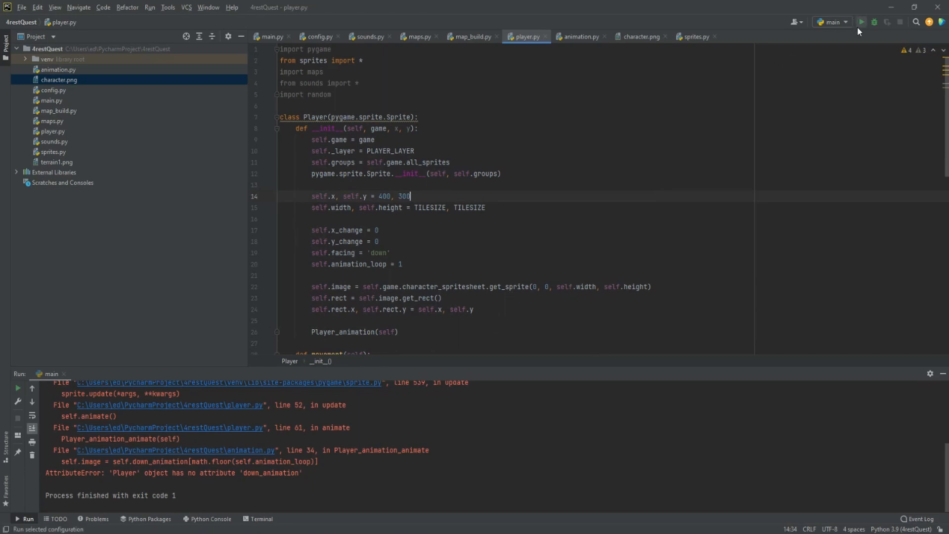
left_click(861, 22)
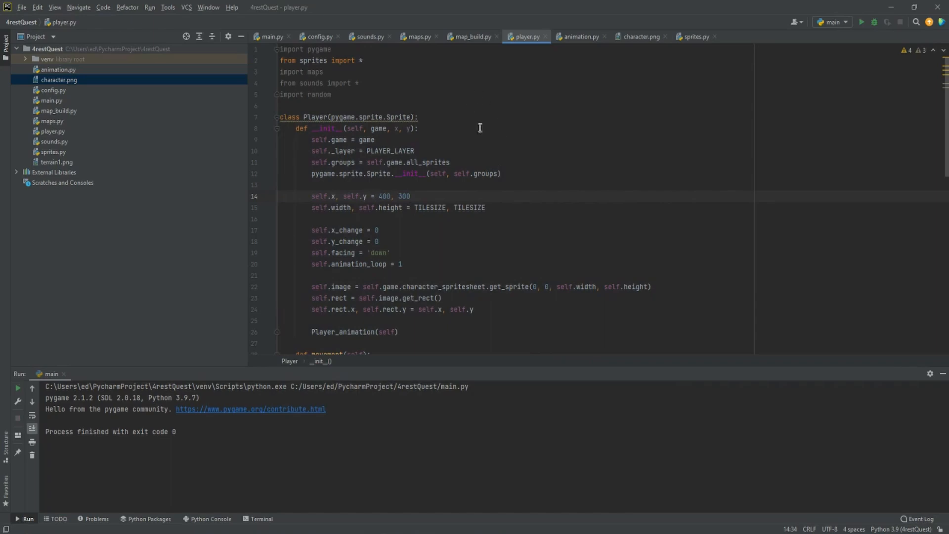
- Fix the K_UP block to alter y_change instead of x_change, then run the game
left_click(579, 36)
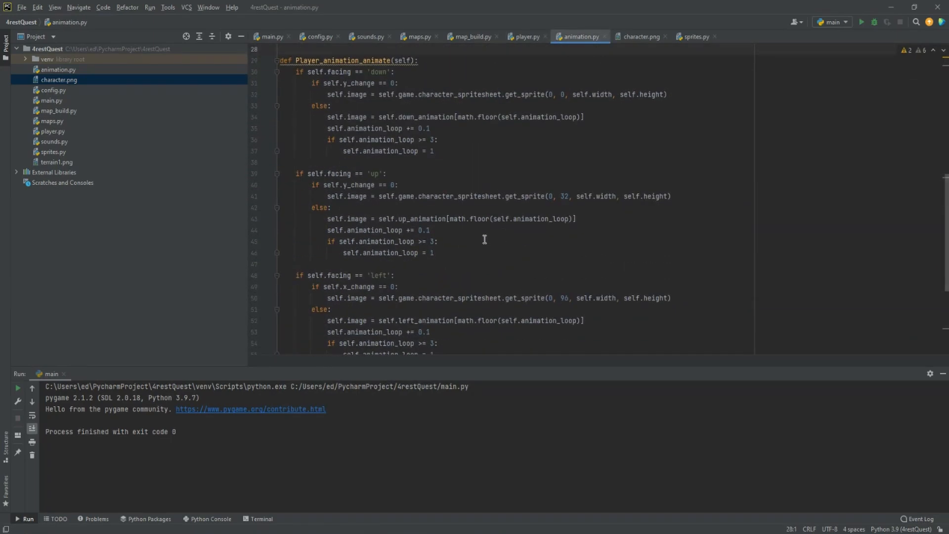
left_click(526, 37)
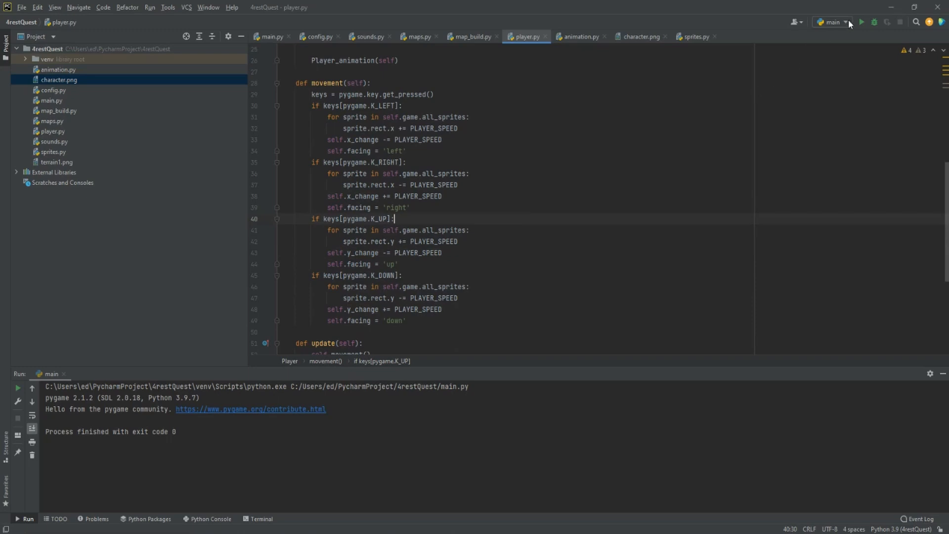
left_click(860, 21)
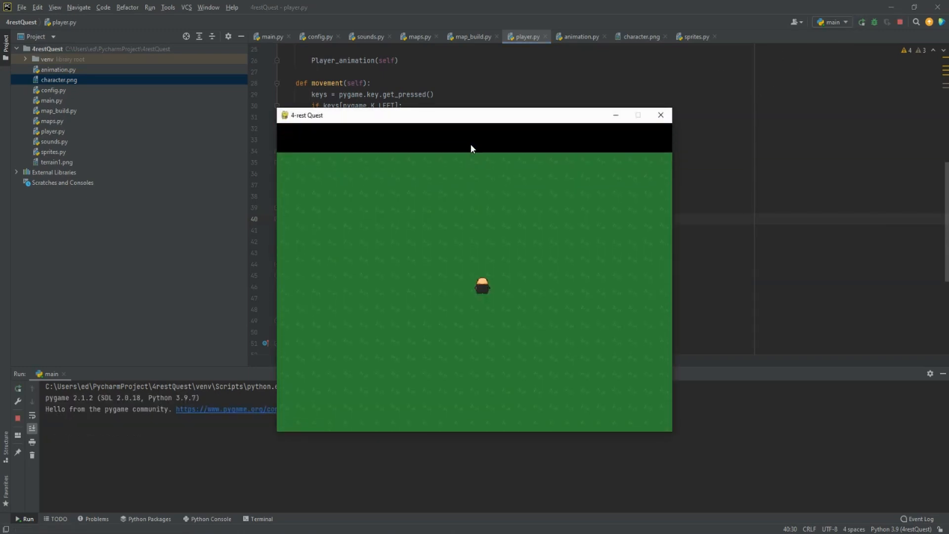